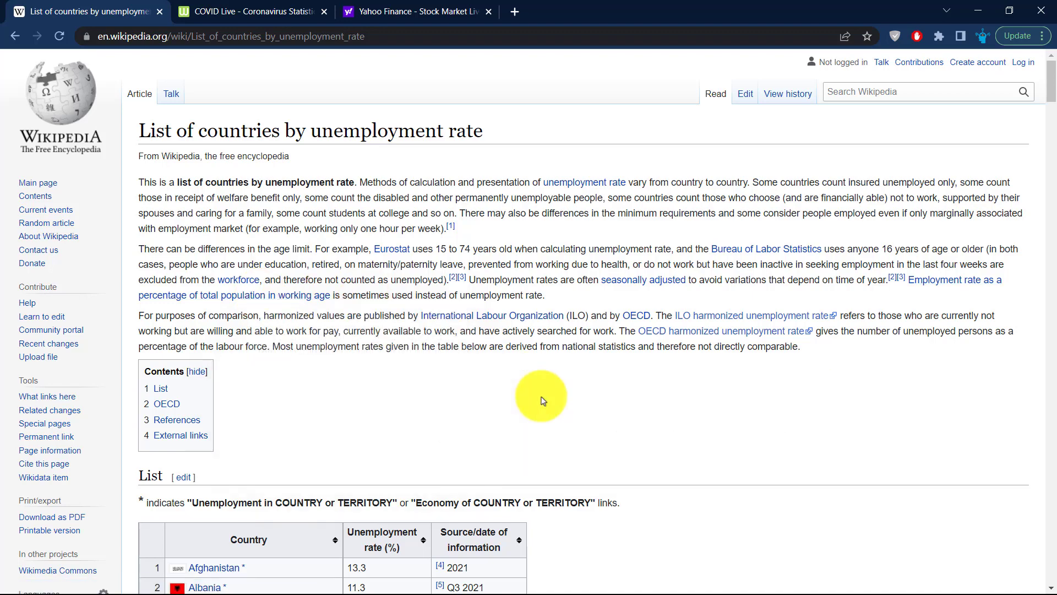
Paste the copied unemployment table into the sheet.
{"action": "scroll", "scroll_direction": "down", "scroll_amount": 3}
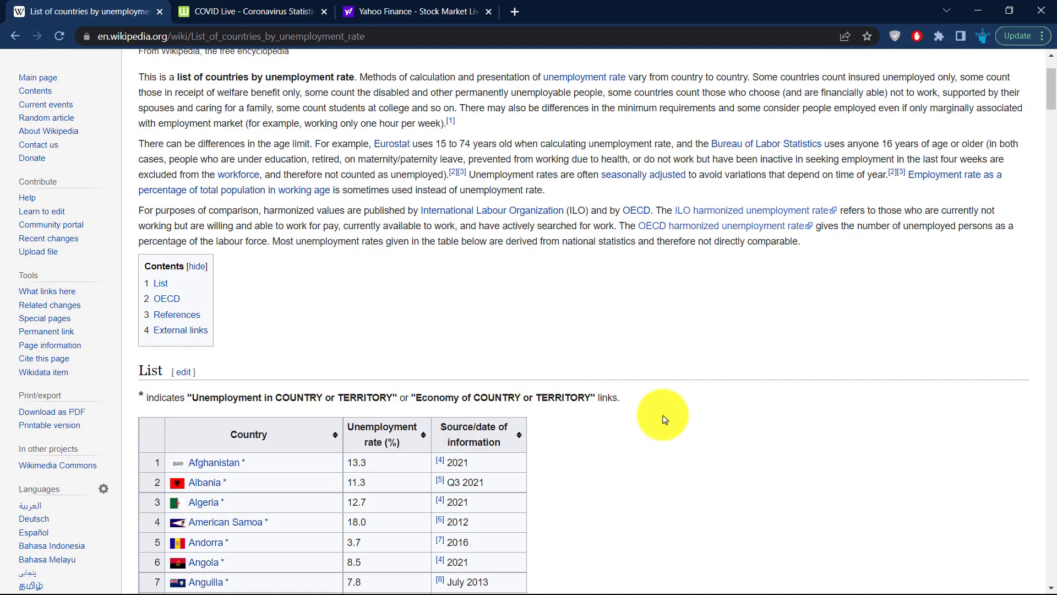
{"action": "mouse_move", "coordinate": [724, 395]}
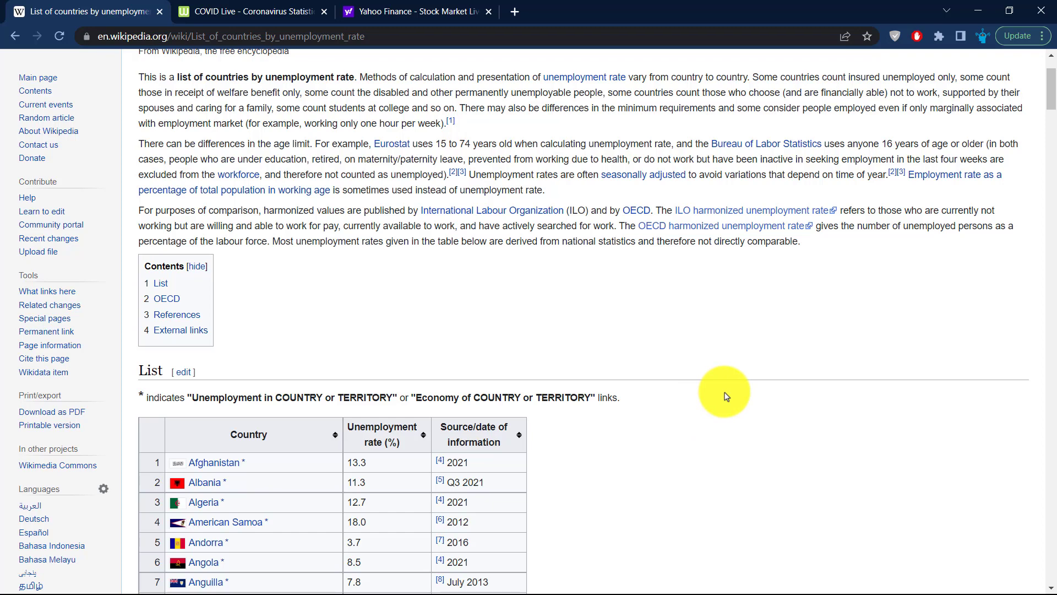
{"action": "scroll", "scroll_direction": "down", "scroll_amount": 3}
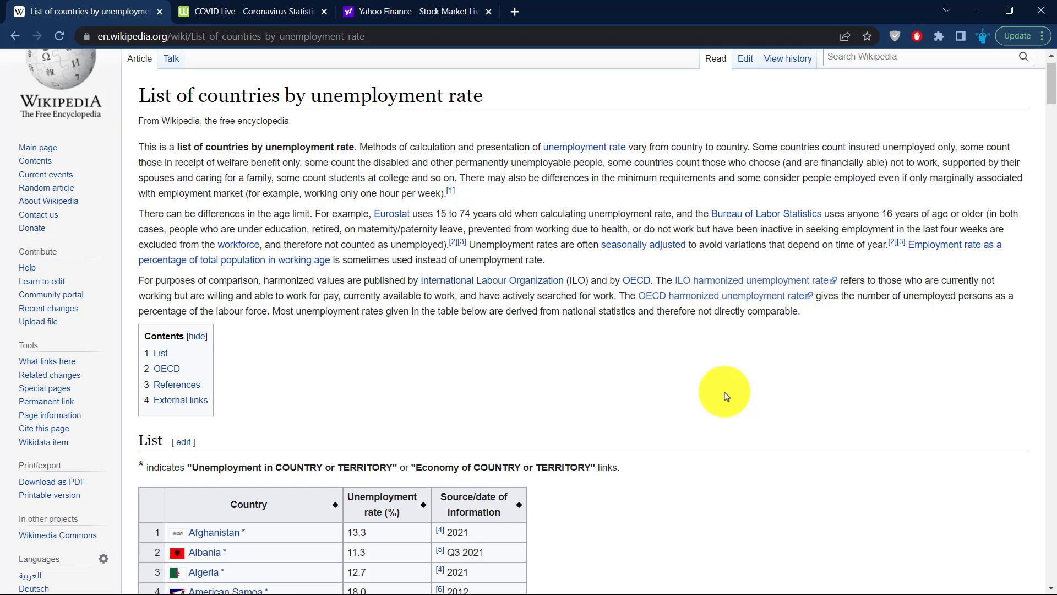
{"action": "scroll", "scroll_direction": "down", "scroll_amount": 3}
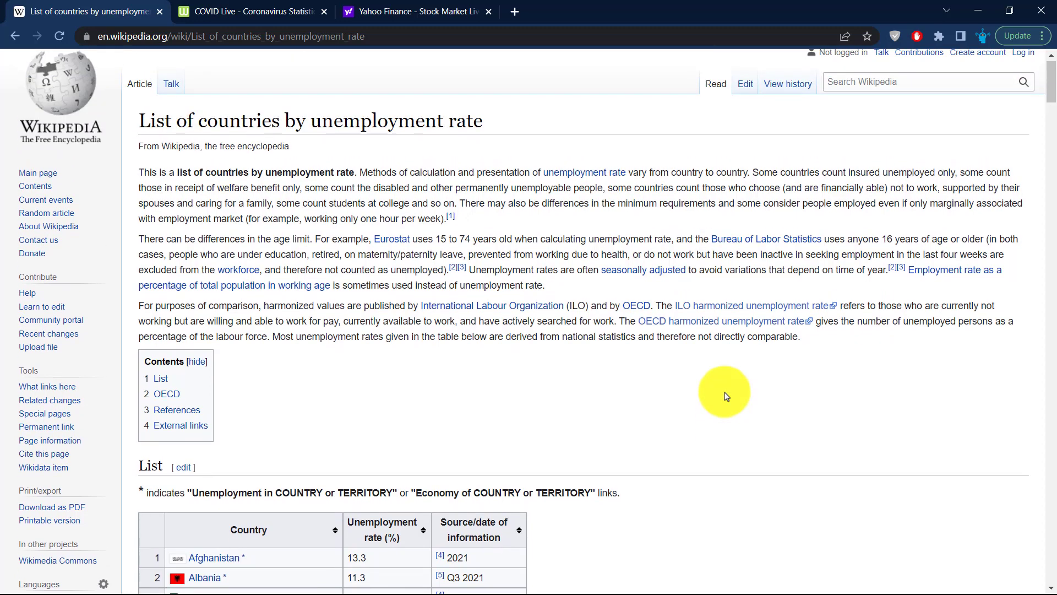
{"action": "mouse_move", "coordinate": [780, 368]}
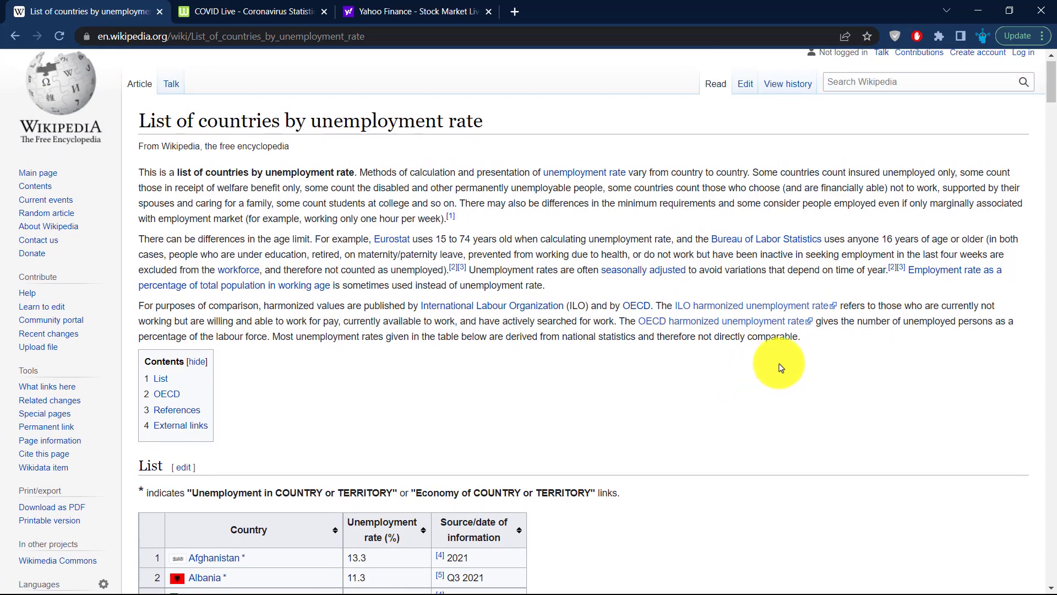
{"action": "scroll", "scroll_direction": "down", "scroll_amount": 3}
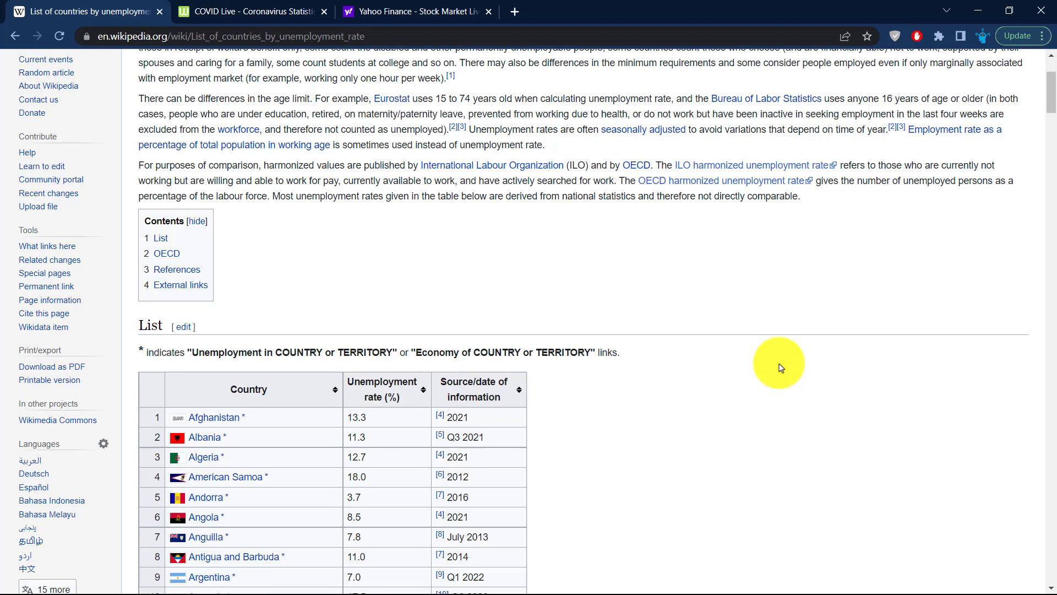
{"action": "scroll", "scroll_direction": "down", "scroll_amount": 3}
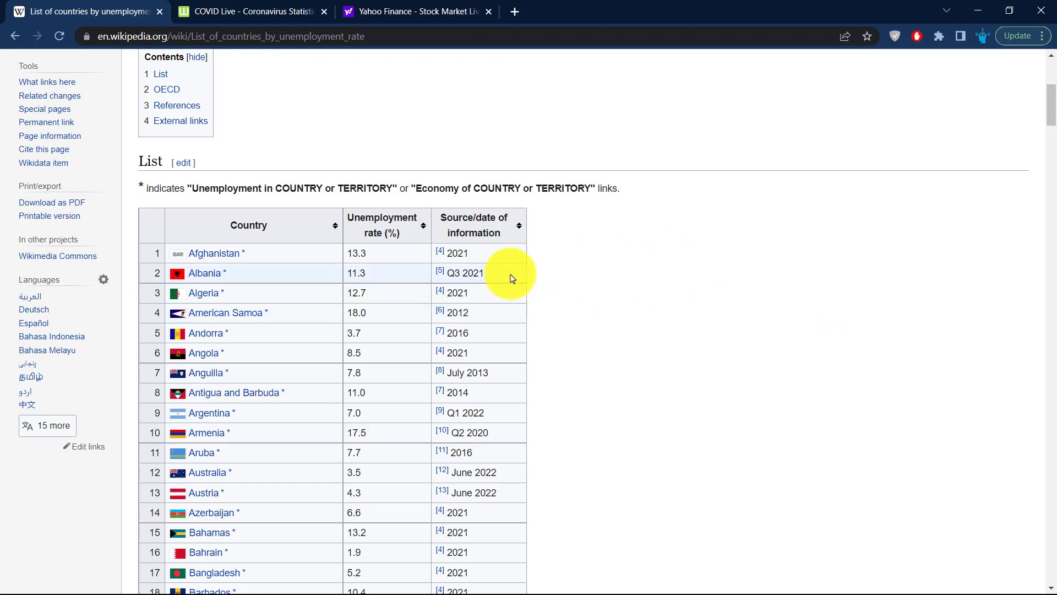
{"action": "scroll", "scroll_direction": "down", "scroll_amount": 3}
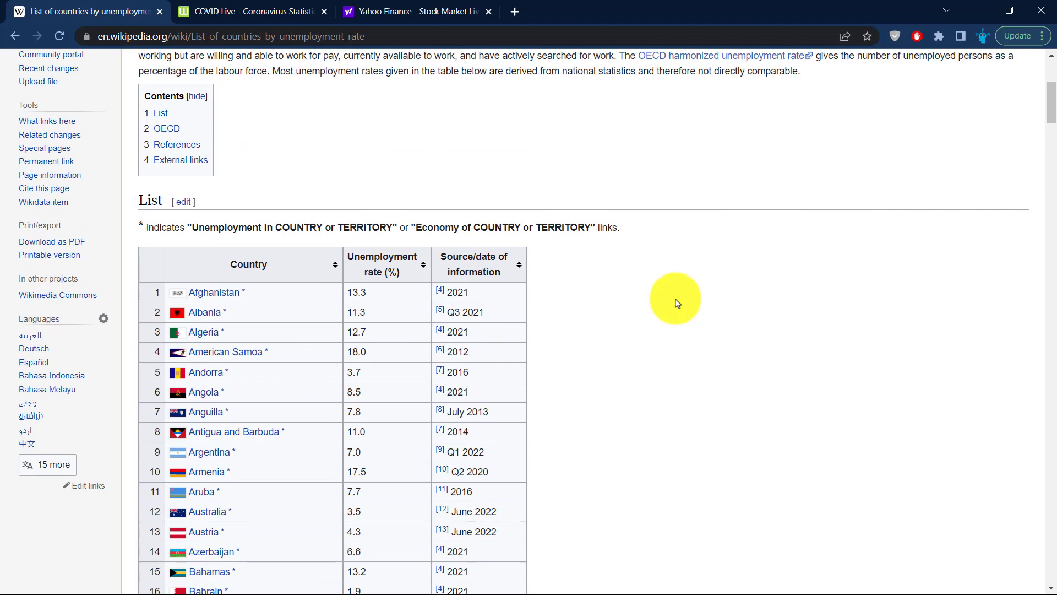
{"action": "mouse_move", "coordinate": [428, 311]}
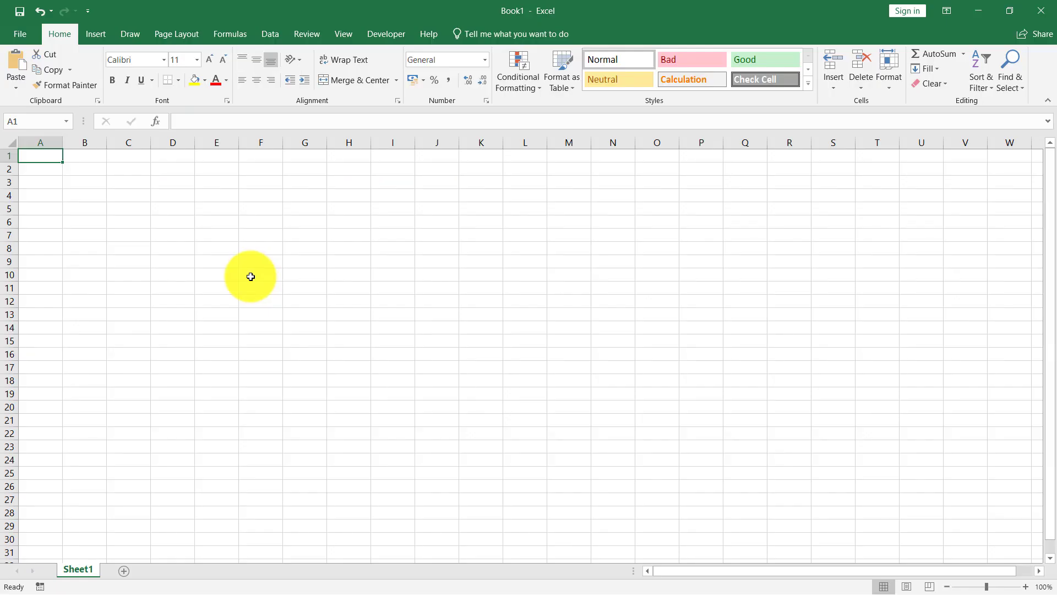
{"action": "key", "text": "ctrl+v"}
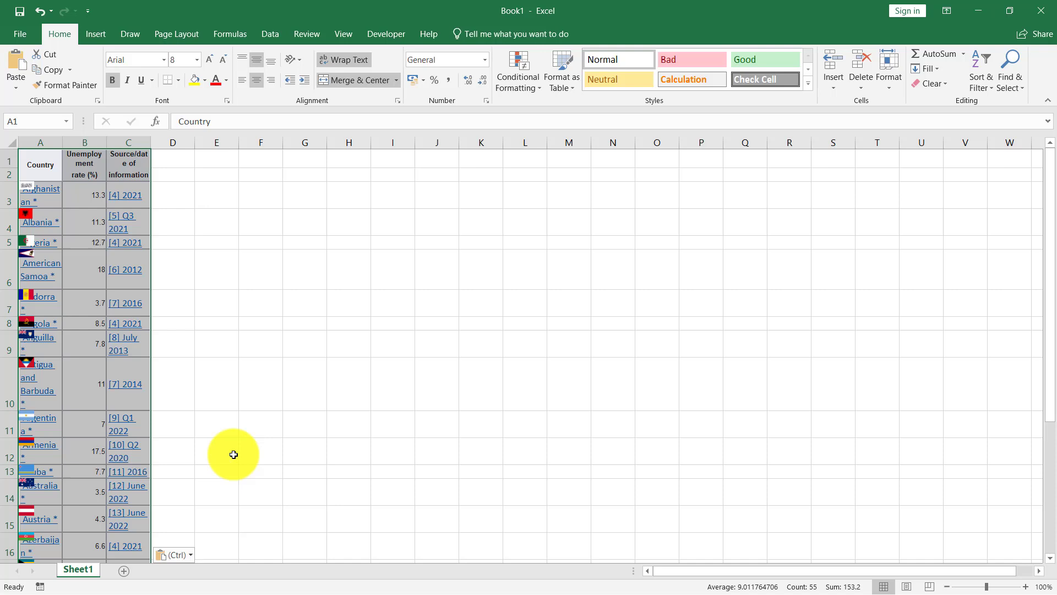
{"action": "mouse_move", "coordinate": [359, 416]}
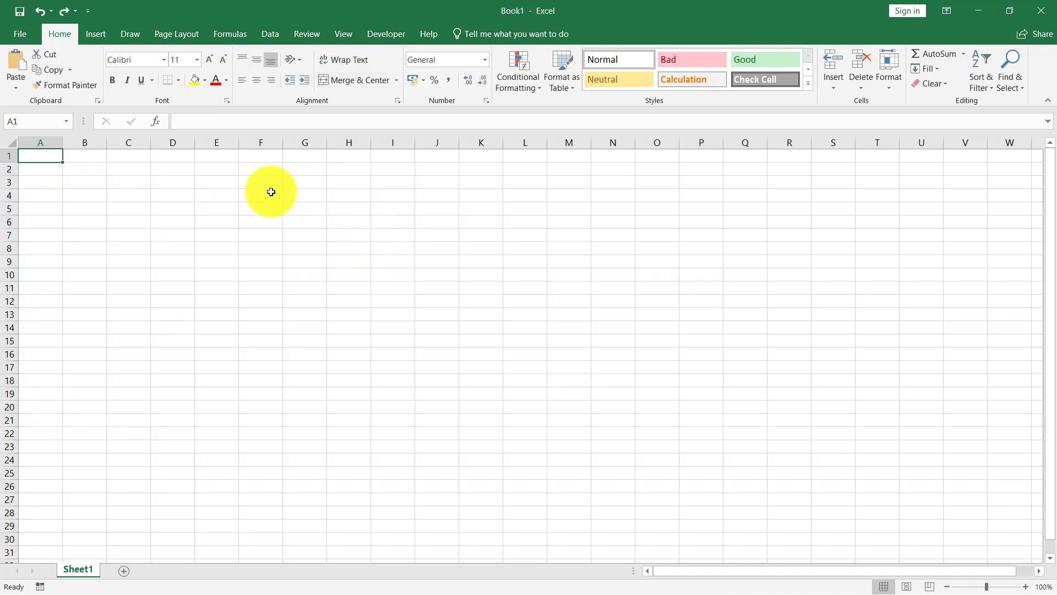
{"action": "mouse_move", "coordinate": [177, 33]}
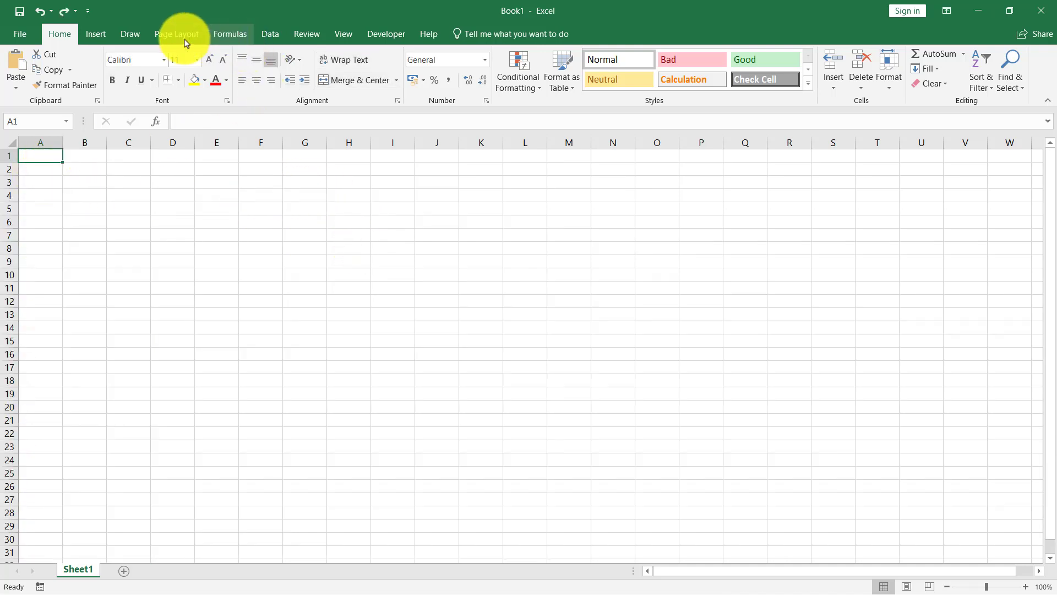
{"action": "left_click", "coordinate": [270, 34]}
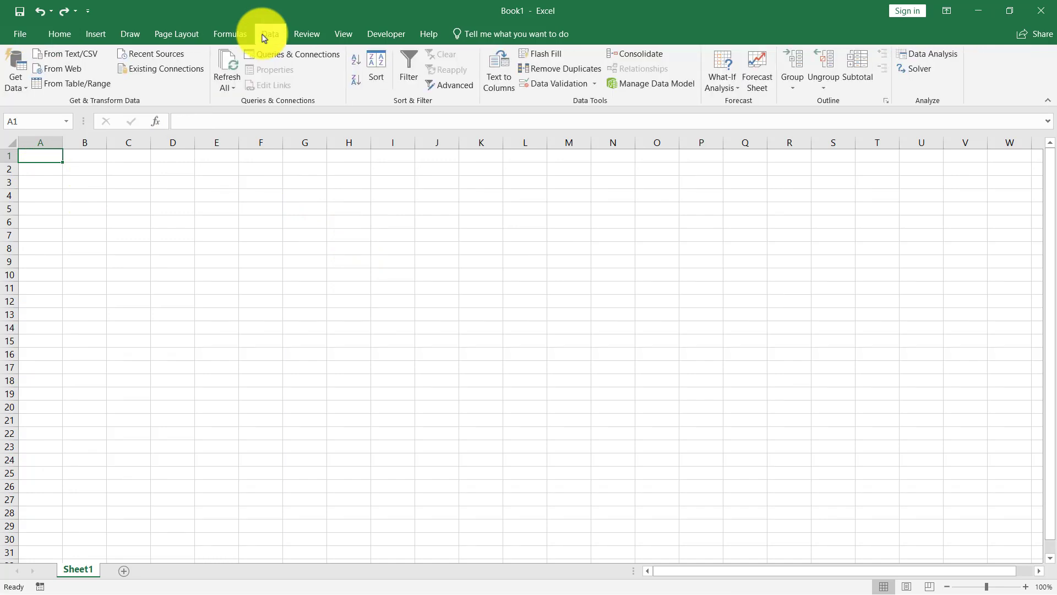
{"action": "left_click", "coordinate": [15, 67]}
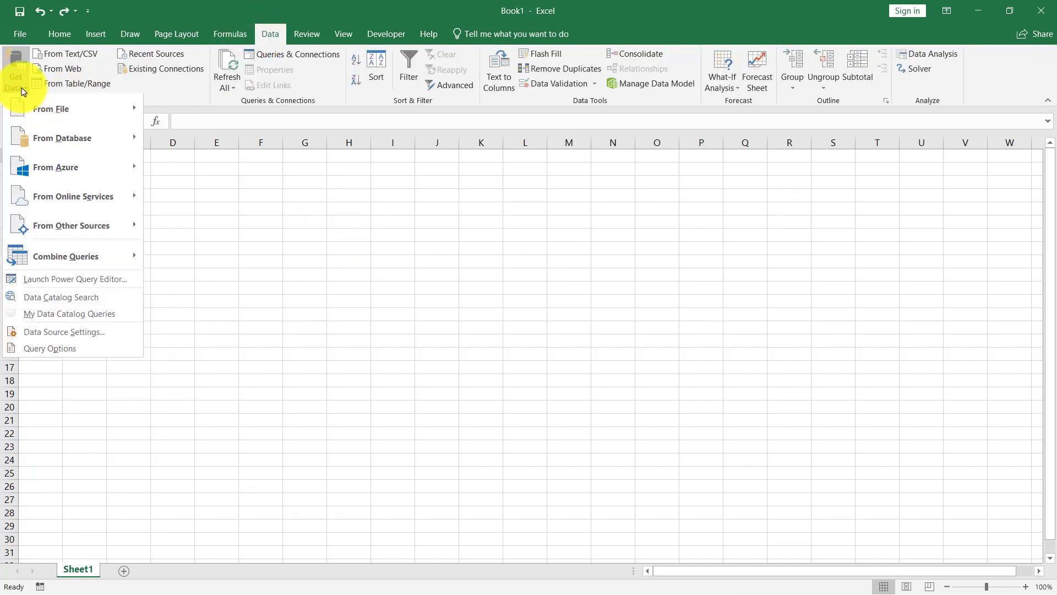
{"action": "left_click", "coordinate": [71, 197]}
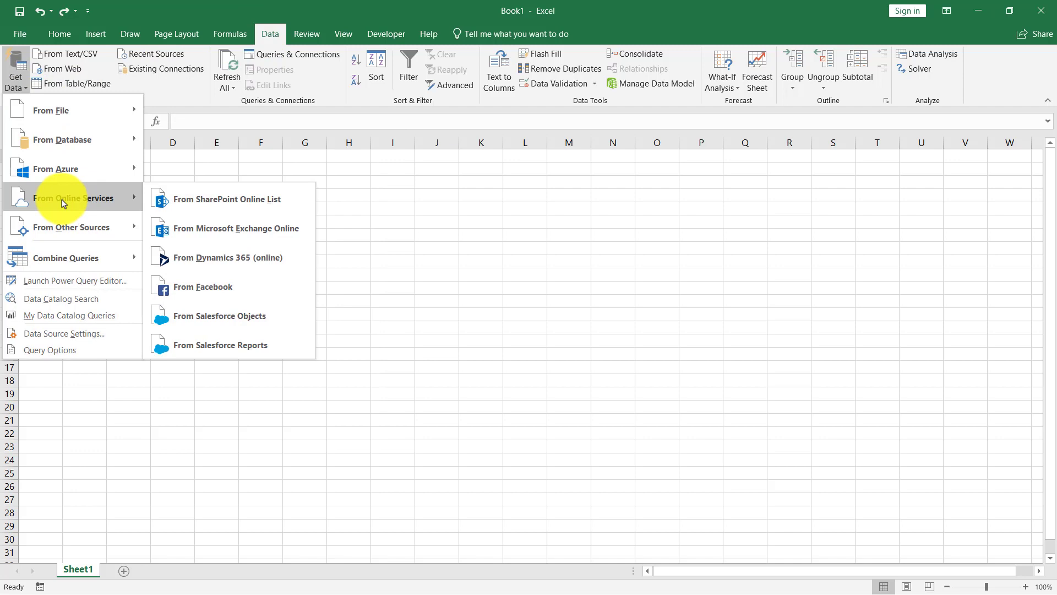
{"action": "mouse_move", "coordinate": [226, 199]}
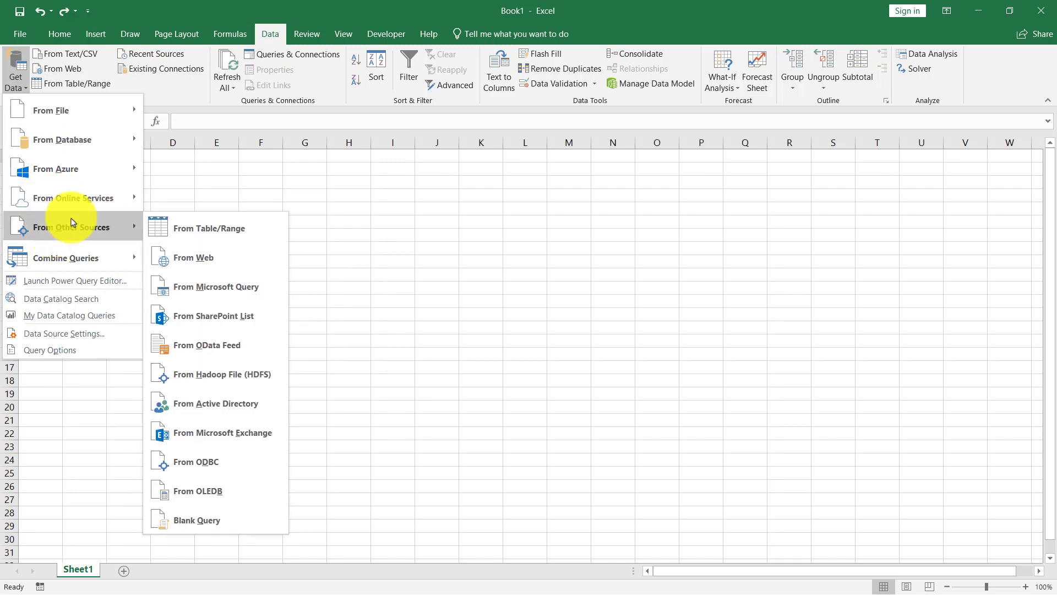
{"action": "mouse_move", "coordinate": [193, 257]}
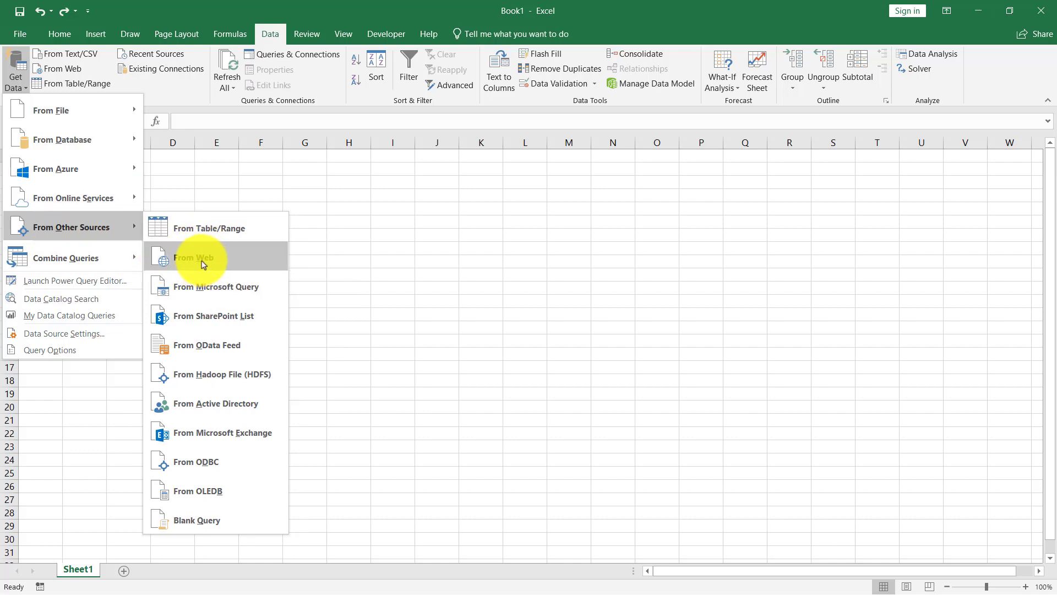
{"action": "left_click", "coordinate": [193, 257]}
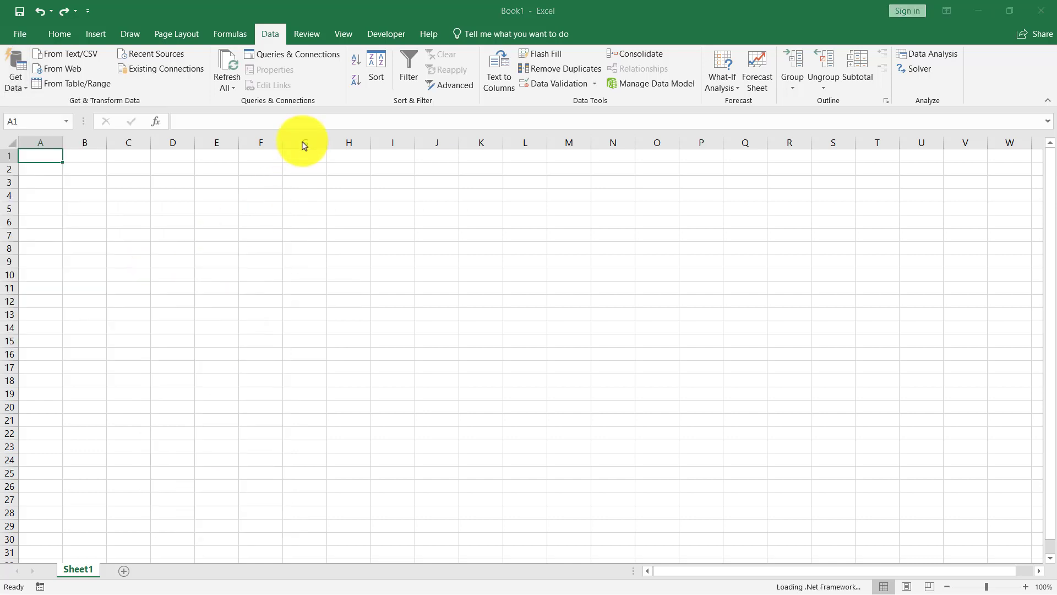
{"action": "left_click", "coordinate": [64, 69]}
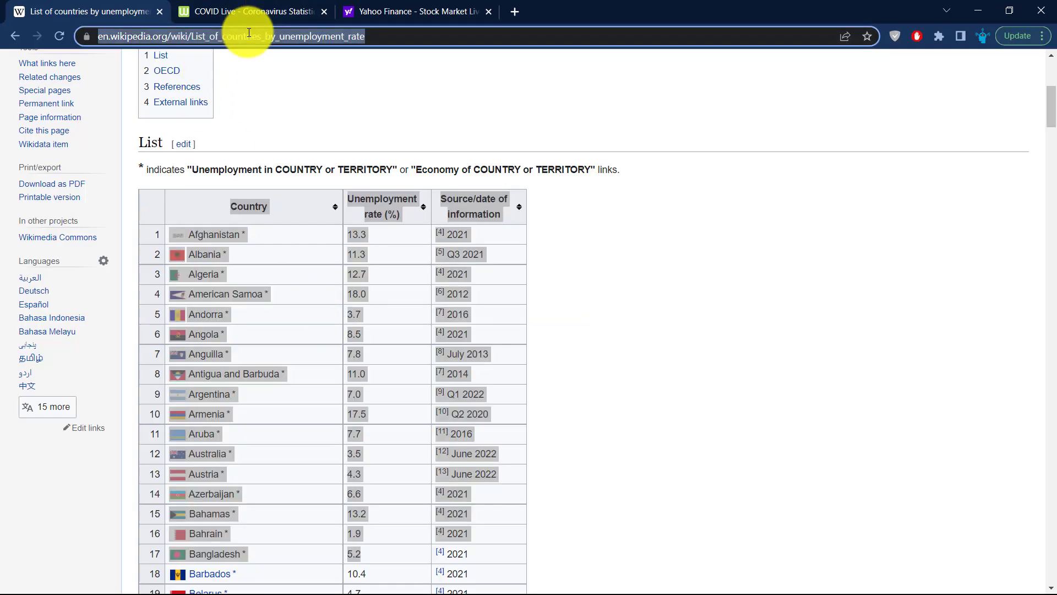
{"action": "left_click", "coordinate": [64, 68]}
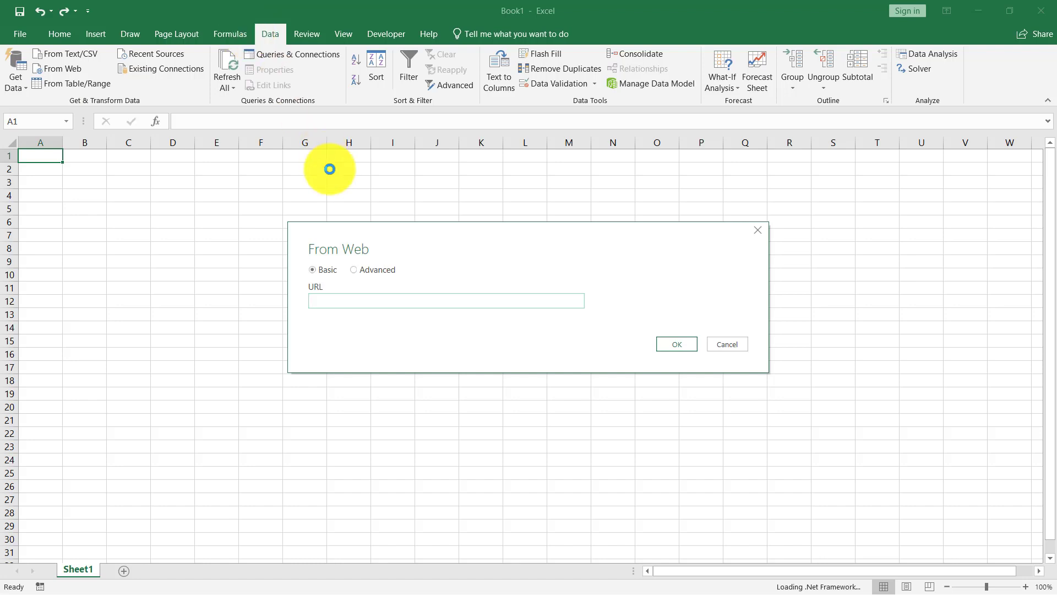
{"action": "type", "text": "https://en.wikipedia.org/wiki/List_of_countries_by_unemployment_rate"}
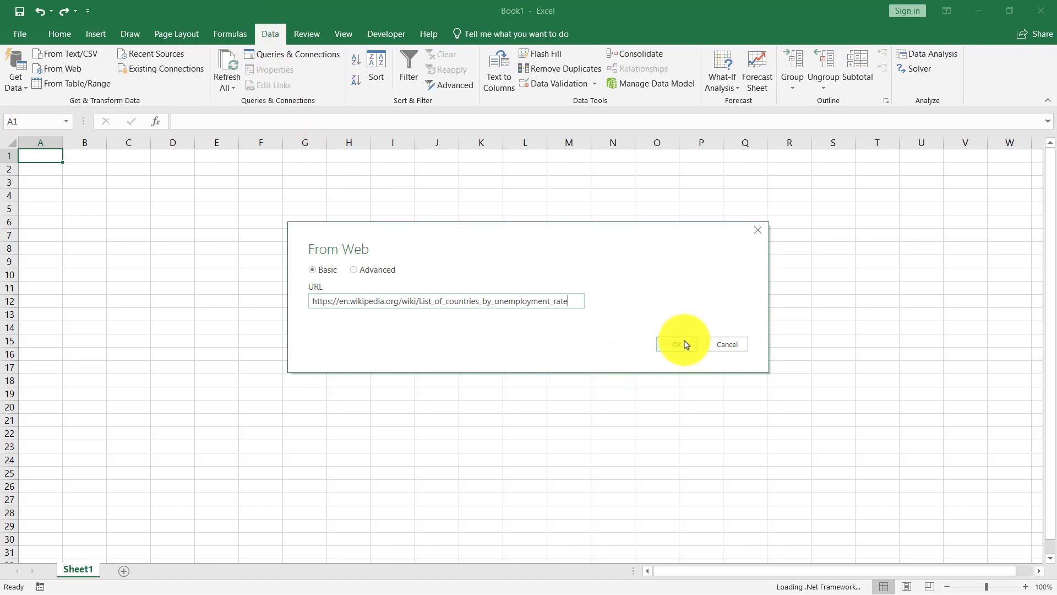
{"action": "left_click", "coordinate": [678, 344]}
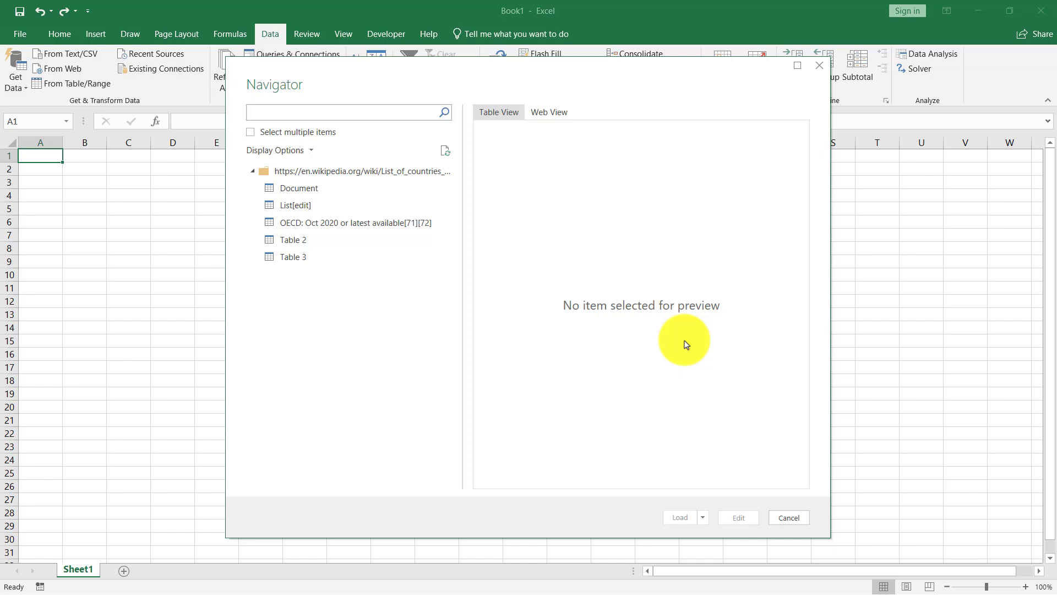
Preview Document, List[edit] and Table 3 in Navigator, then edit the List table.
{"action": "left_click", "coordinate": [363, 170]}
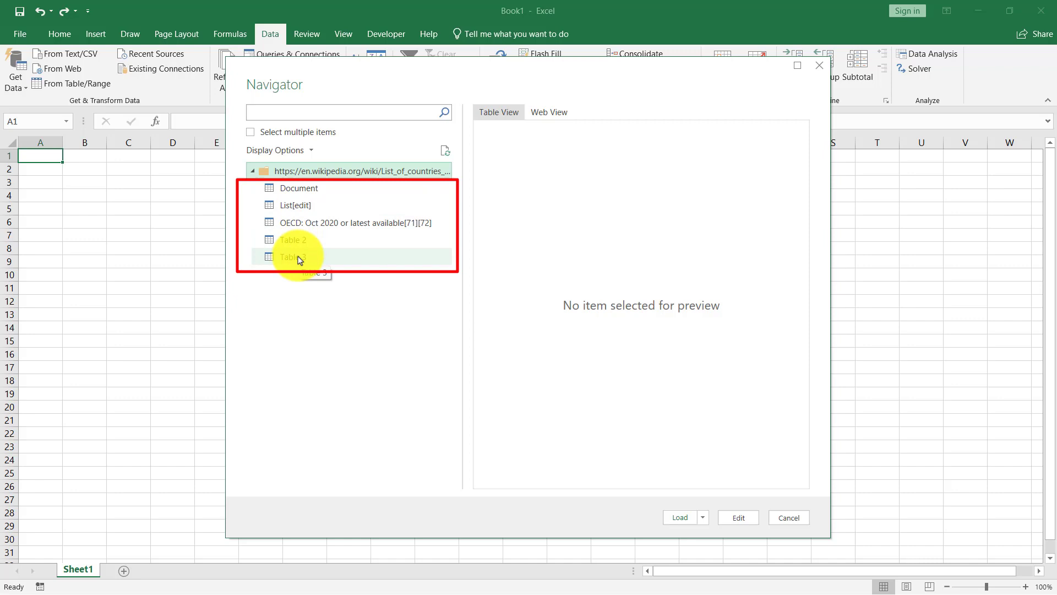
{"action": "left_click", "coordinate": [297, 188]}
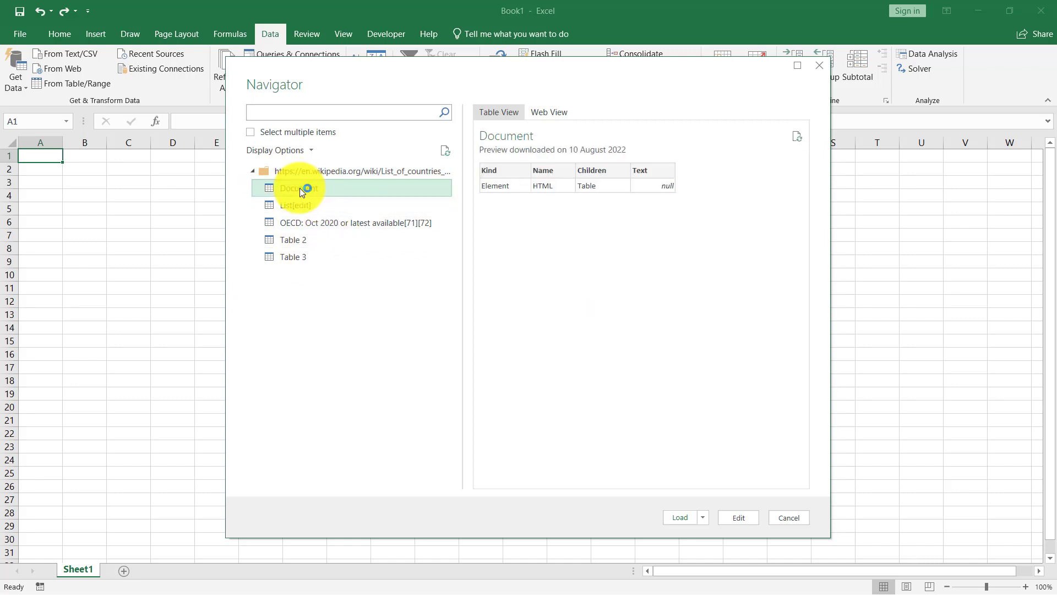
{"action": "mouse_move", "coordinate": [510, 200]}
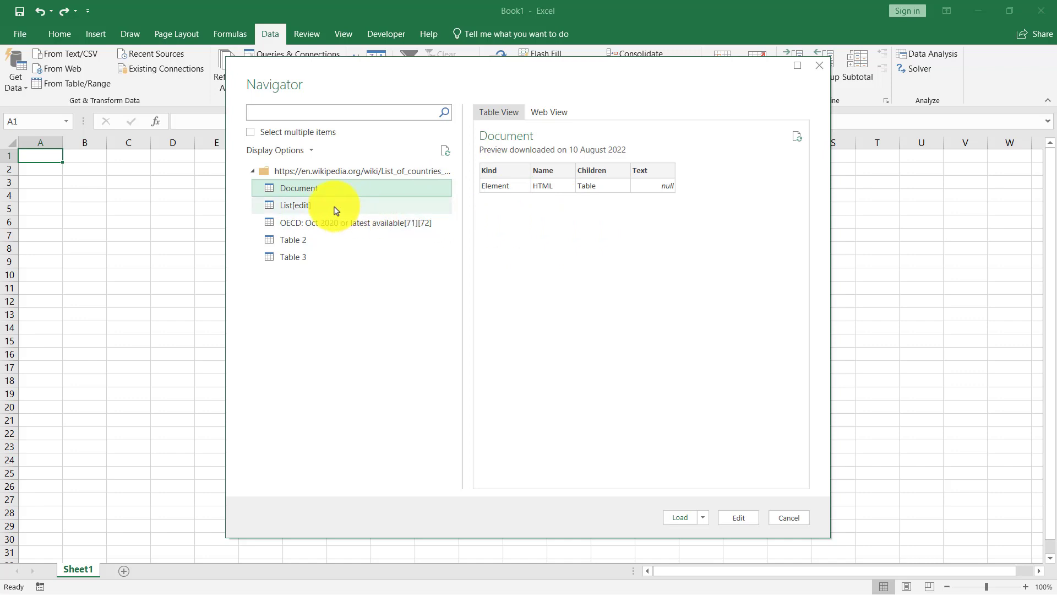
{"action": "left_click", "coordinate": [294, 205]}
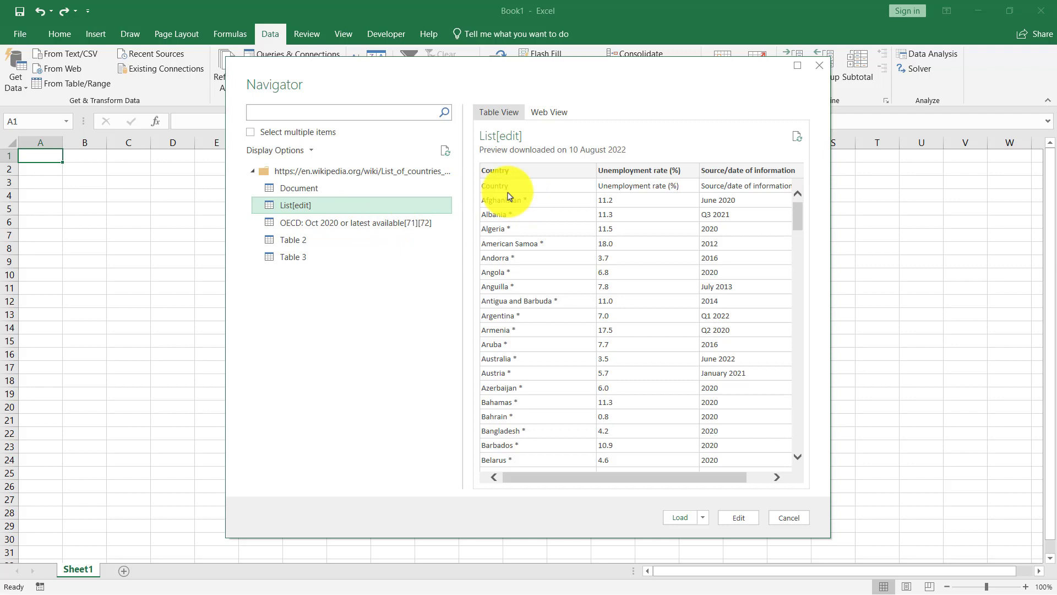
{"action": "mouse_move", "coordinate": [564, 210]}
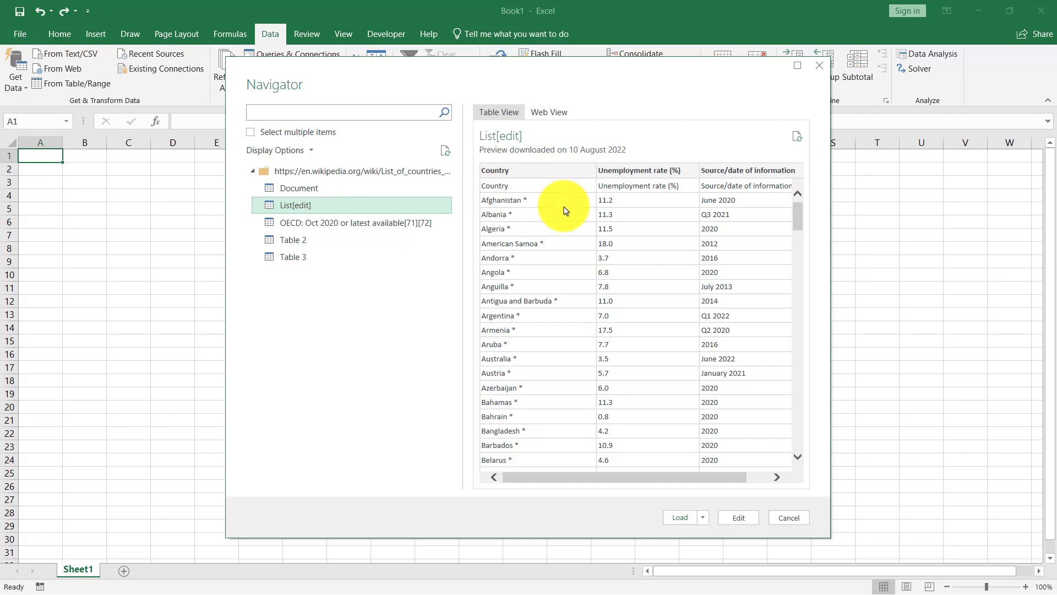
{"action": "left_click", "coordinate": [354, 223]}
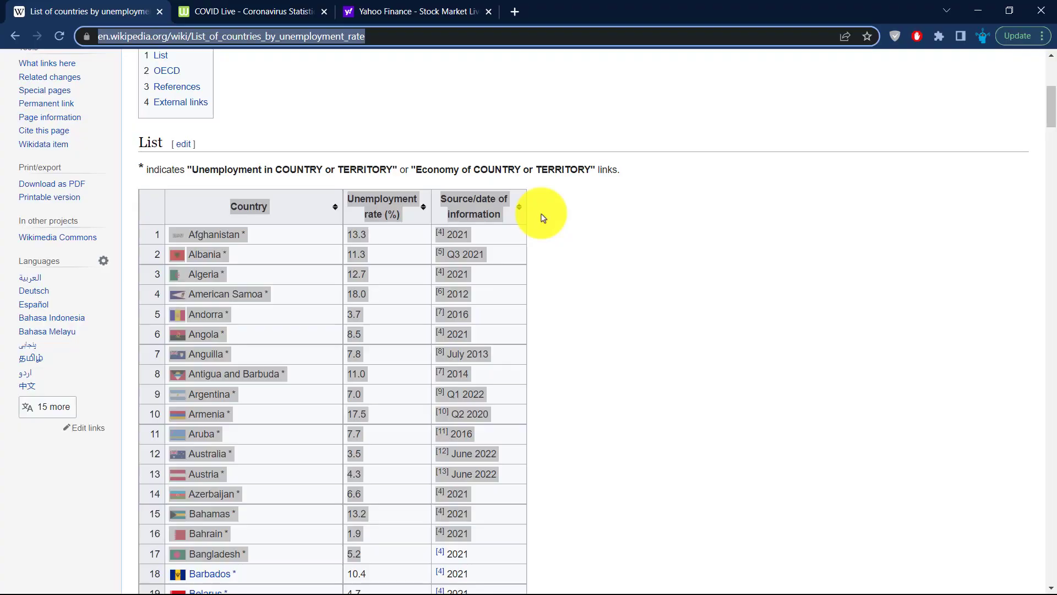
{"action": "scroll", "scroll_direction": "down", "scroll_amount": 3}
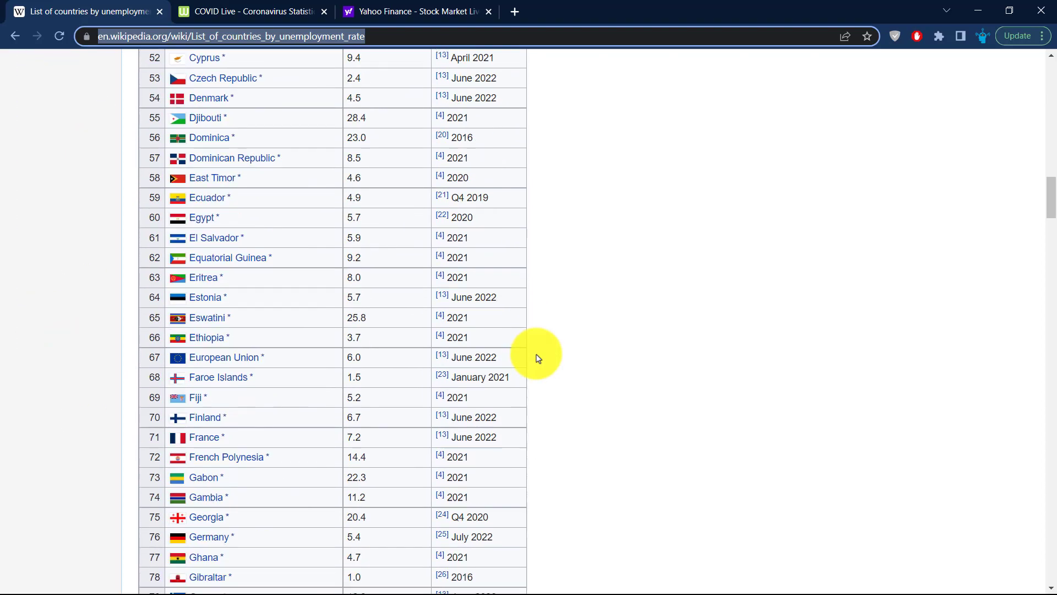
{"action": "scroll", "scroll_direction": "down", "scroll_amount": 3}
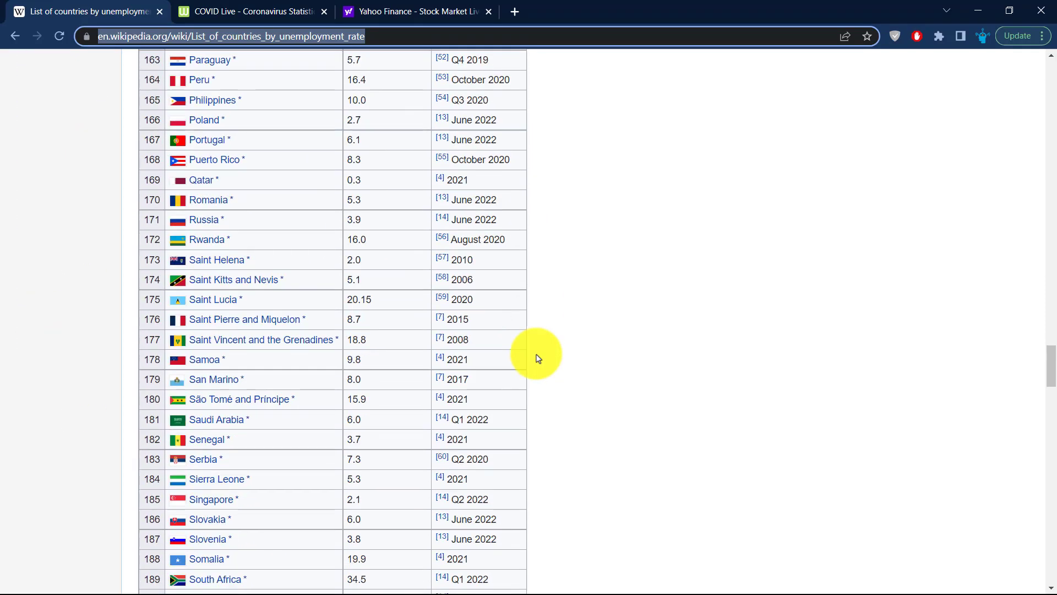
{"action": "scroll", "scroll_direction": "down", "scroll_amount": 3}
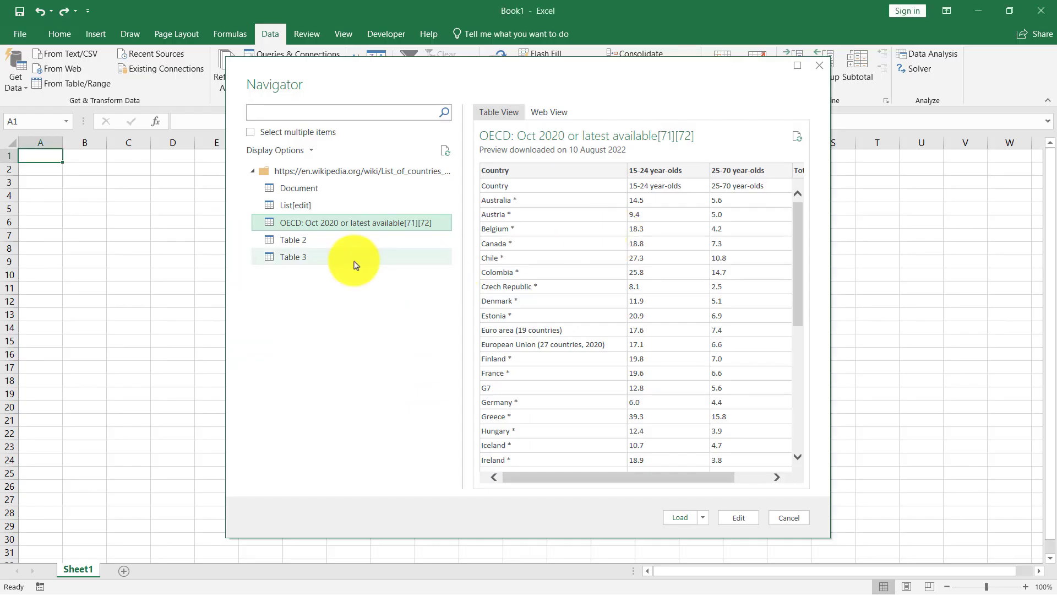
{"action": "left_click", "coordinate": [293, 257]}
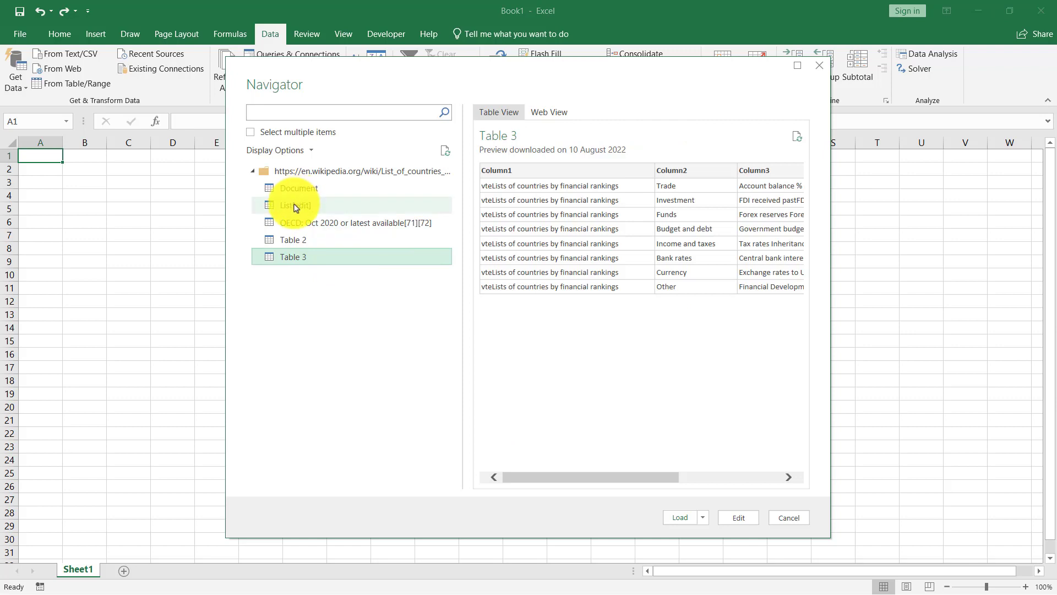
{"action": "left_click", "coordinate": [294, 205]}
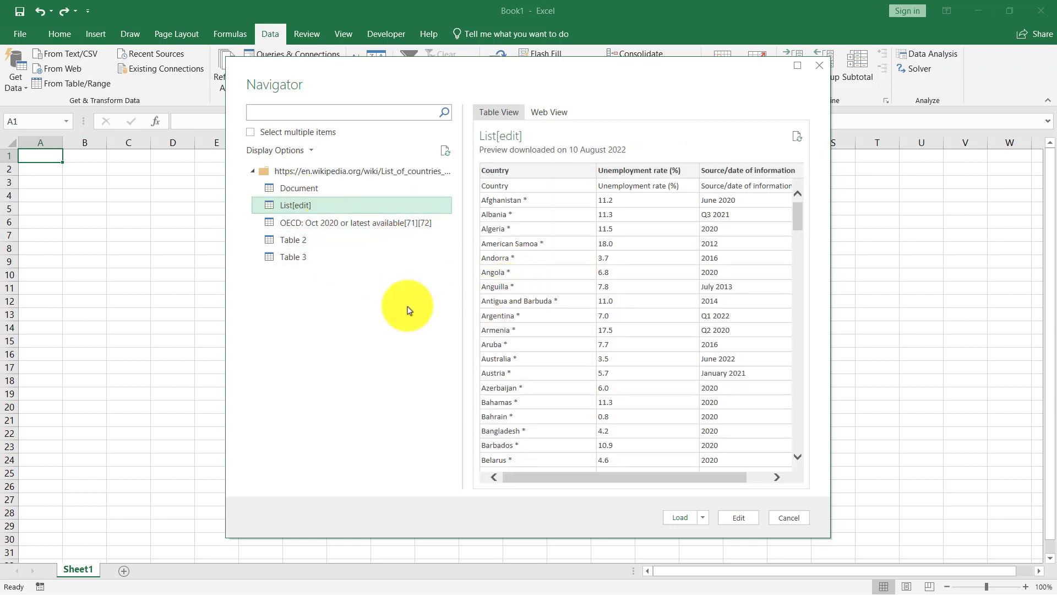
{"action": "mouse_move", "coordinate": [649, 324]}
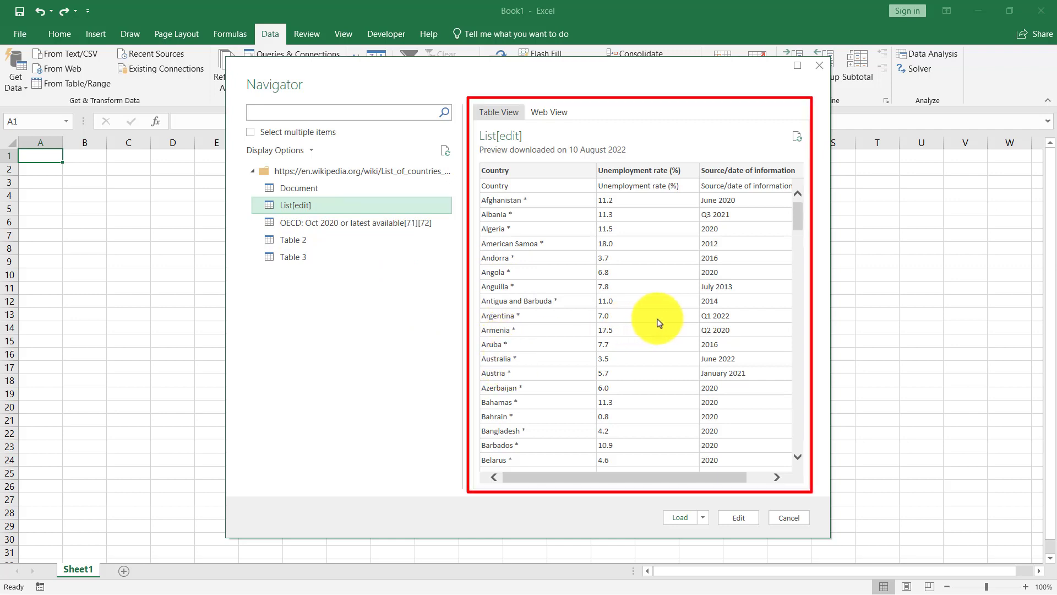
{"action": "mouse_move", "coordinate": [807, 338]}
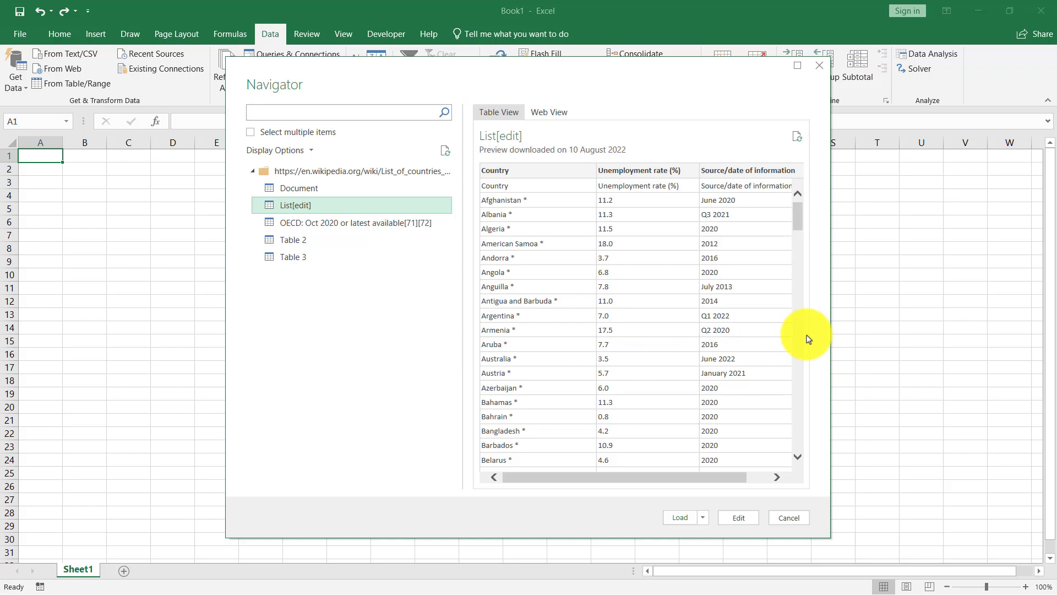
{"action": "mouse_move", "coordinate": [827, 338]}
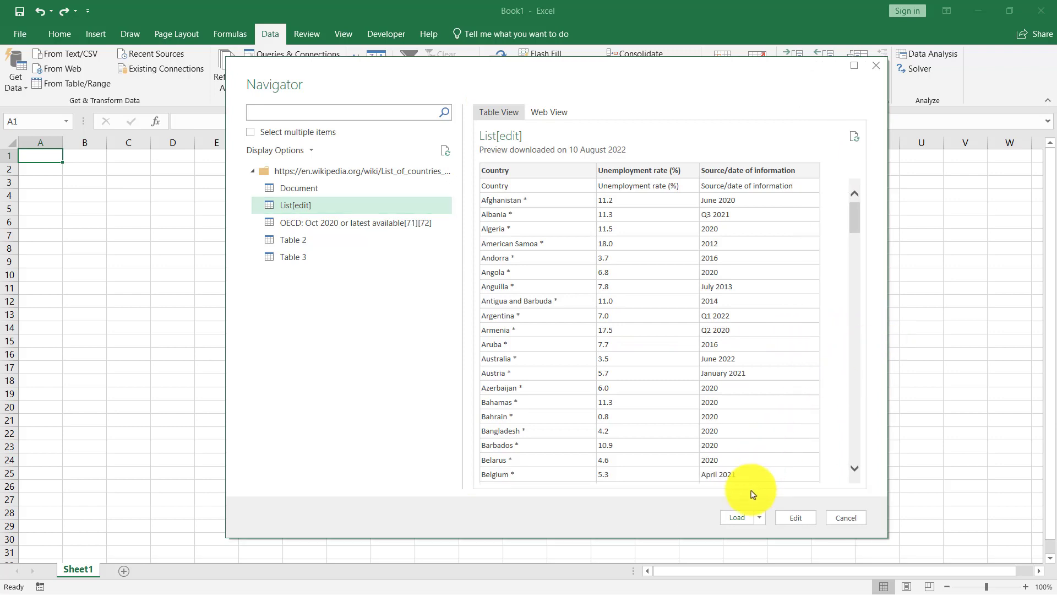
{"action": "mouse_move", "coordinate": [732, 411]}
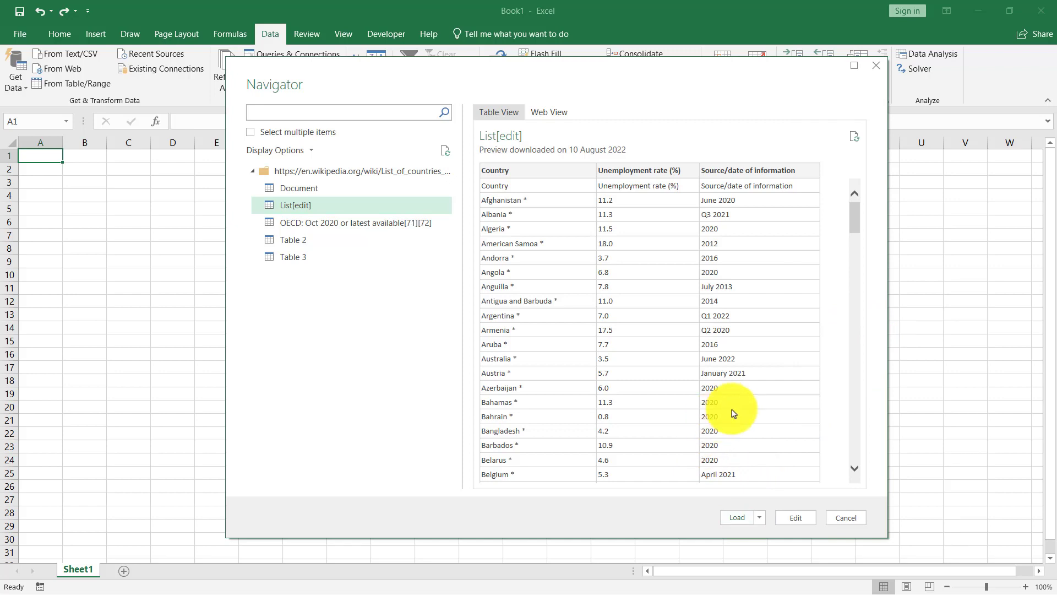
{"action": "left_click", "coordinate": [844, 517]}
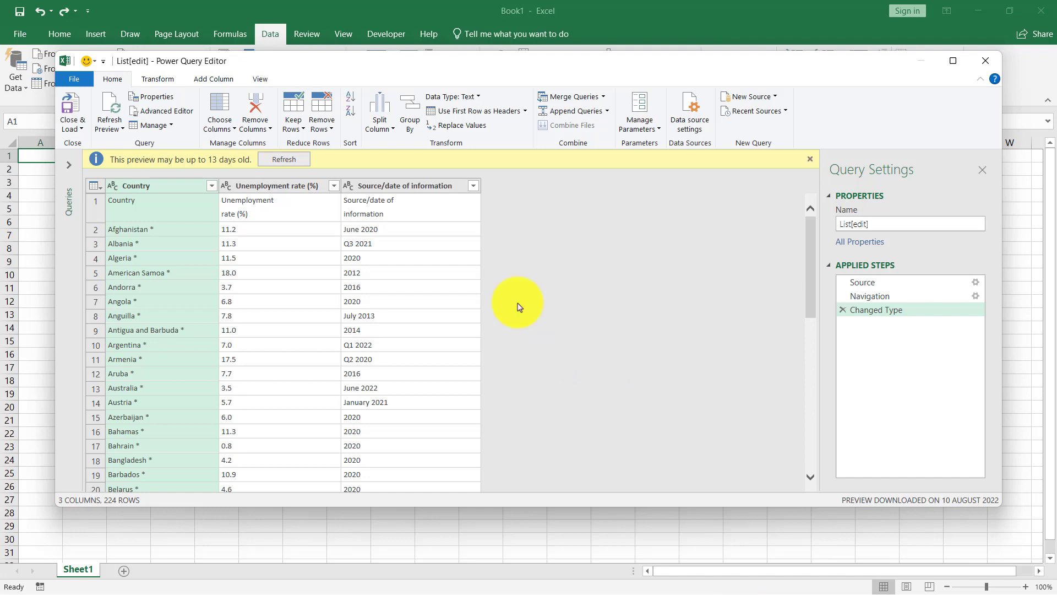
{"action": "mouse_move", "coordinate": [423, 228]}
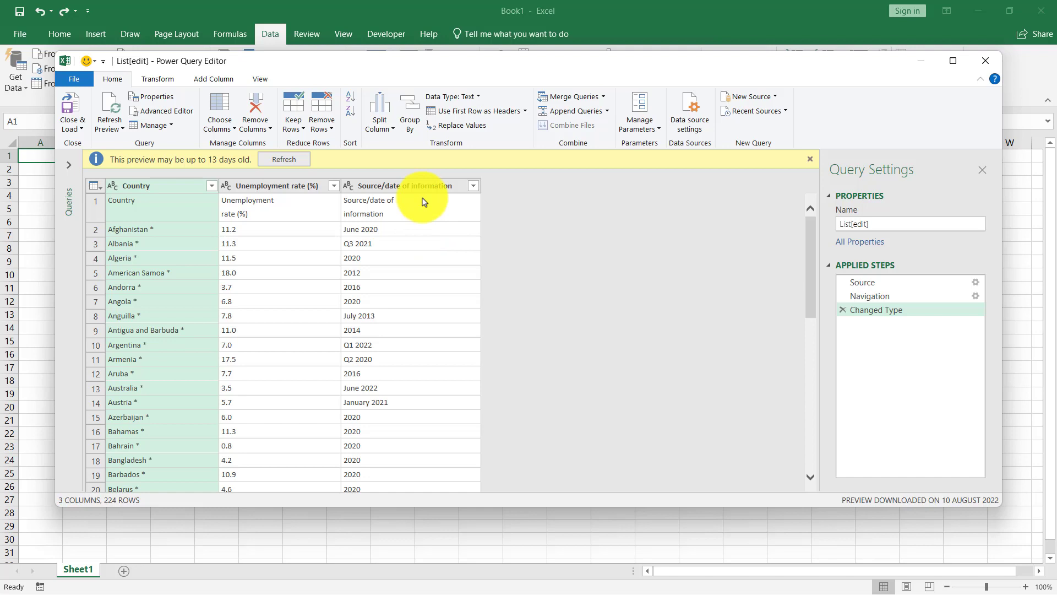
Remove the Source/date of information column from the query.
{"action": "left_click", "coordinate": [404, 186]}
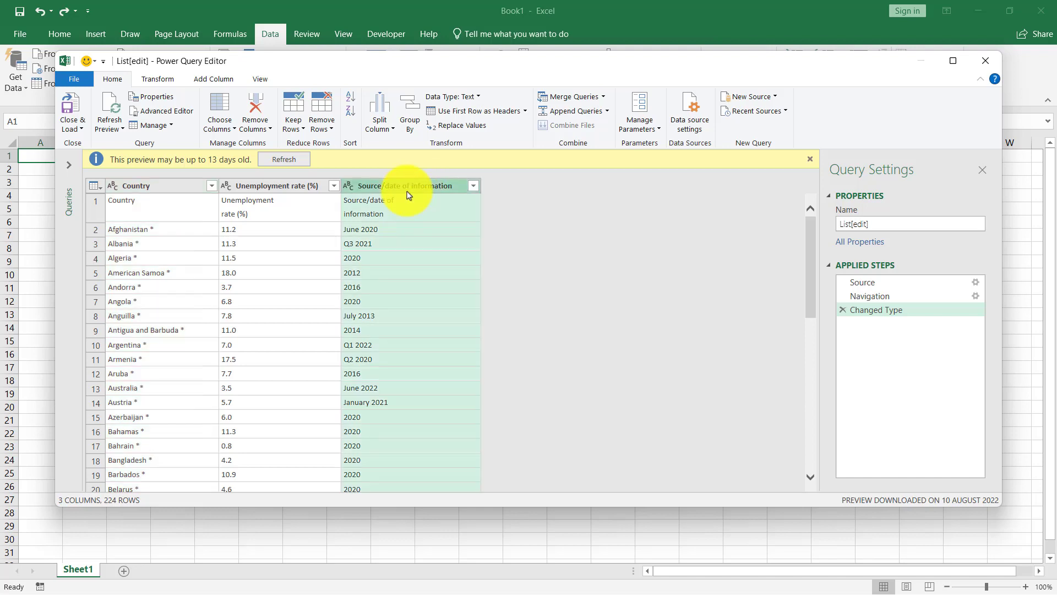
{"action": "mouse_move", "coordinate": [389, 231]}
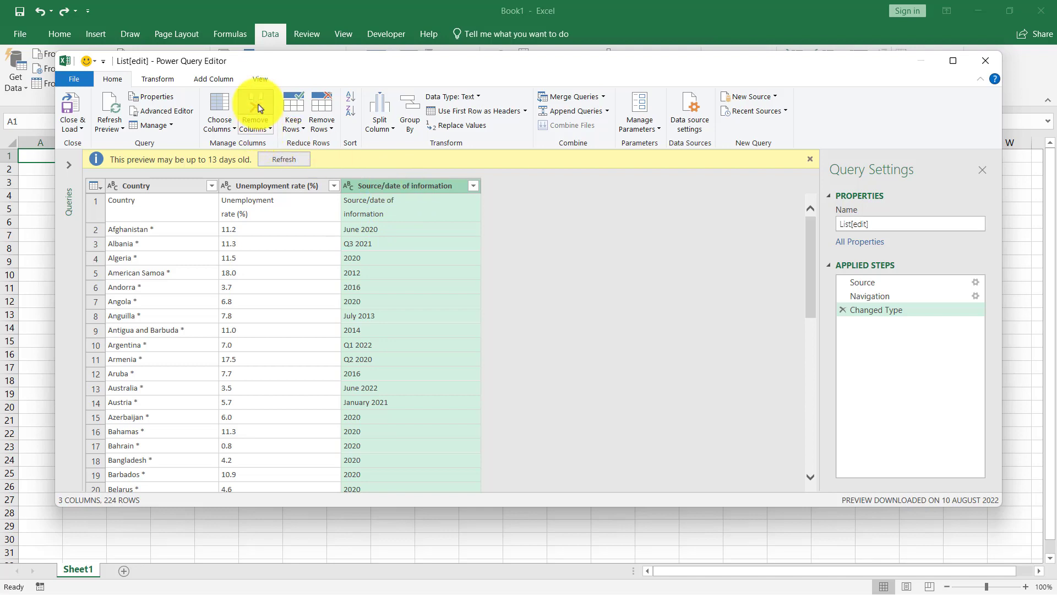
{"action": "left_click", "coordinate": [255, 111]}
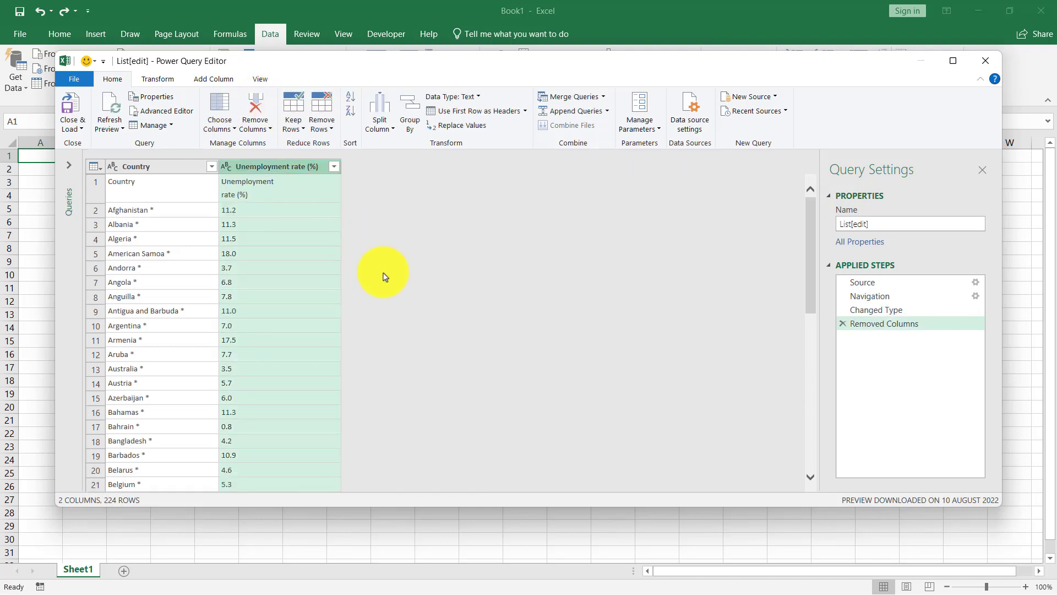
{"action": "mouse_move", "coordinate": [418, 177]}
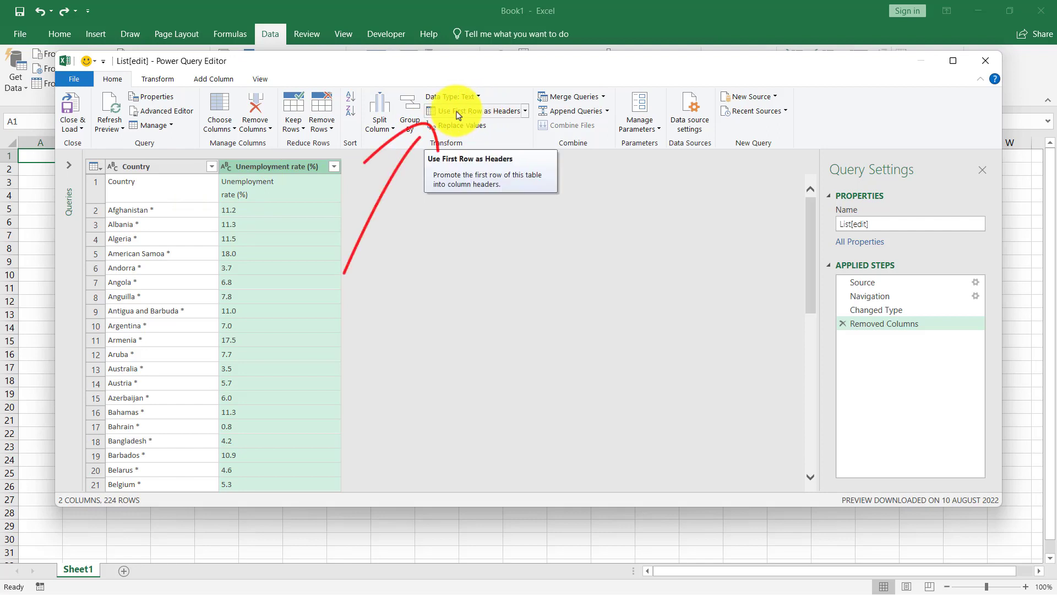
Promote the first row to headers and sort Unemployment rate ascending.
{"action": "left_click", "coordinate": [472, 111]}
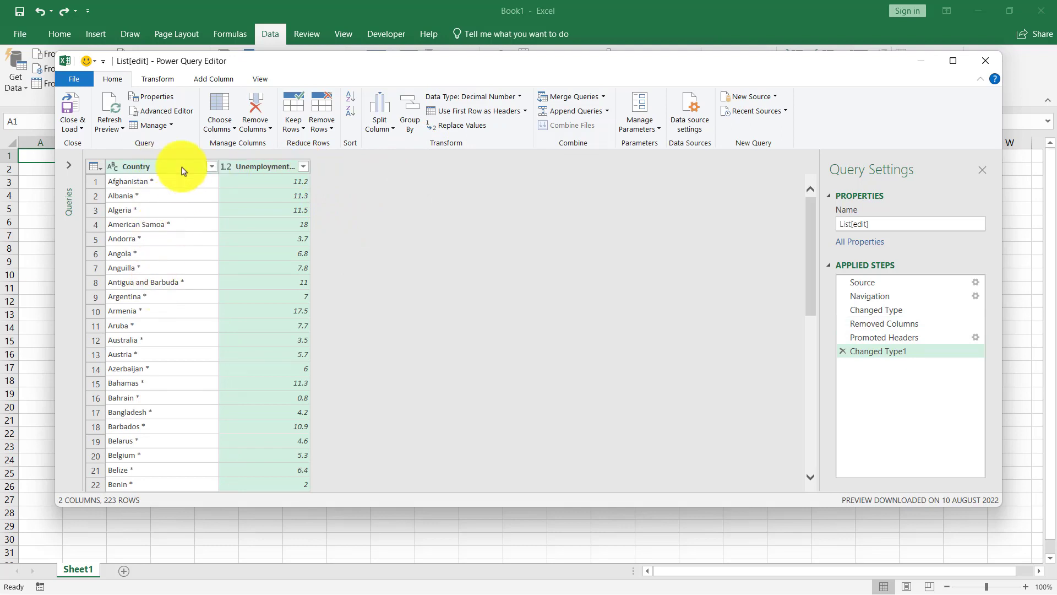
{"action": "mouse_move", "coordinate": [178, 176]}
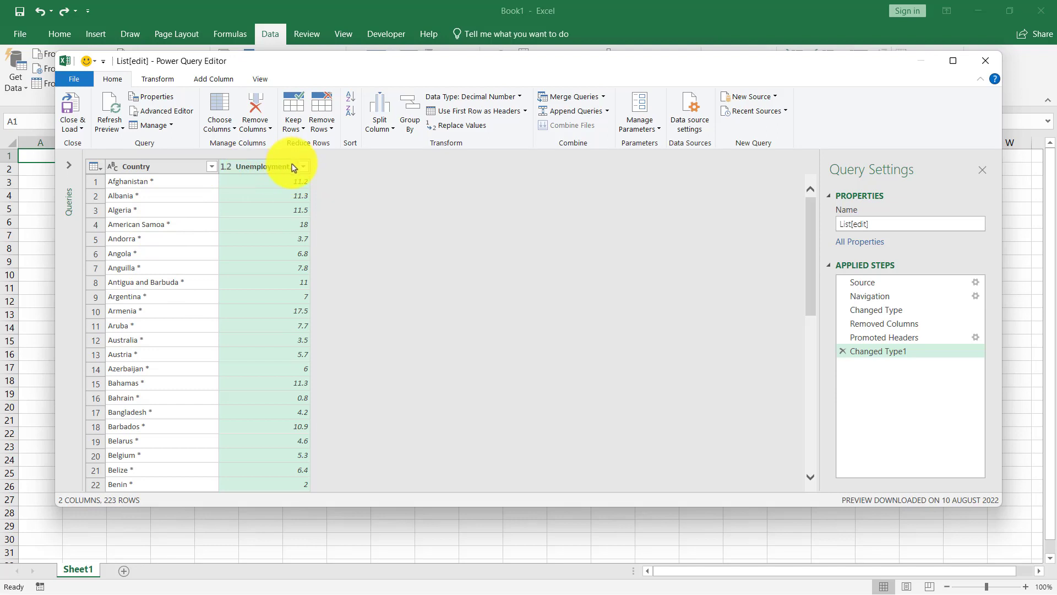
{"action": "left_click", "coordinate": [302, 166]}
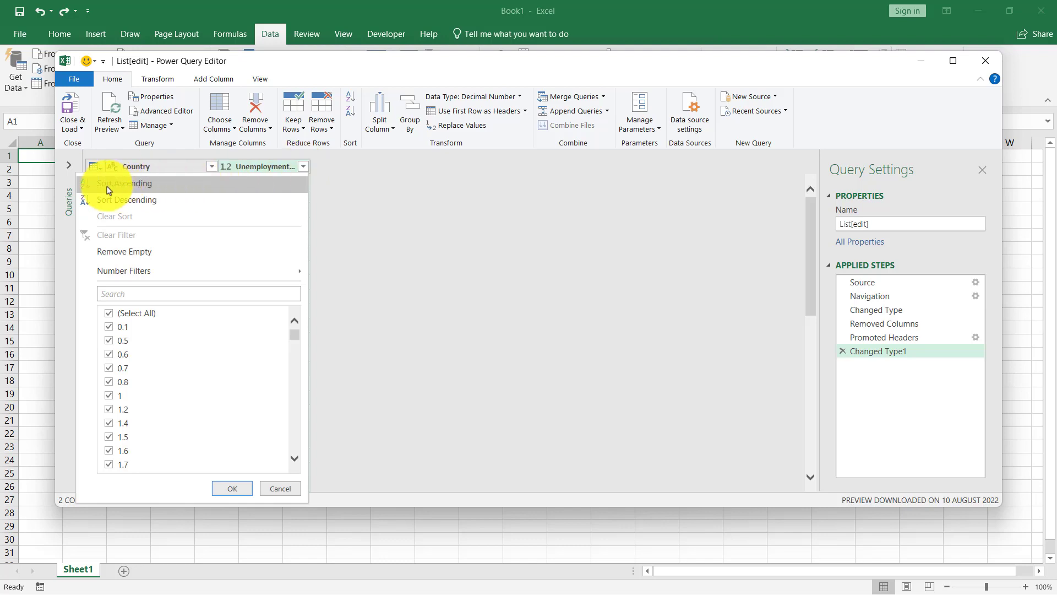
{"action": "left_click", "coordinate": [125, 183]}
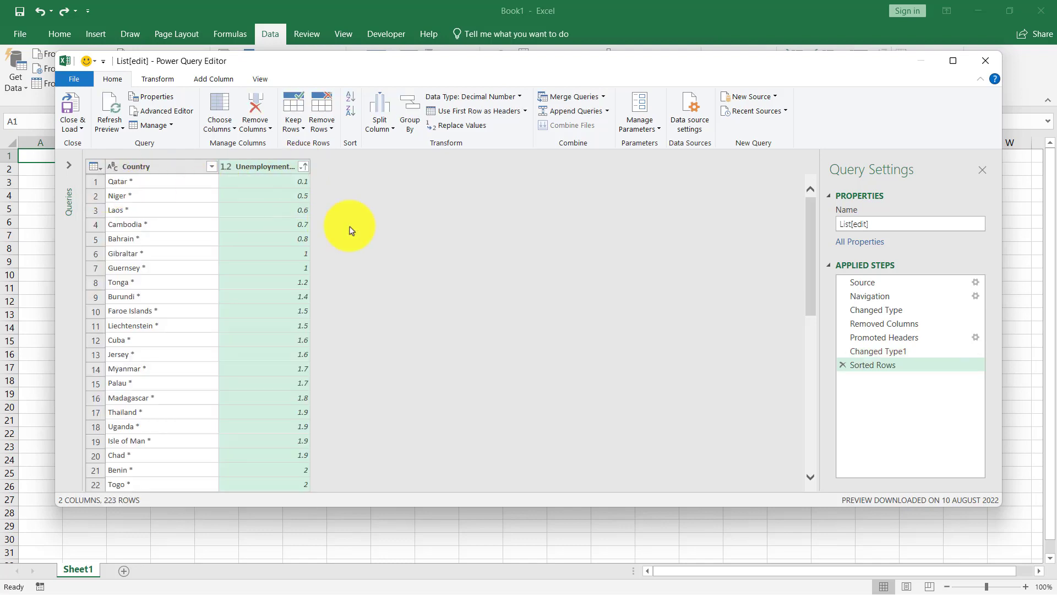
{"action": "mouse_move", "coordinate": [360, 236]}
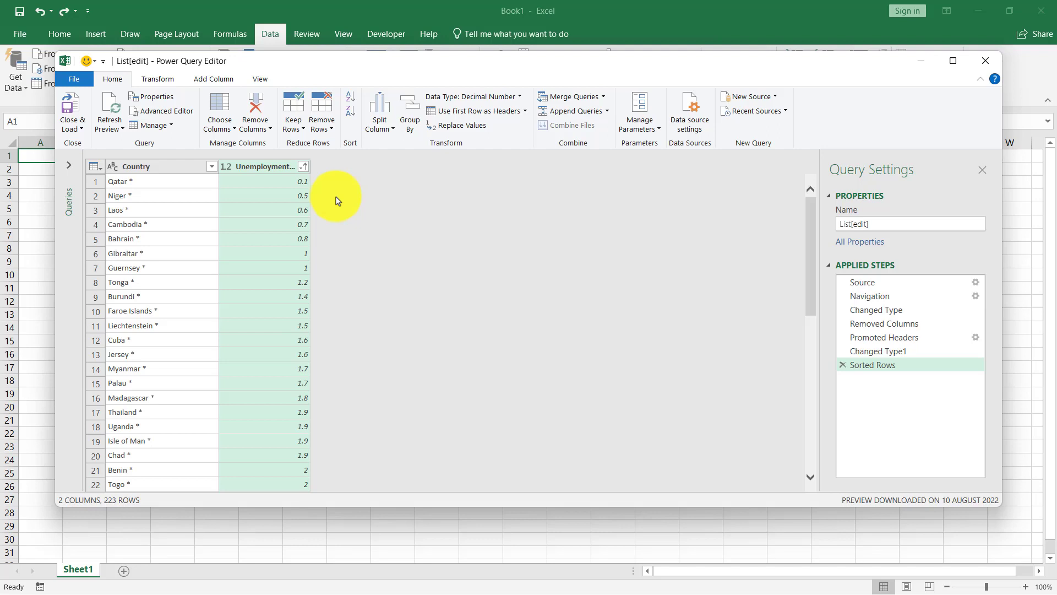
{"action": "mouse_move", "coordinate": [324, 186]}
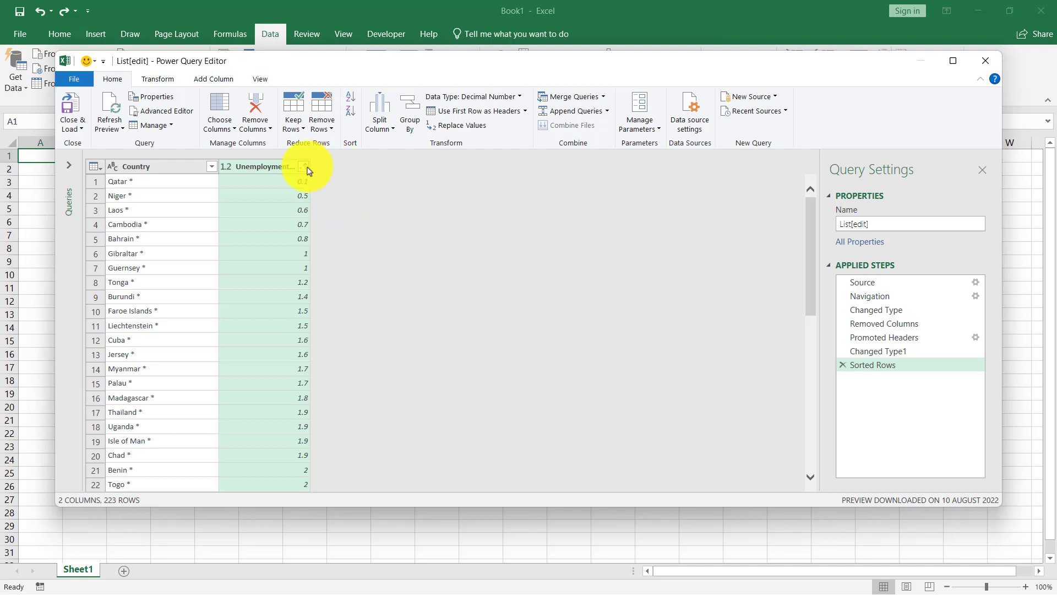
Filter Unemployment rate to values between 4 and 8, leaving 78 countries.
{"action": "left_click", "coordinate": [304, 167]}
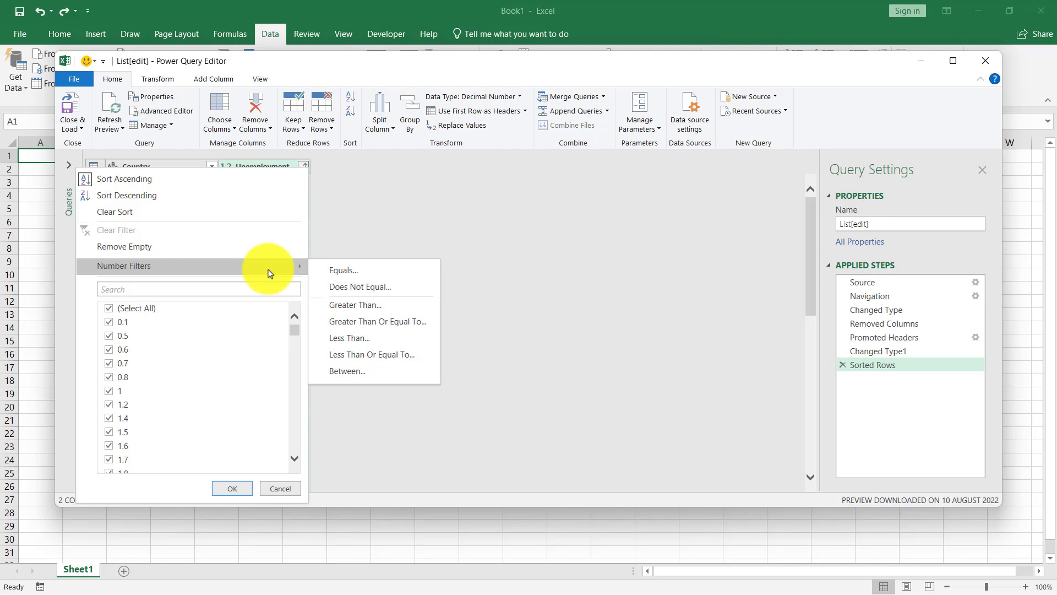
{"action": "mouse_move", "coordinate": [348, 337]}
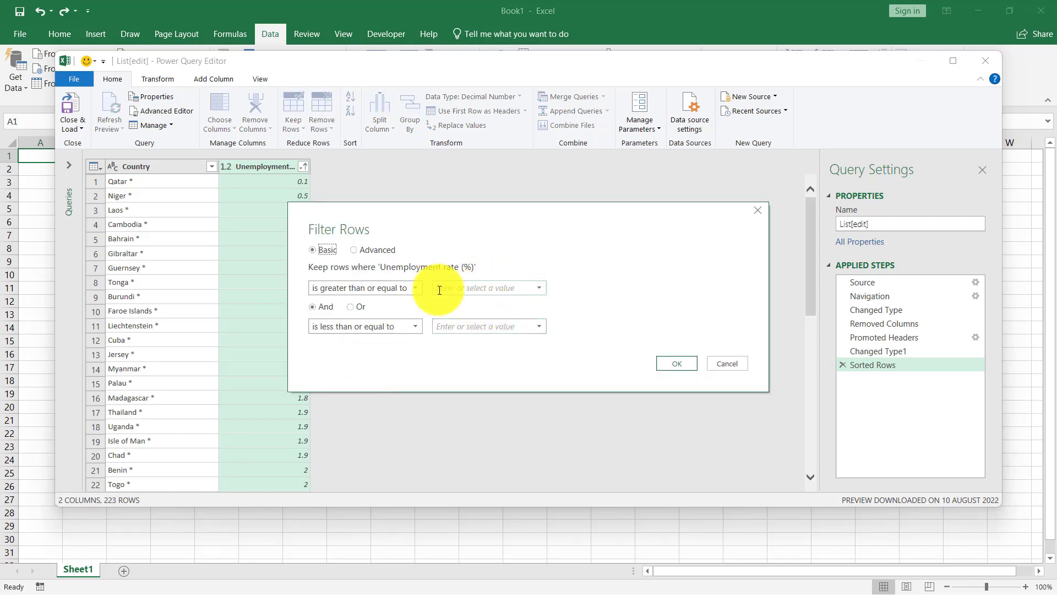
{"action": "type", "text": "4"}
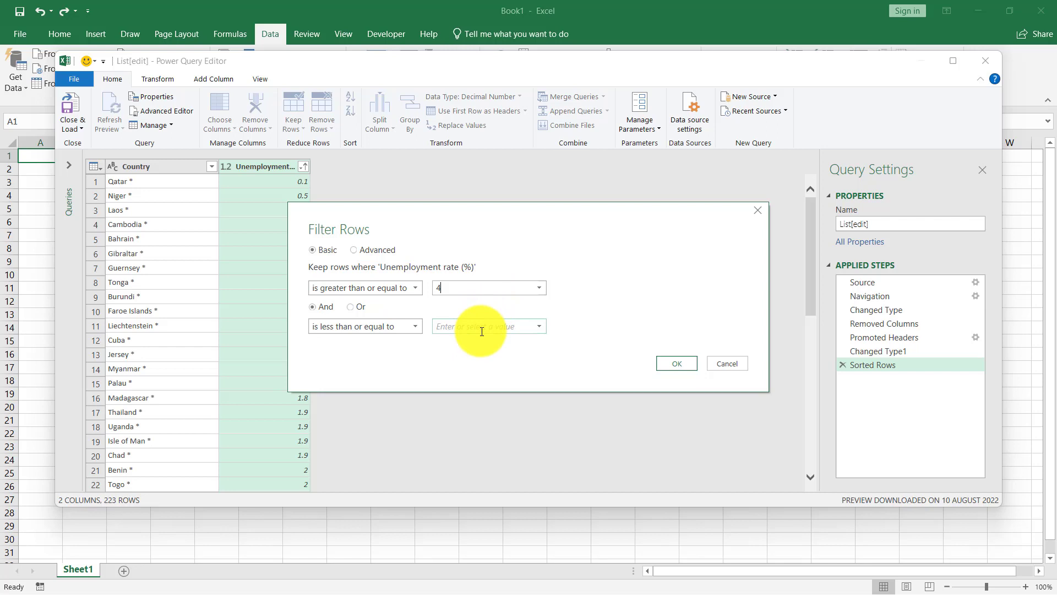
{"action": "type", "text": "8"}
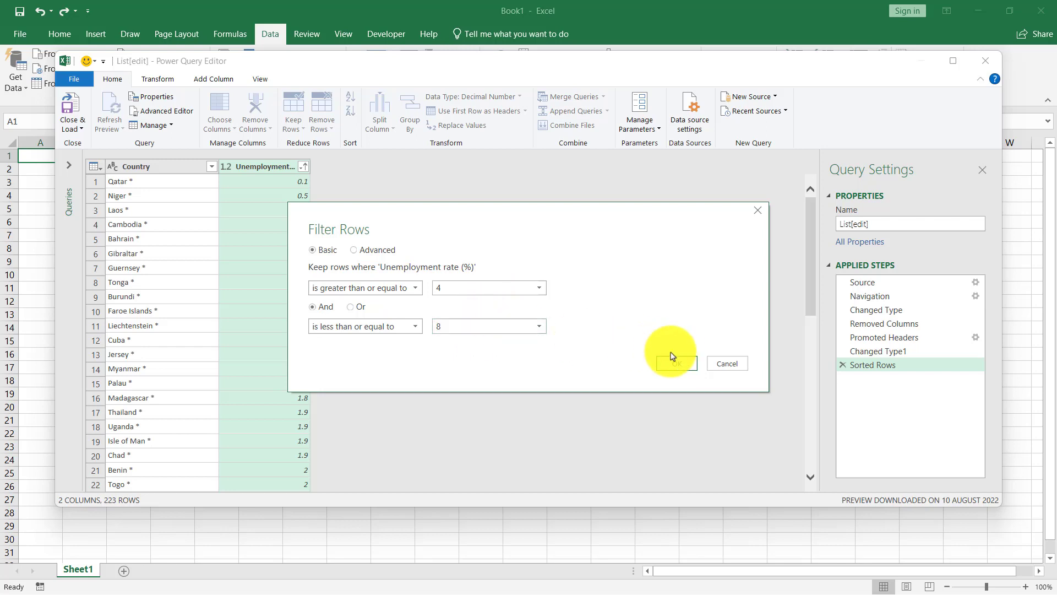
{"action": "left_click", "coordinate": [673, 363]}
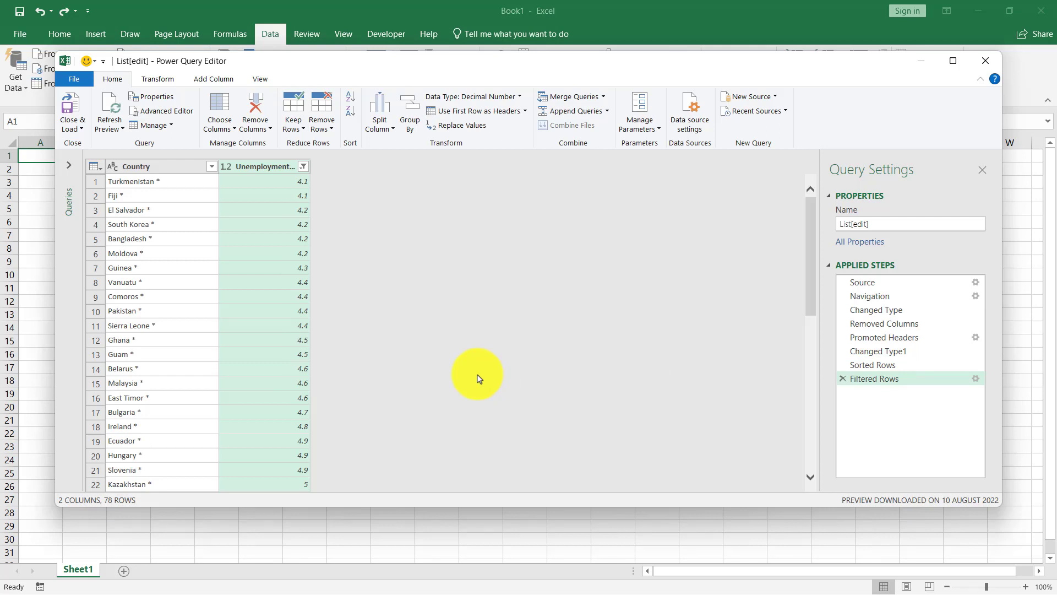
{"action": "mouse_move", "coordinate": [349, 295]}
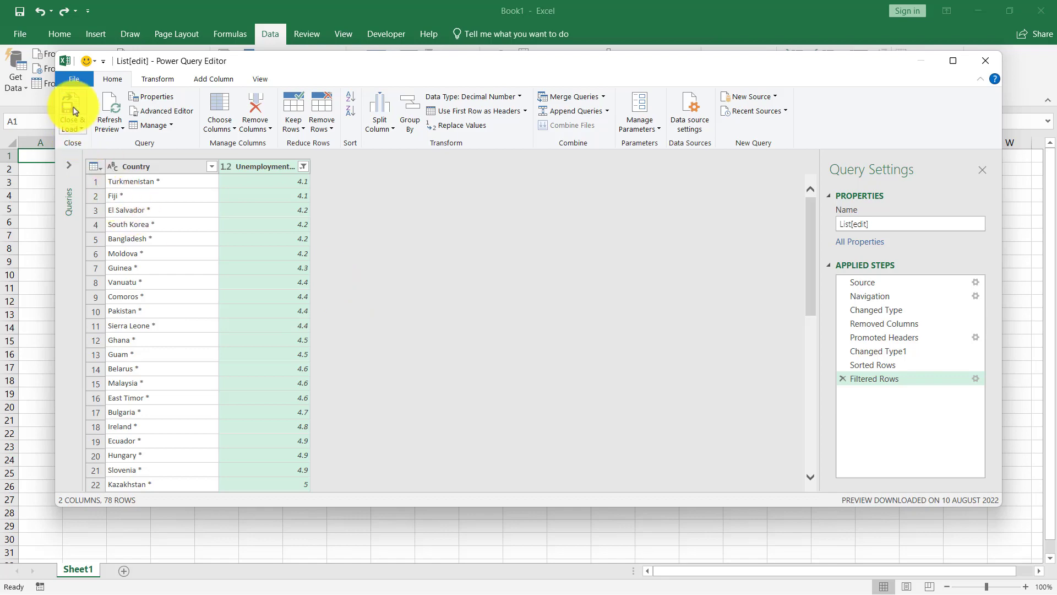
Close & Load the filtered unemployment query into a new worksheet table.
{"action": "left_click", "coordinate": [72, 111]}
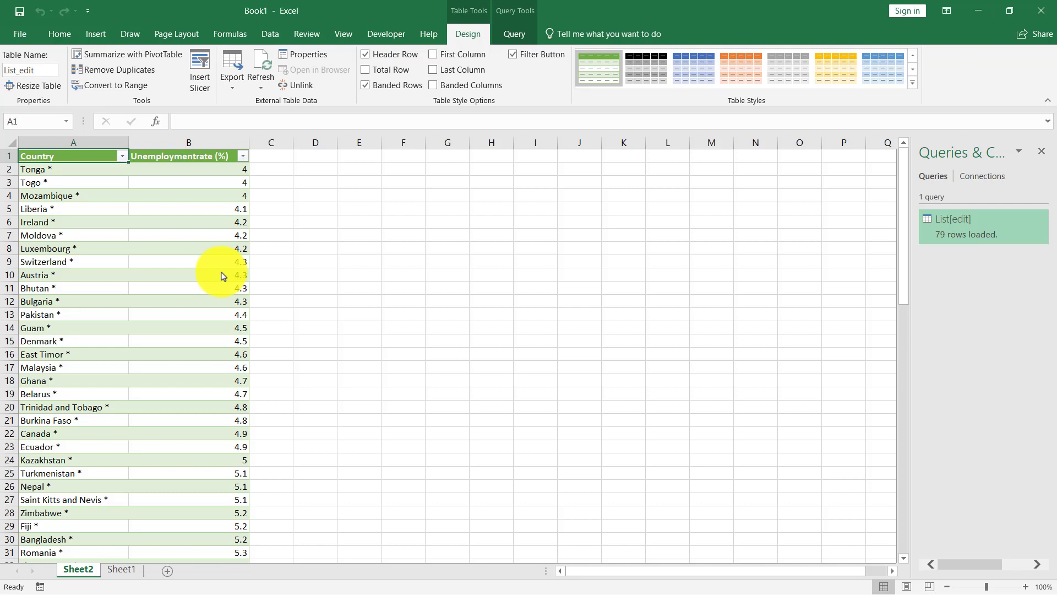
{"action": "scroll", "scroll_direction": "down", "scroll_amount": 3}
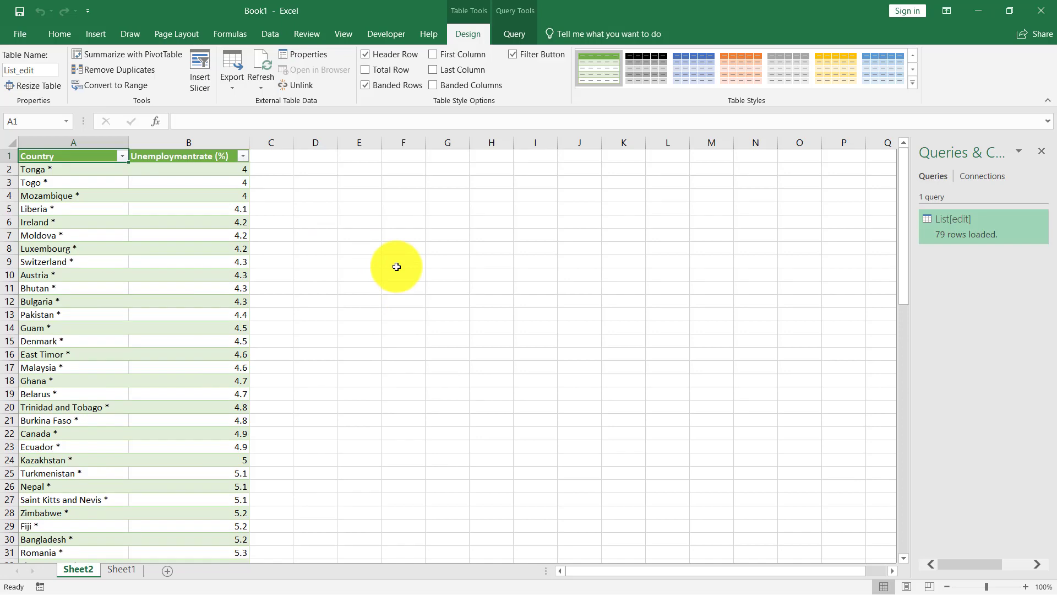
{"action": "mouse_move", "coordinate": [453, 387]}
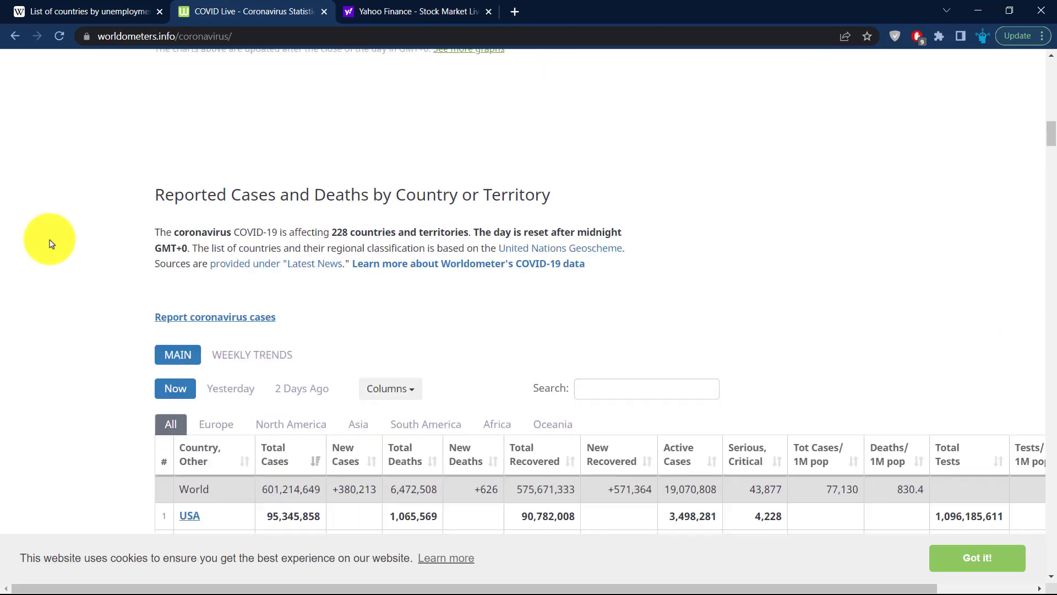
Scroll the Worldometers page to the Reported Cases and Deaths by Country table.
{"action": "scroll", "scroll_direction": "up", "scroll_amount": 3}
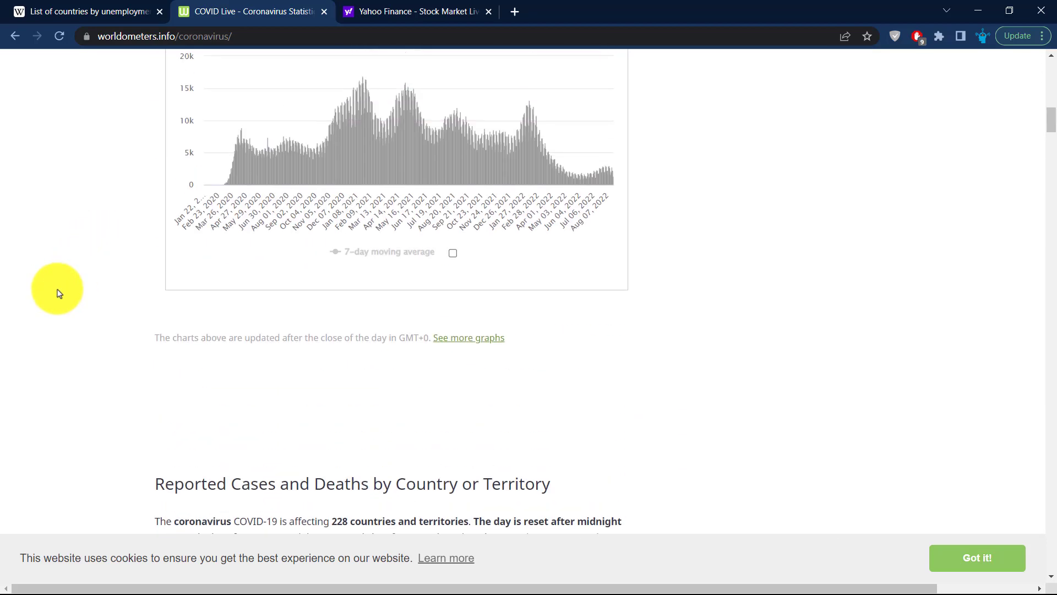
{"action": "scroll", "scroll_direction": "up", "scroll_amount": 3}
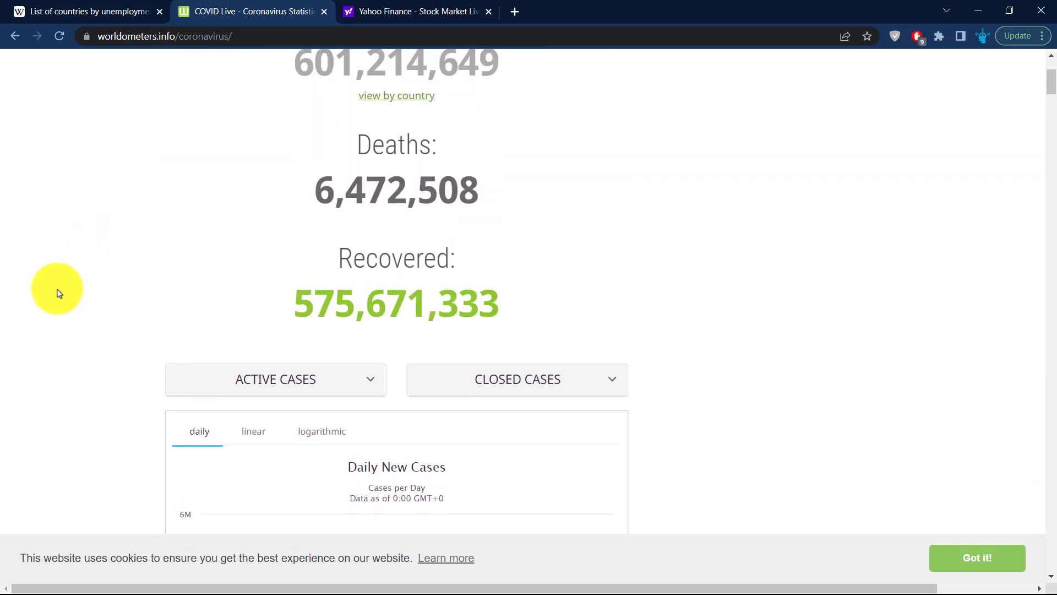
{"action": "scroll", "scroll_direction": "up", "scroll_amount": 3}
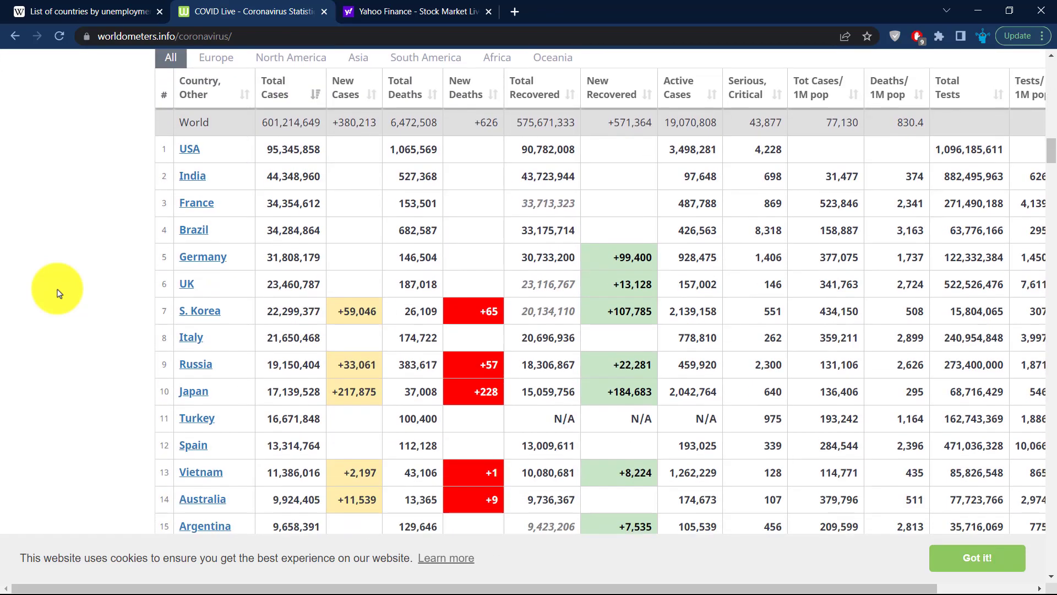
{"action": "scroll", "scroll_direction": "down", "scroll_amount": 3}
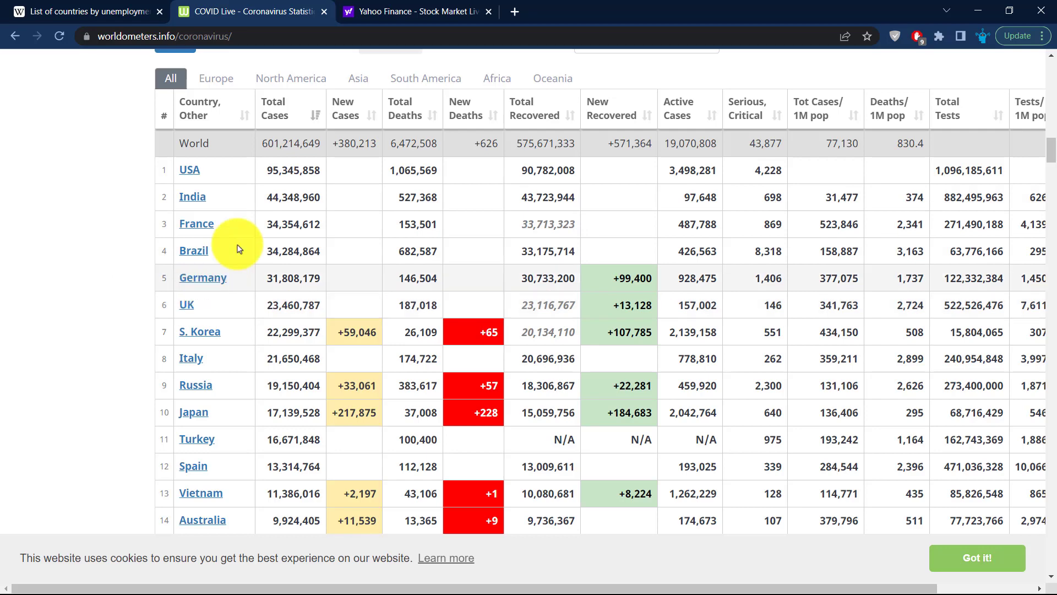
{"action": "mouse_move", "coordinate": [397, 120]}
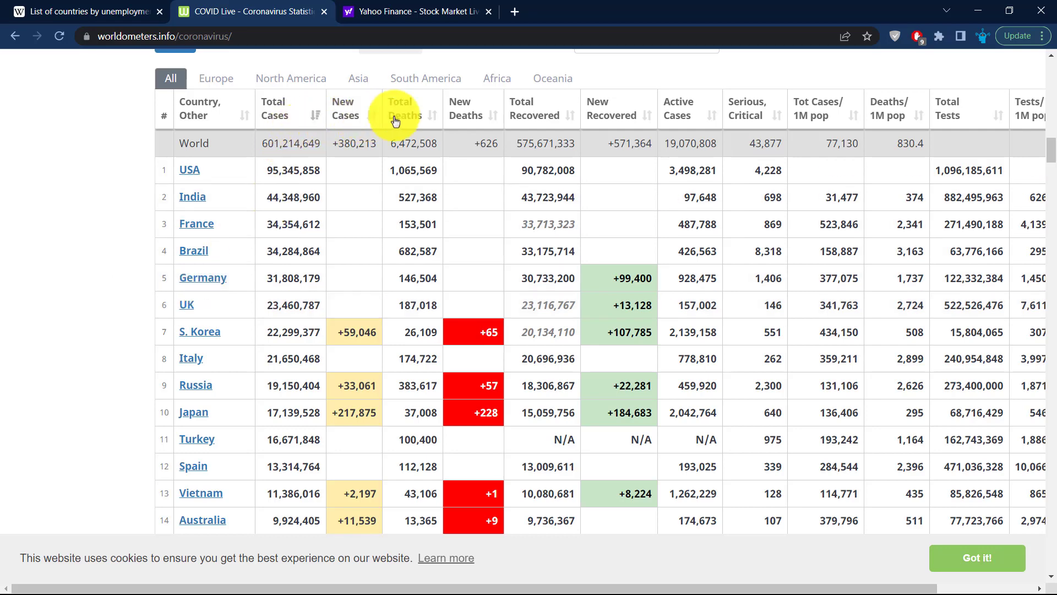
{"action": "mouse_move", "coordinate": [763, 102]}
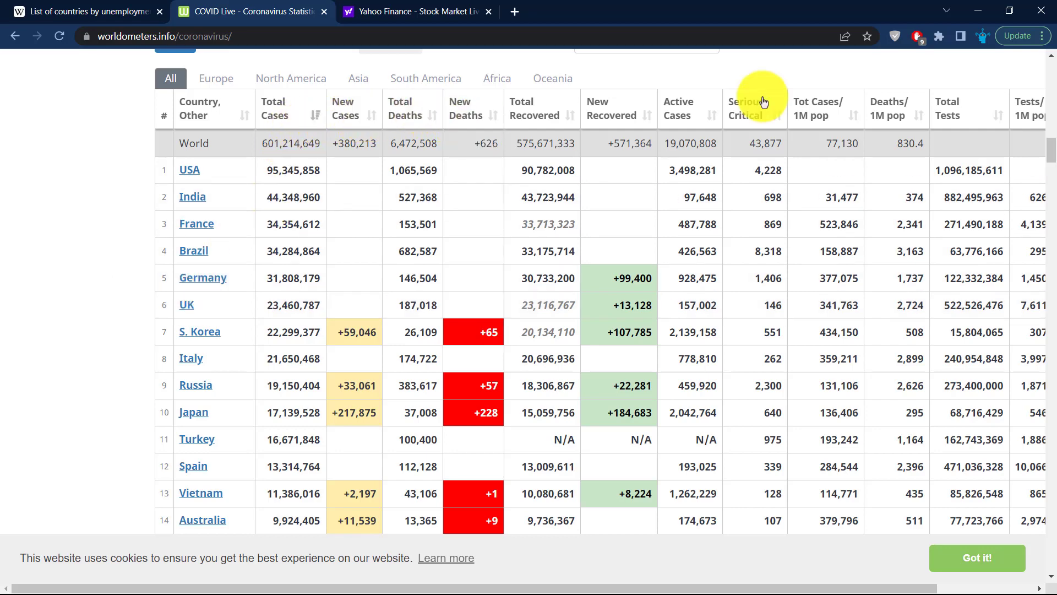
{"action": "mouse_move", "coordinate": [370, 206]}
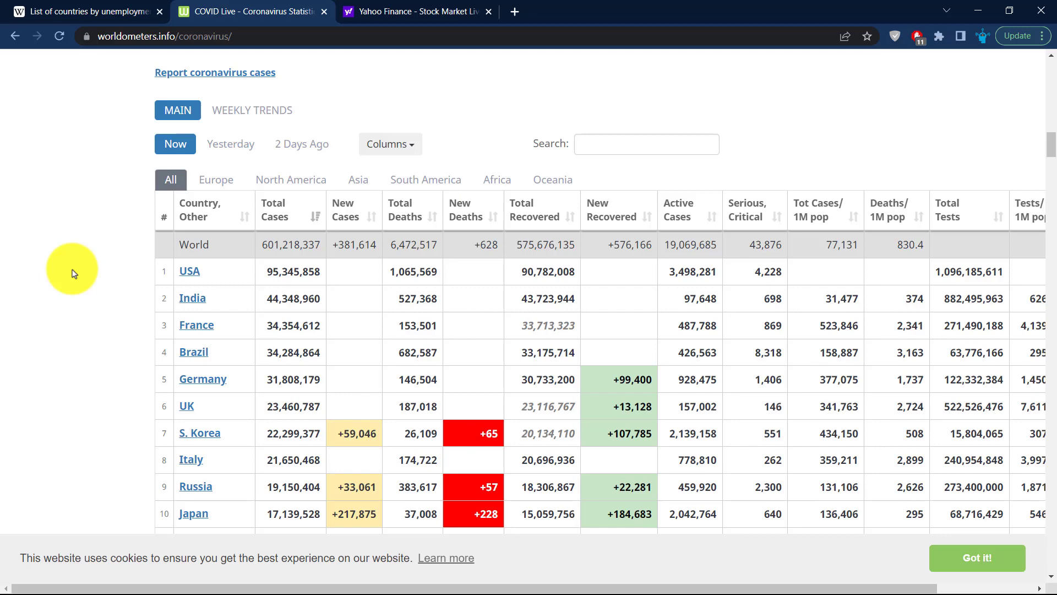
{"action": "mouse_move", "coordinate": [99, 318]}
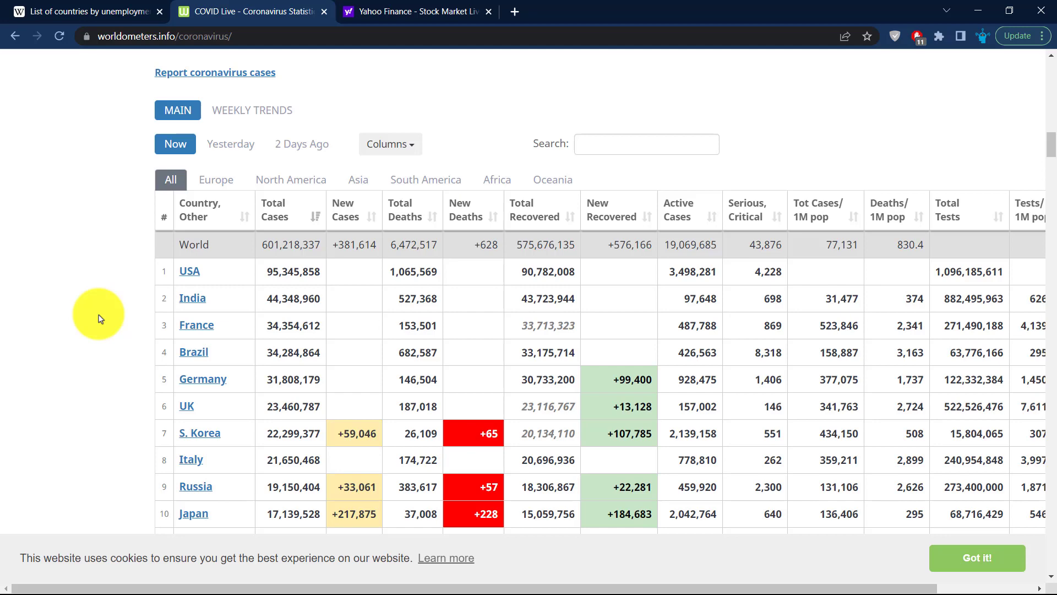
{"action": "left_click", "coordinate": [300, 36]}
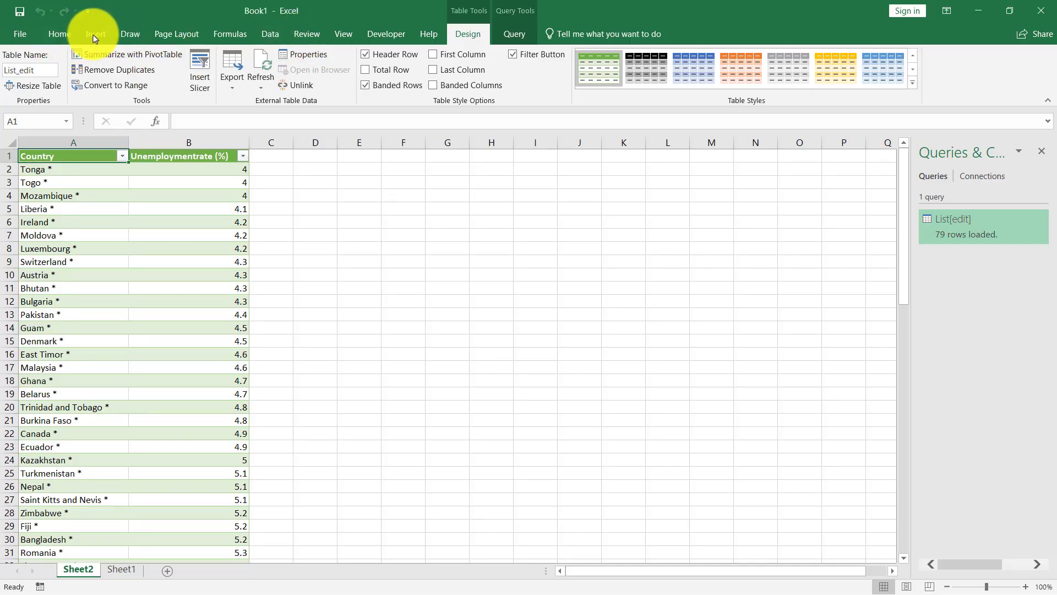
{"action": "mouse_move", "coordinate": [269, 34]}
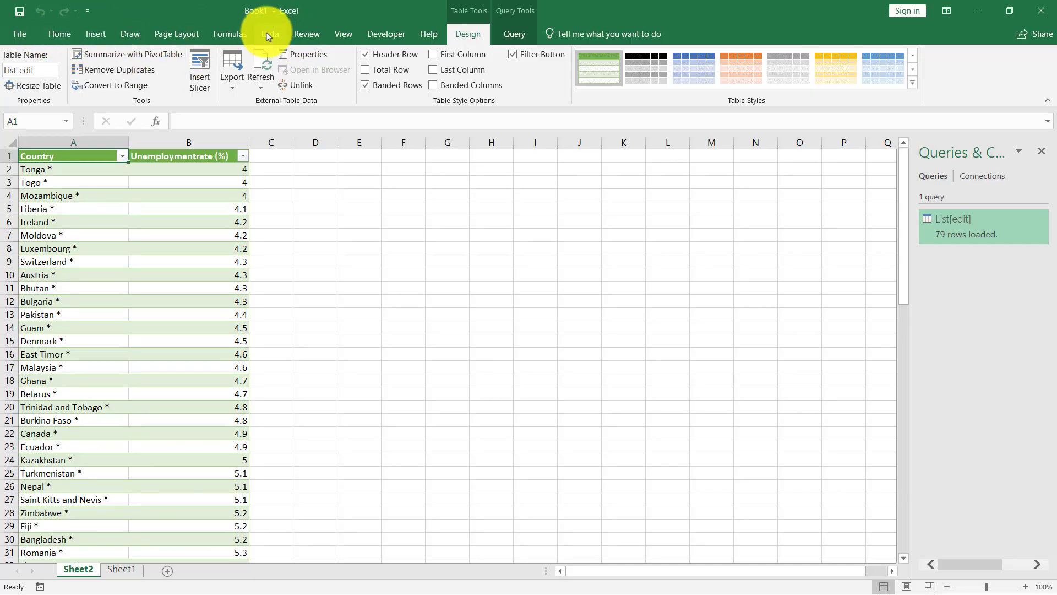
{"action": "left_click", "coordinate": [15, 69]}
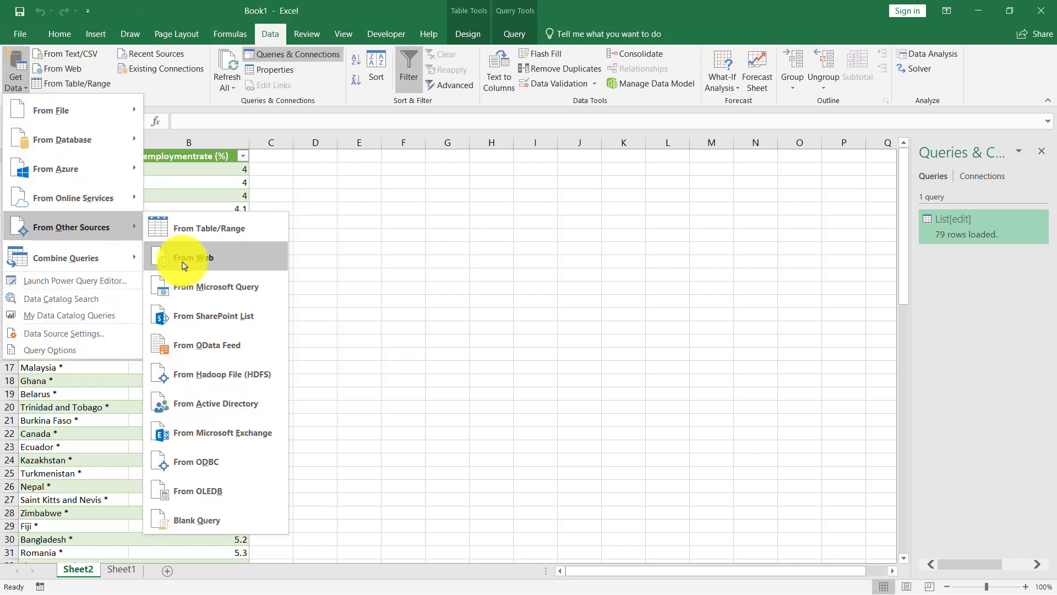
{"action": "left_click", "coordinate": [196, 258]}
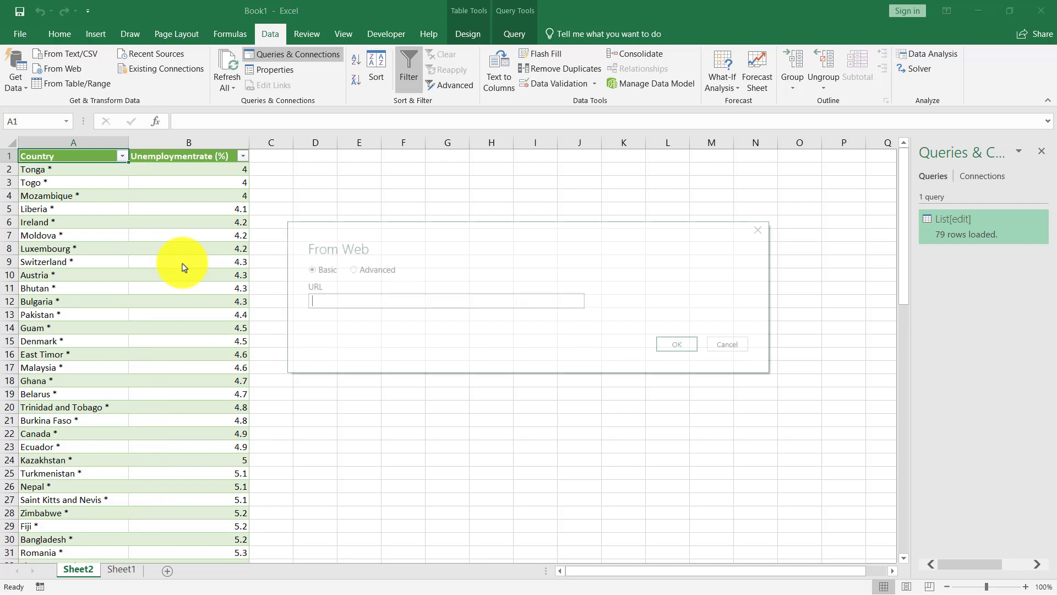
{"action": "type", "text": "https://www.worldometers.info/coronavirus/"}
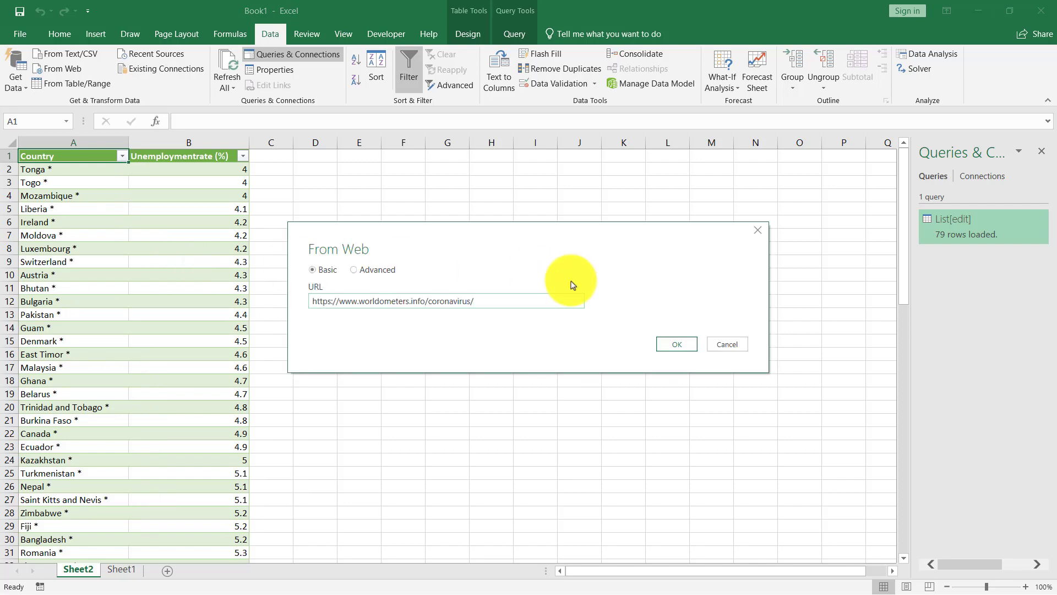
{"action": "left_click", "coordinate": [676, 344]}
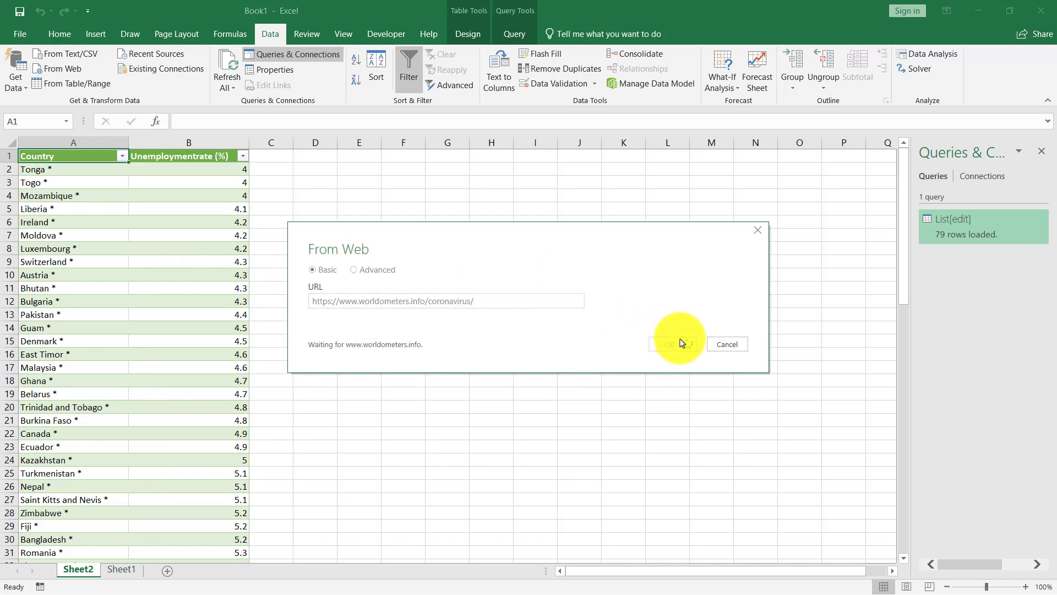
{"action": "left_click", "coordinate": [673, 343]}
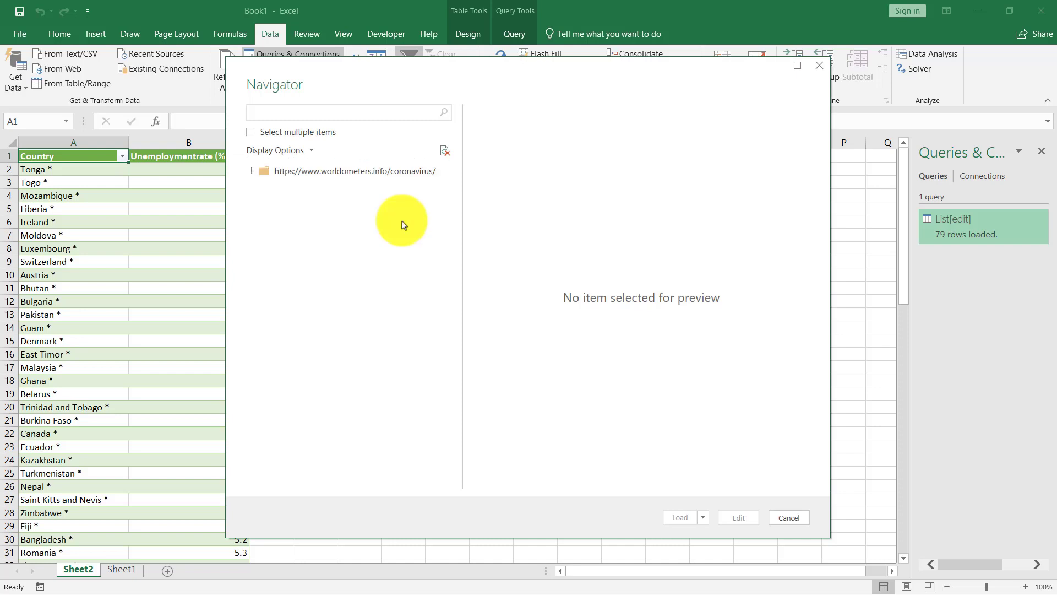
Preview Table 0 and Table 1 in Navigator, ending on Table 0.
{"action": "left_click", "coordinate": [253, 170]}
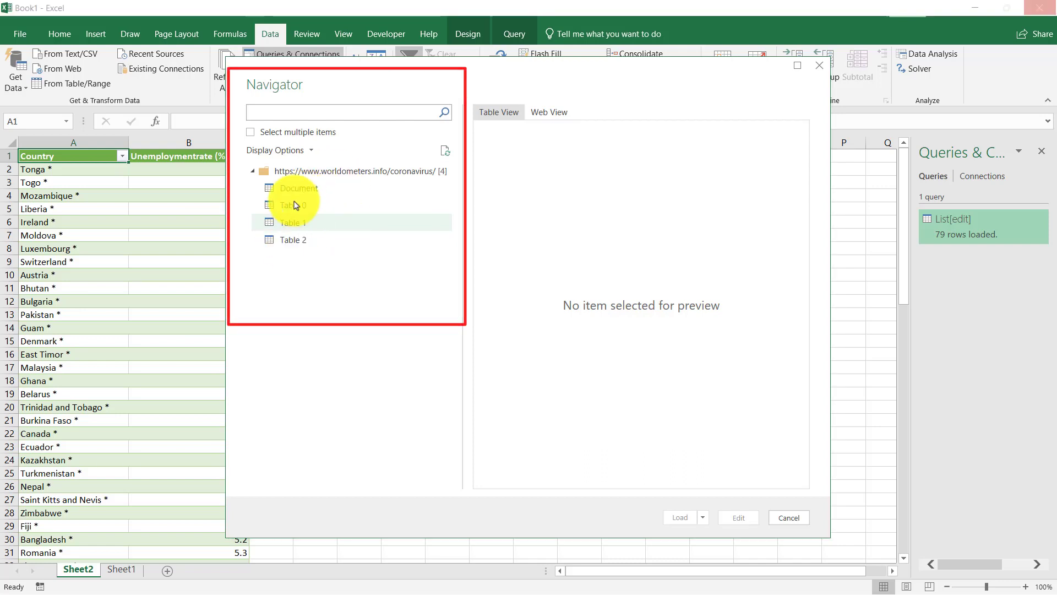
{"action": "left_click", "coordinate": [292, 204]}
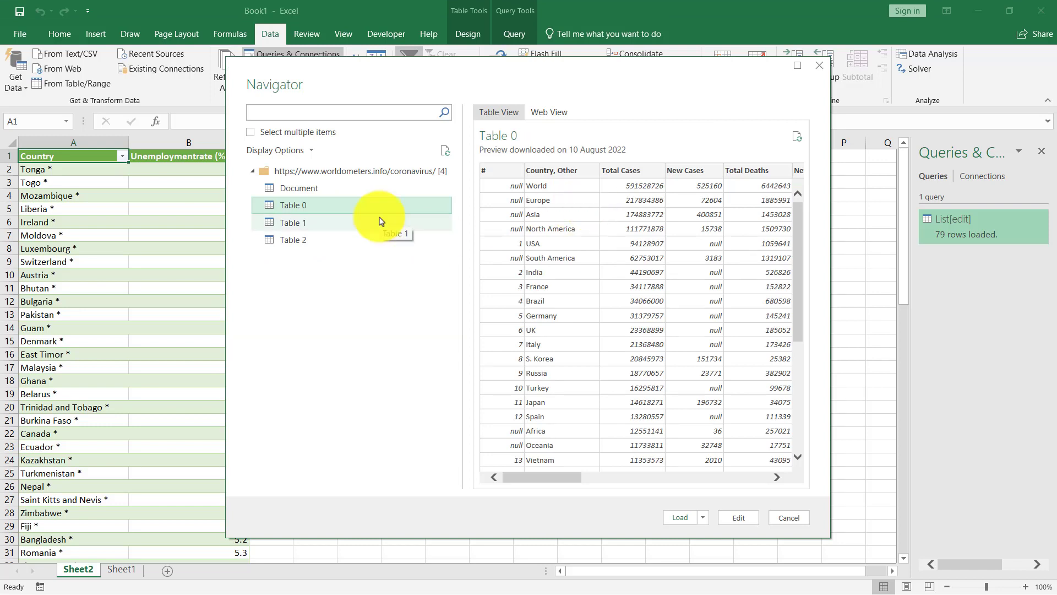
{"action": "left_click", "coordinate": [291, 223]}
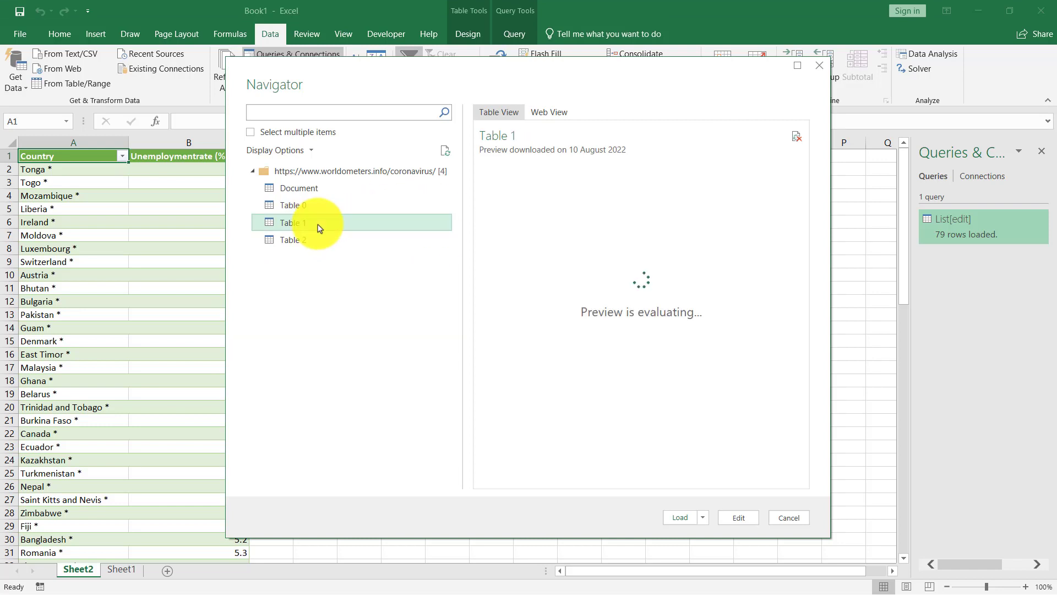
{"action": "left_click", "coordinate": [291, 205]}
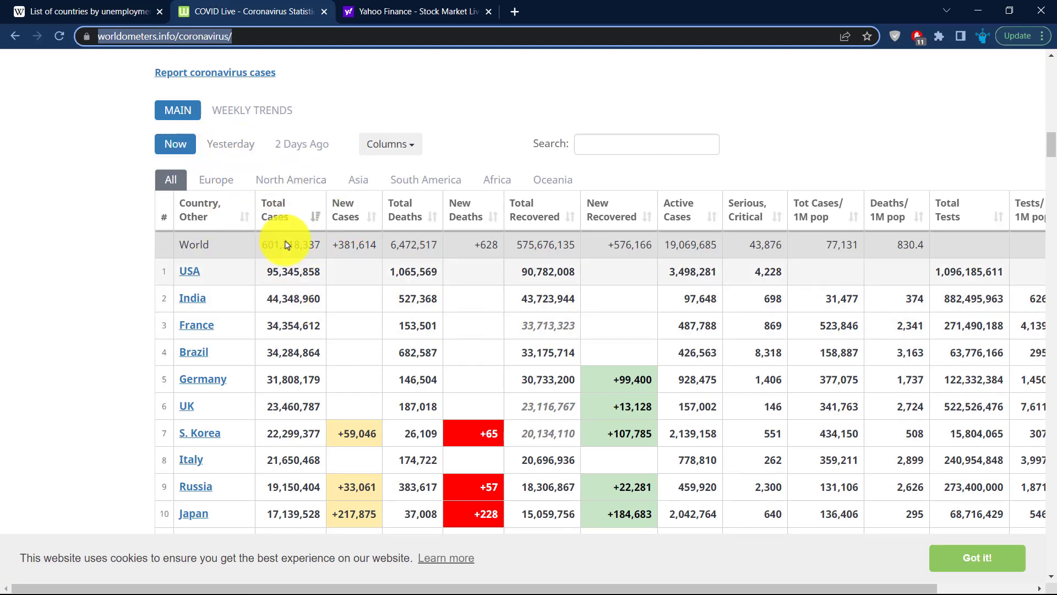
Show yesterday's figures in the Worldometers country table.
{"action": "left_click", "coordinate": [231, 144]}
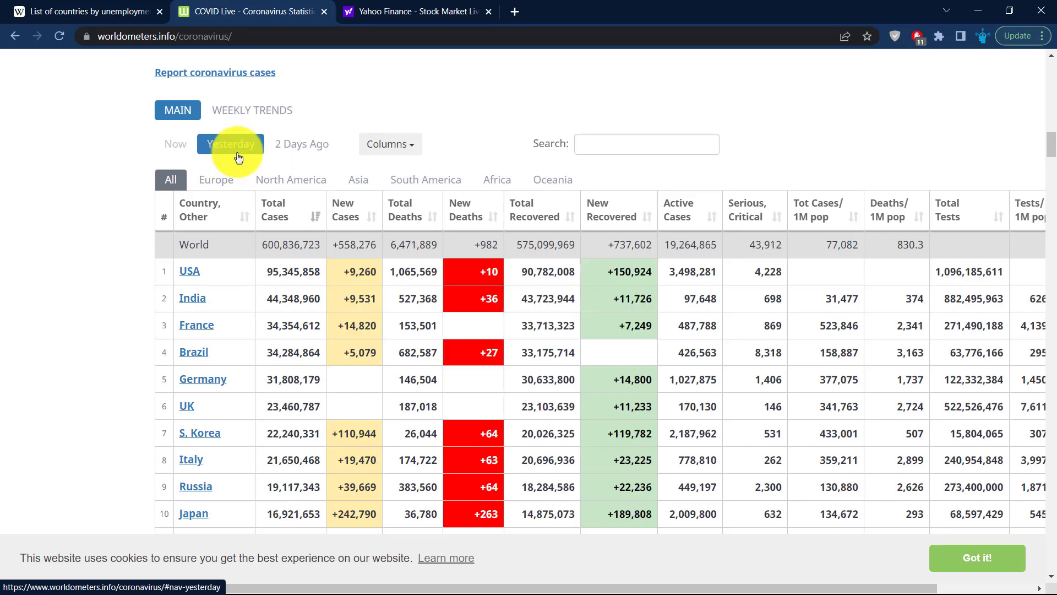
{"action": "left_click", "coordinate": [301, 144]}
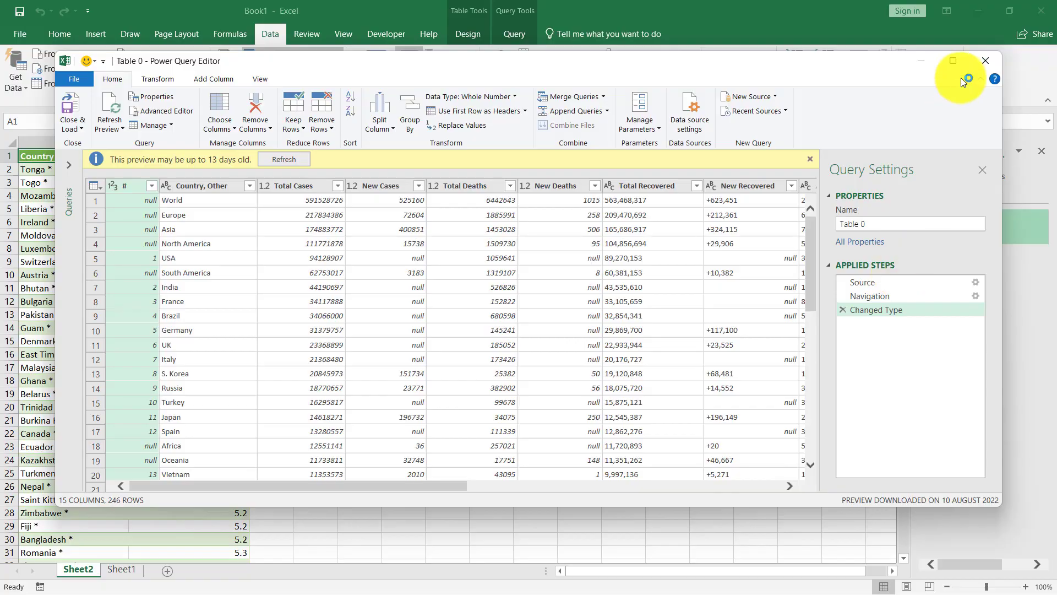
Maximize the query editor and filter out (null) rows in the # column.
{"action": "left_click", "coordinate": [953, 61]}
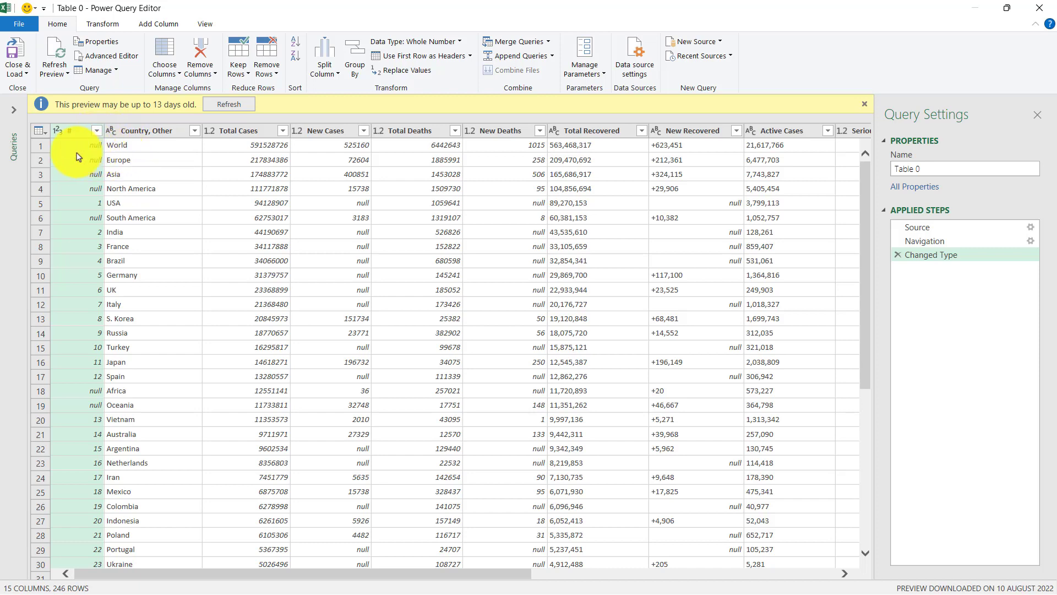
{"action": "left_click", "coordinate": [97, 130]}
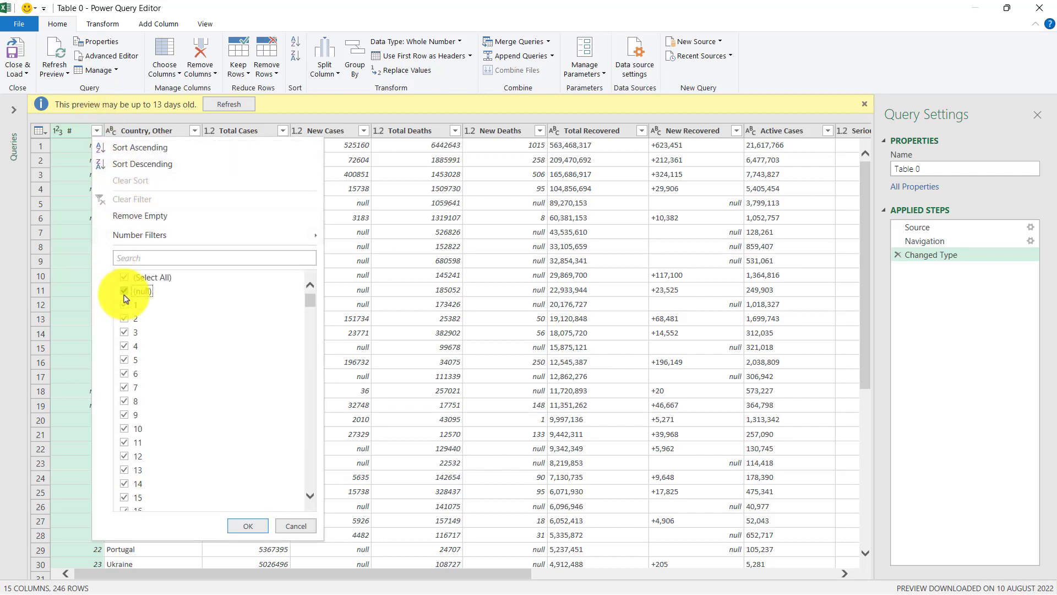
{"action": "left_click", "coordinate": [248, 526]}
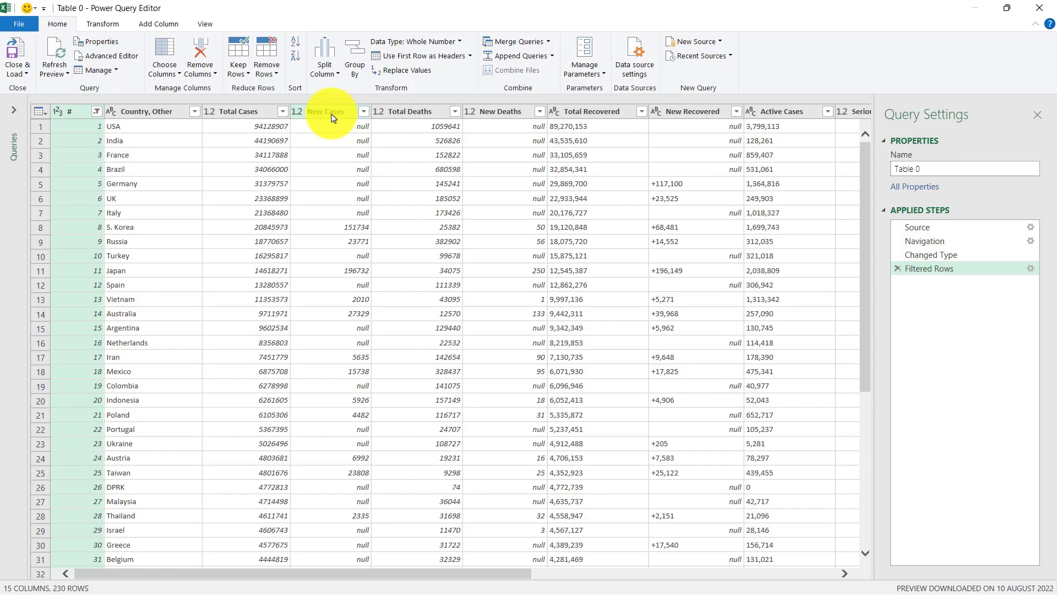
Remove the New Cases through Population columns, keeping #, Country and Total Cases.
{"action": "left_click", "coordinate": [327, 111]}
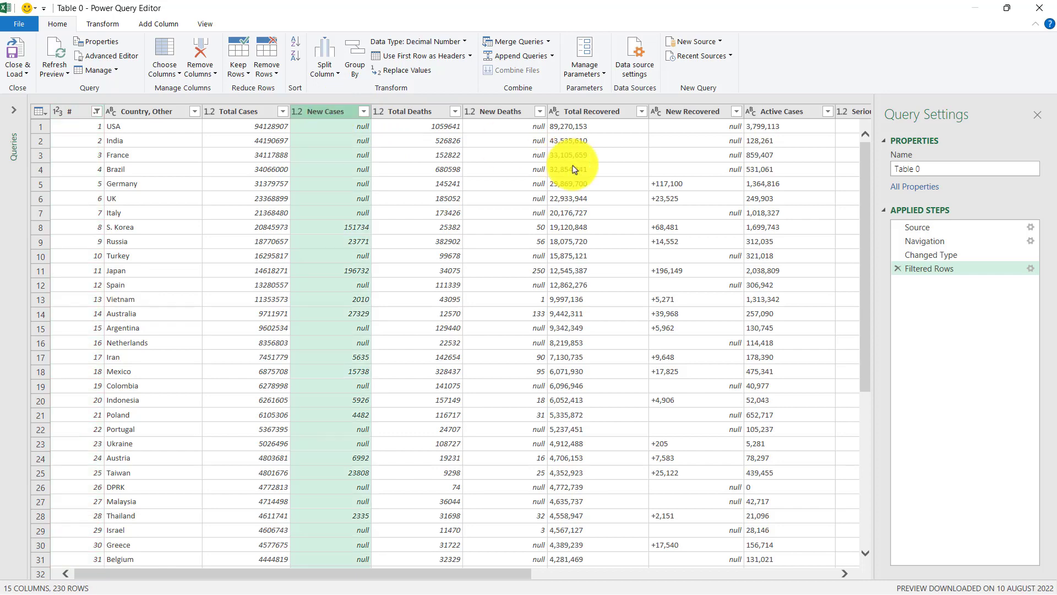
{"action": "scroll", "scroll_direction": "right", "scroll_amount": 3}
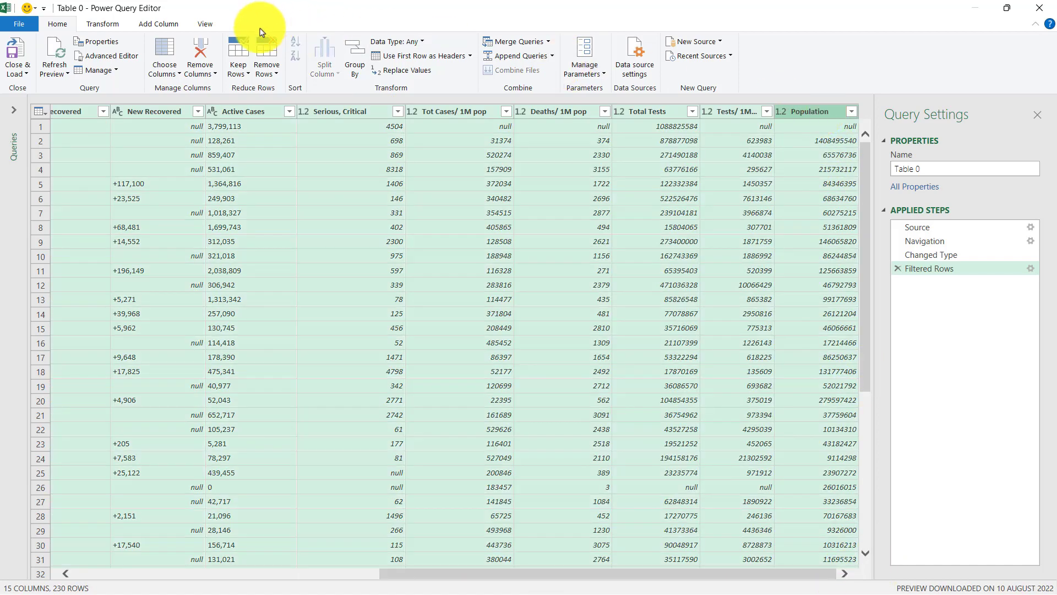
{"action": "left_click", "coordinate": [199, 56]}
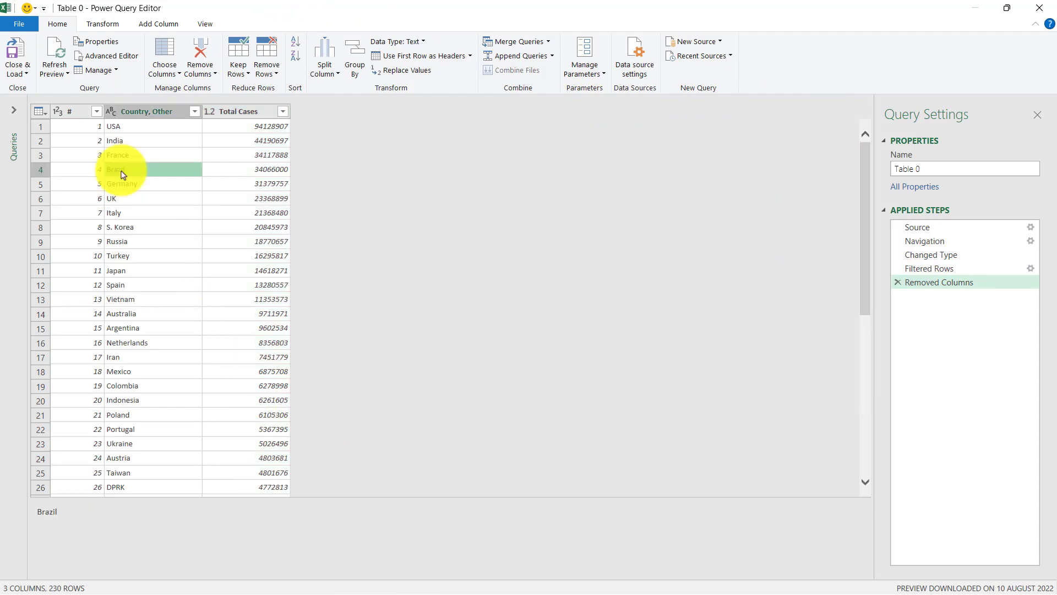
Keep only the top 20 rows of the Worldometers query, USA through Indonesia.
{"action": "scroll", "scroll_direction": "down", "scroll_amount": 3}
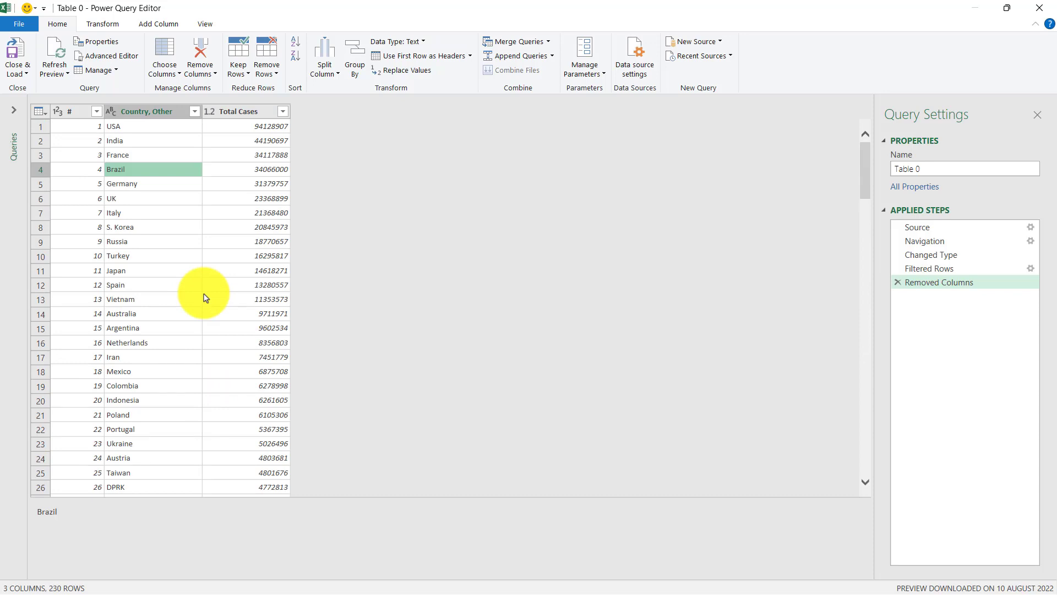
{"action": "mouse_move", "coordinate": [430, 93]}
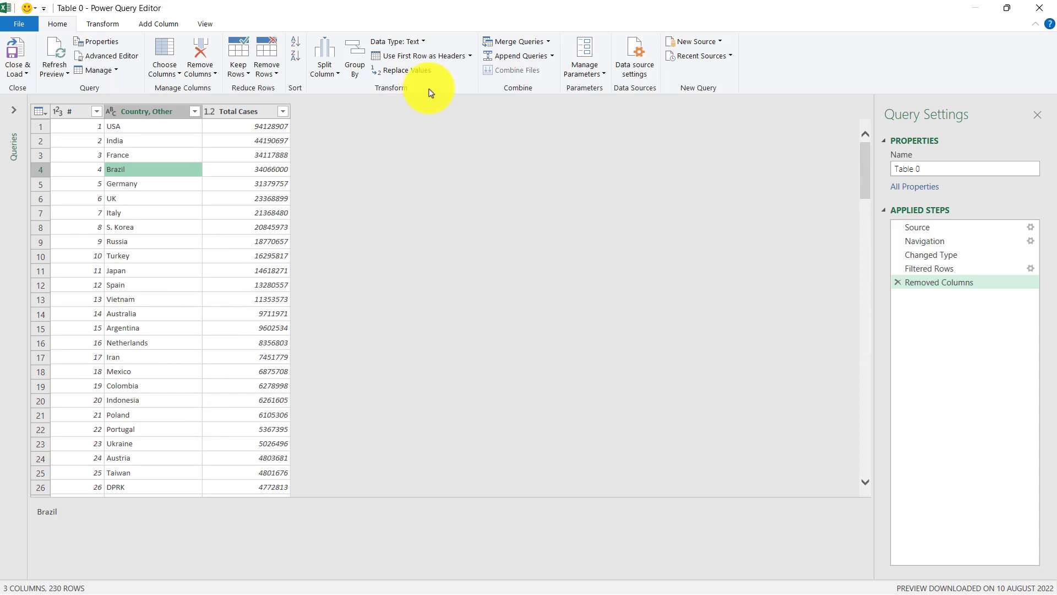
{"action": "mouse_move", "coordinate": [237, 56]}
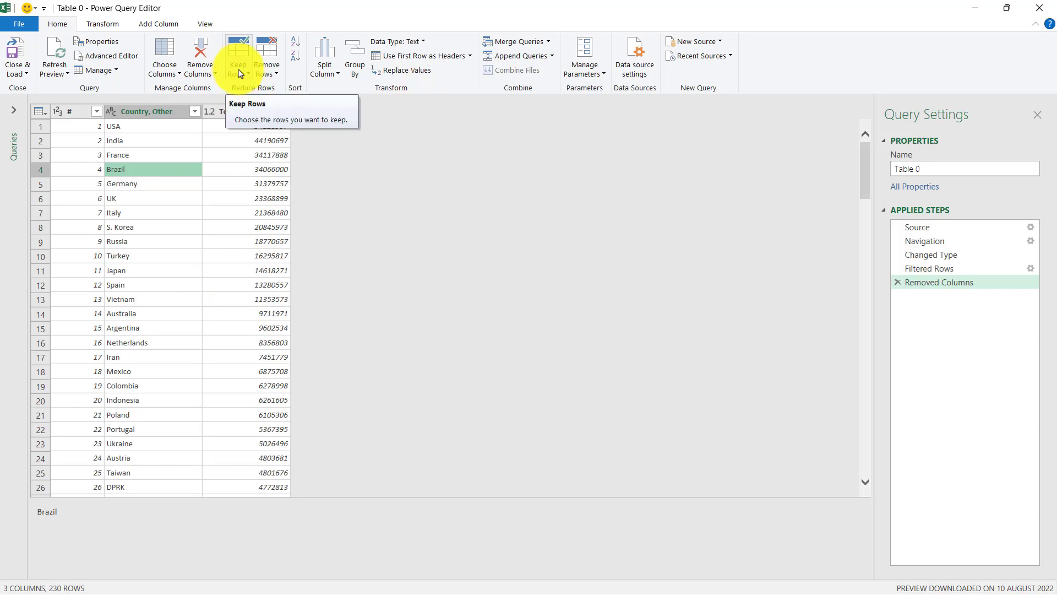
{"action": "left_click", "coordinate": [238, 61]}
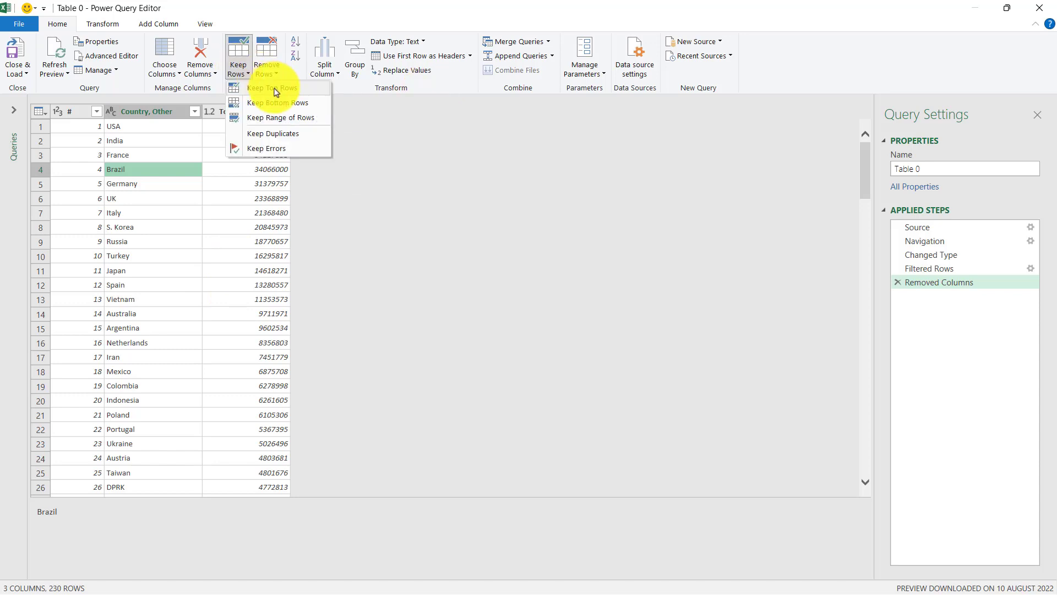
{"action": "left_click", "coordinate": [271, 88]}
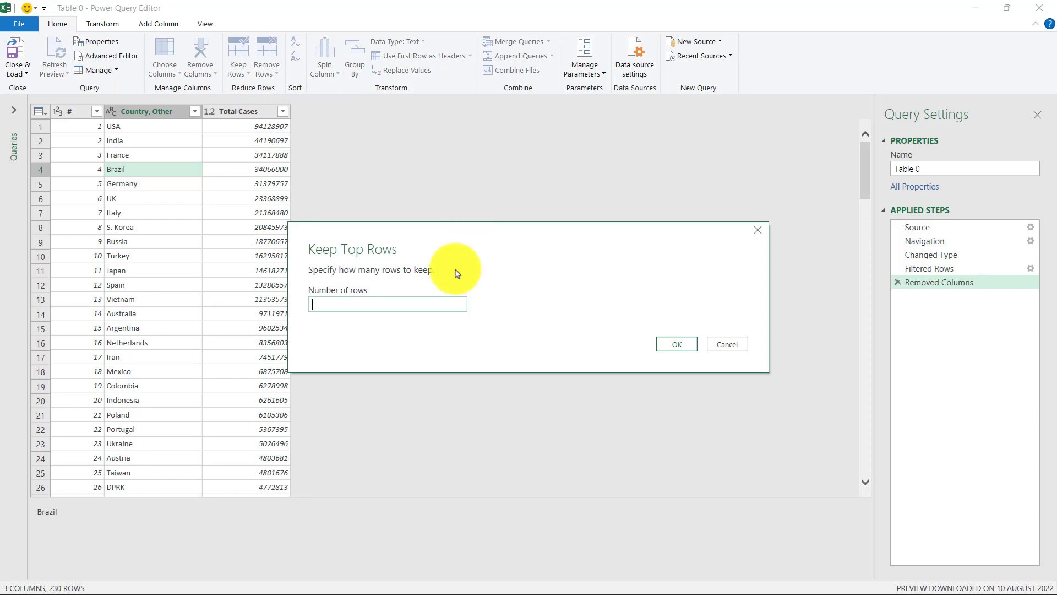
{"action": "type", "text": "2"}
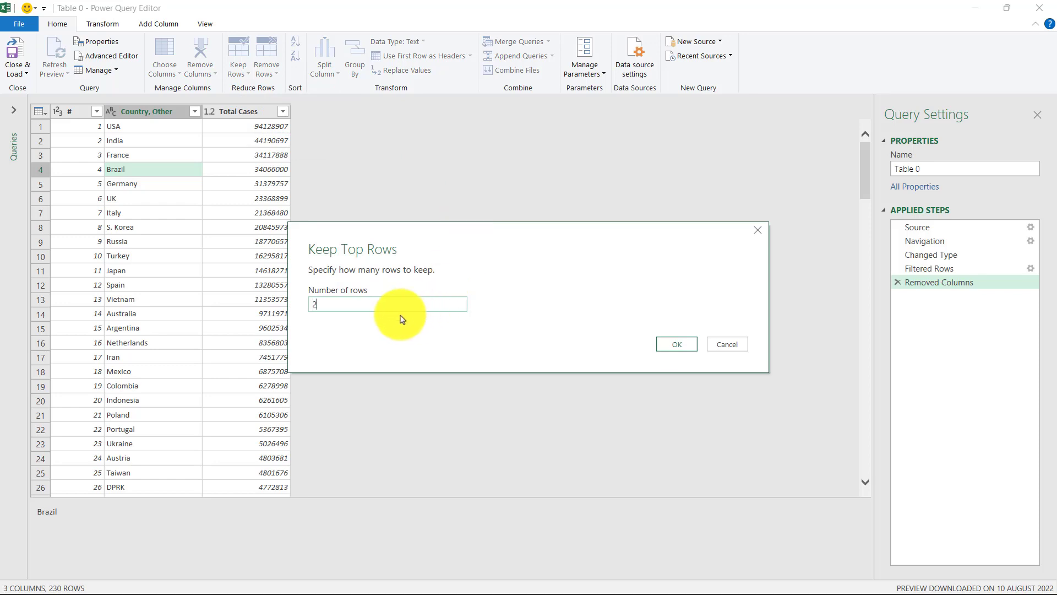
{"action": "type", "text": "0"}
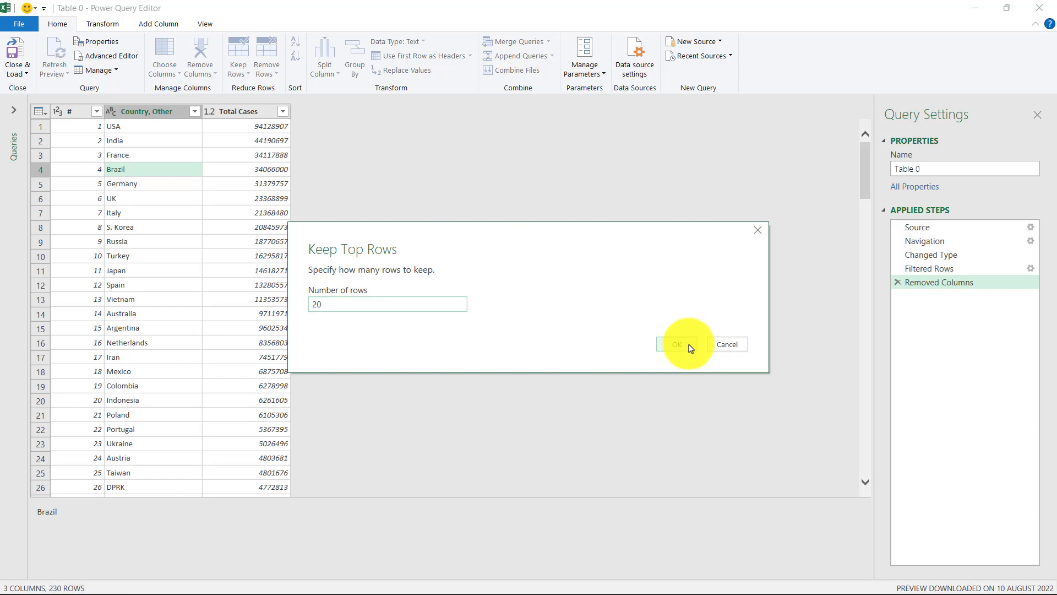
{"action": "left_click", "coordinate": [676, 344]}
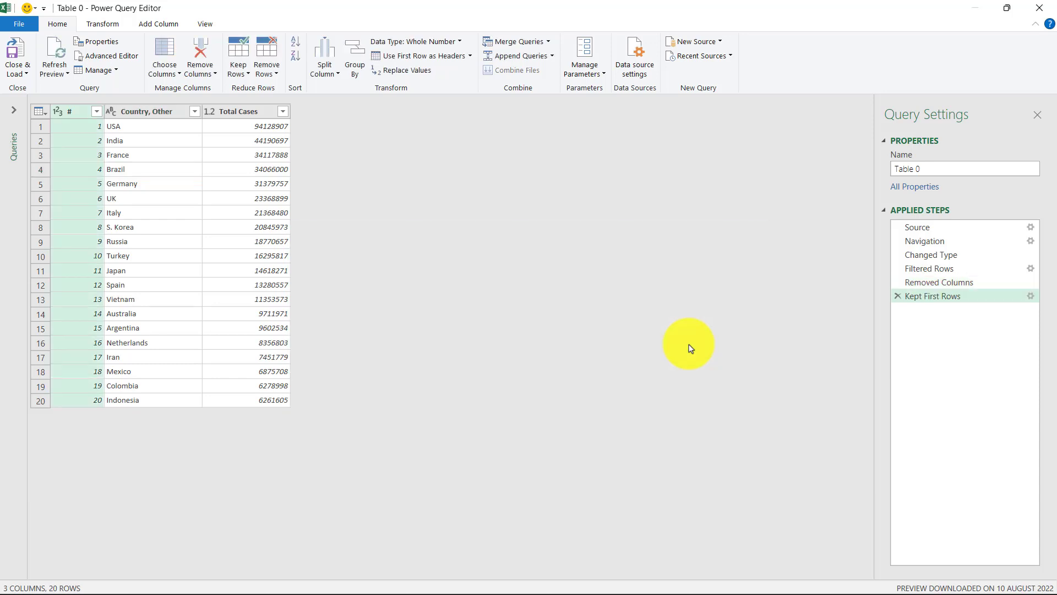
{"action": "mouse_move", "coordinate": [324, 192]}
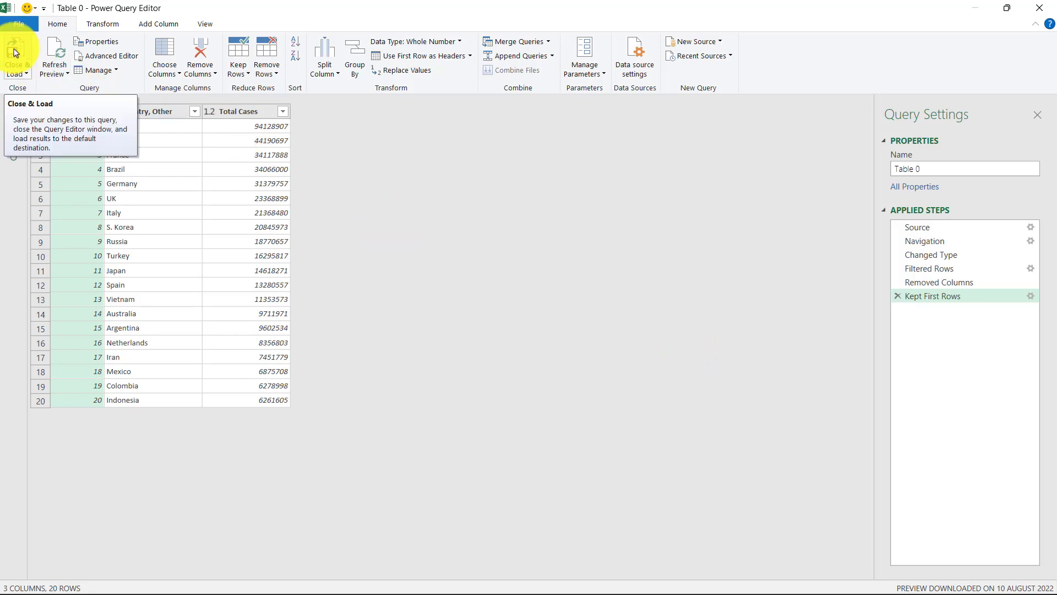
Load the top-20 Total Cases query onto Sheet3 as Table 0.
{"action": "left_click", "coordinate": [16, 55]}
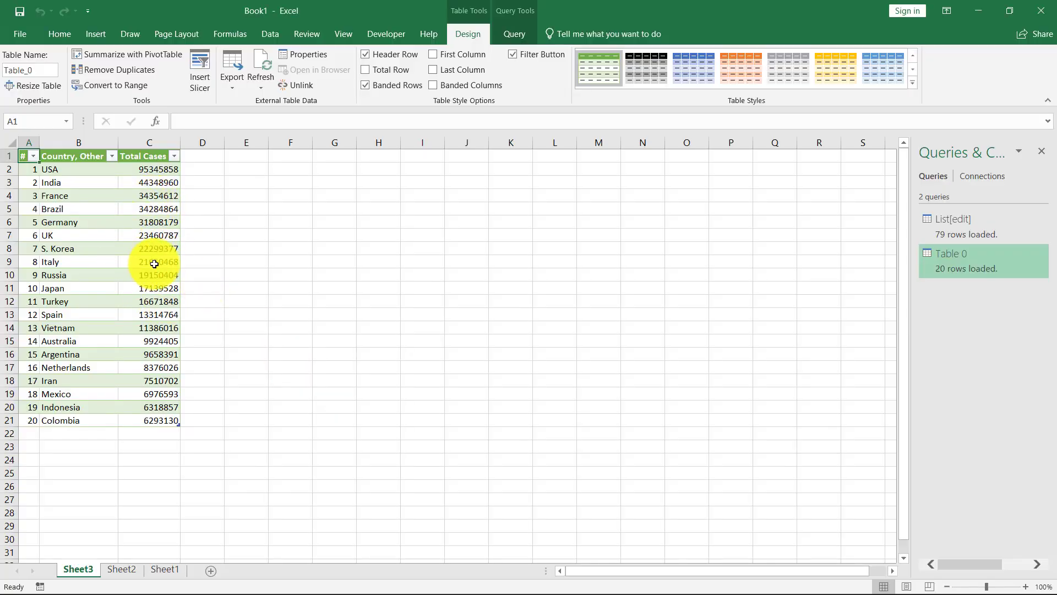
{"action": "left_click", "coordinate": [260, 87]}
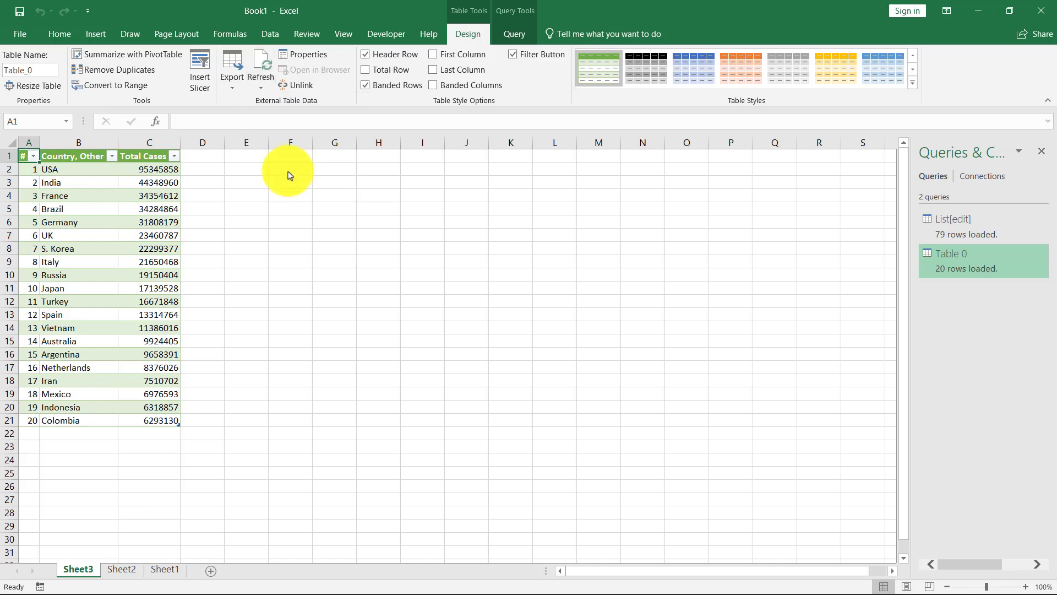
{"action": "left_click", "coordinate": [308, 54]}
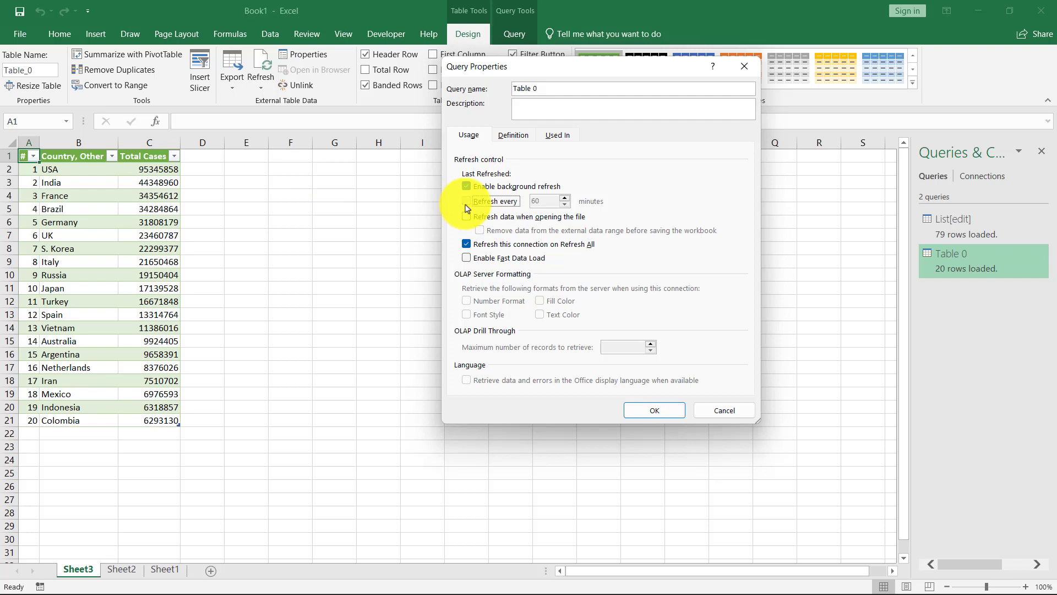
Set Table 0 to refresh every 60 minutes with background refresh enabled.
{"action": "left_click", "coordinate": [466, 201]}
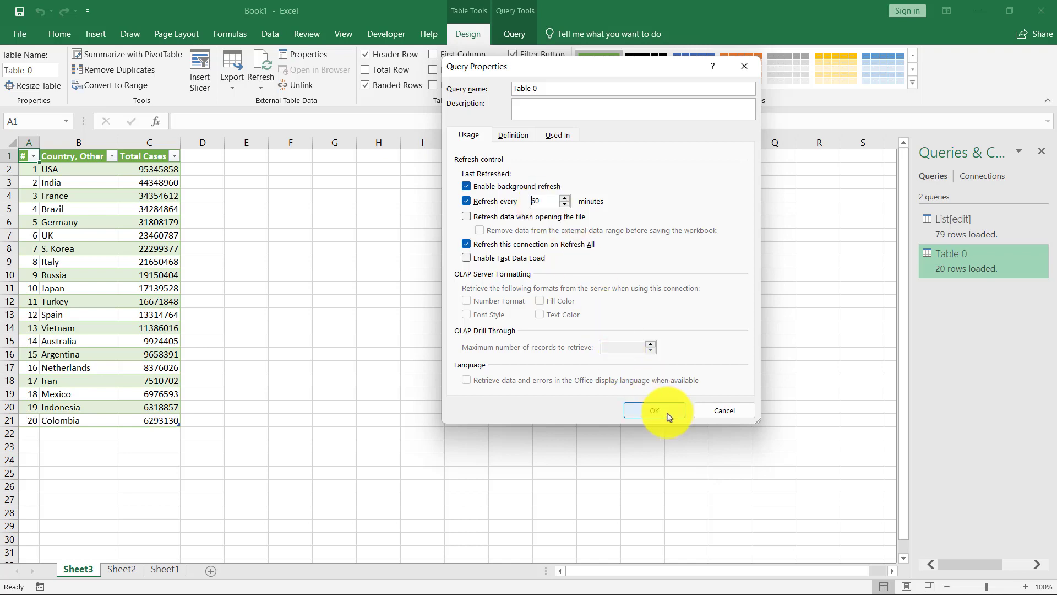
{"action": "left_click", "coordinate": [654, 410]}
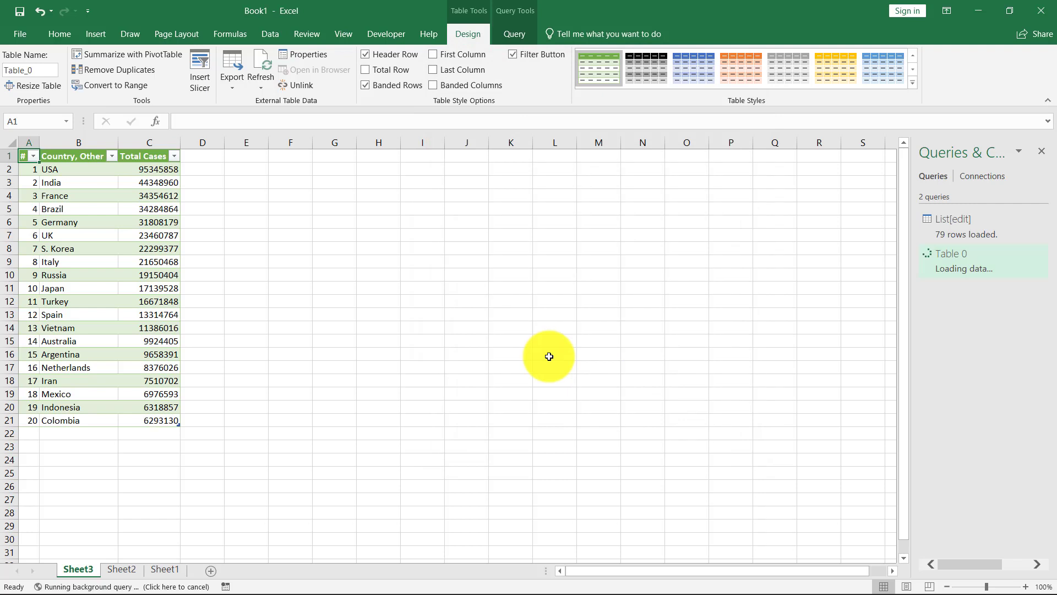
{"action": "mouse_move", "coordinate": [673, 276]}
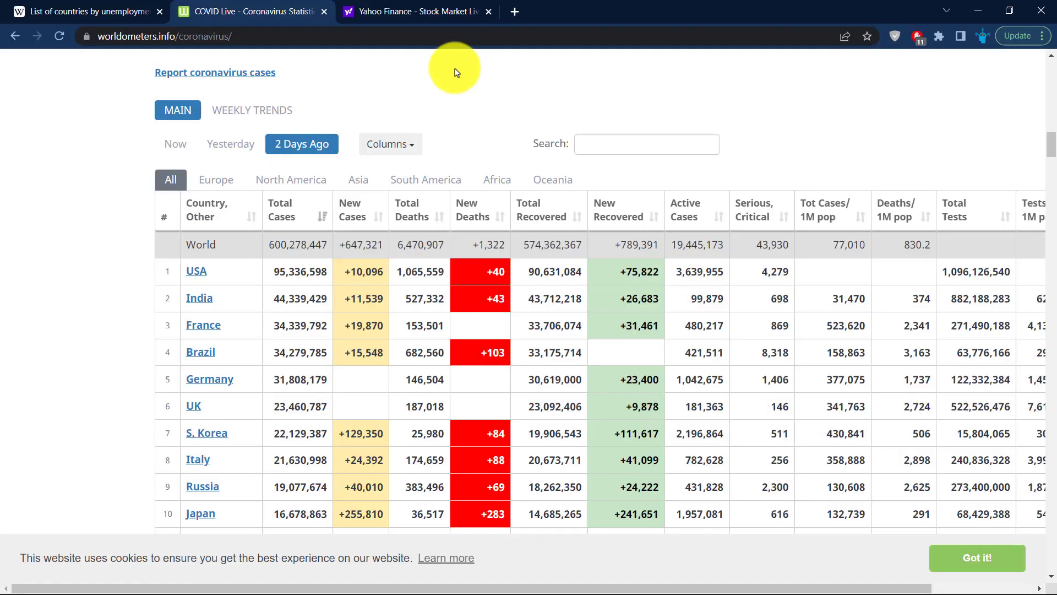
Search Yahoo Finance for 'apple' and open AAPL's Historical Data page.
{"action": "left_click", "coordinate": [417, 12]}
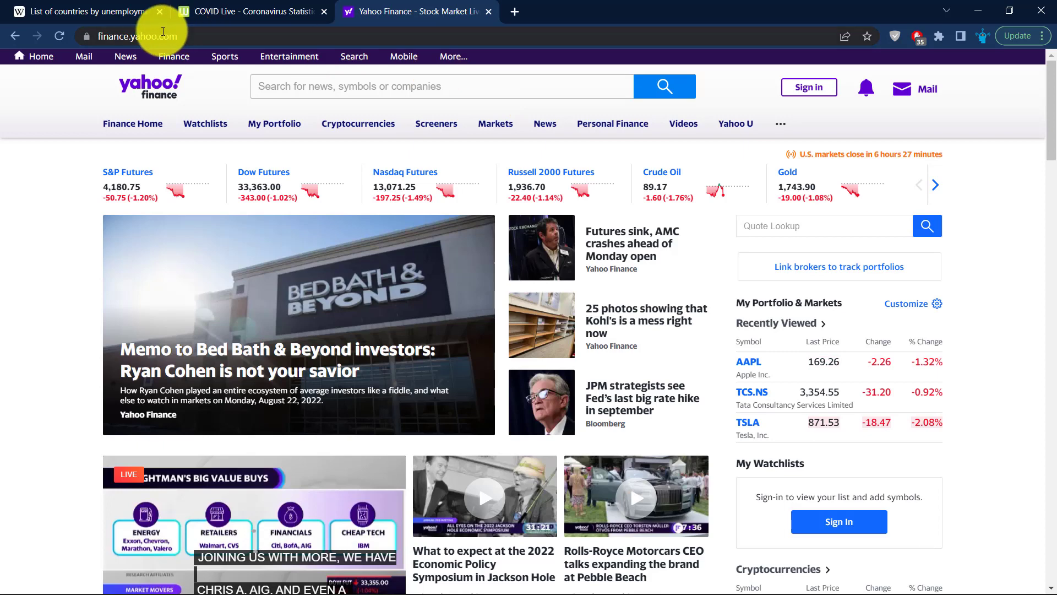
{"action": "left_click", "coordinate": [442, 86]}
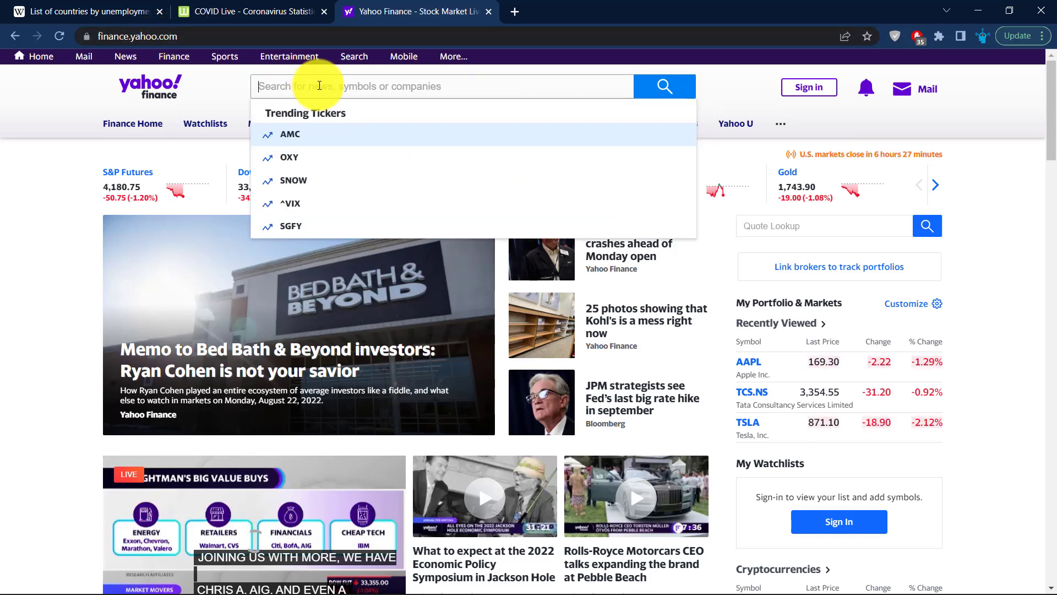
{"action": "type", "text": "a"}
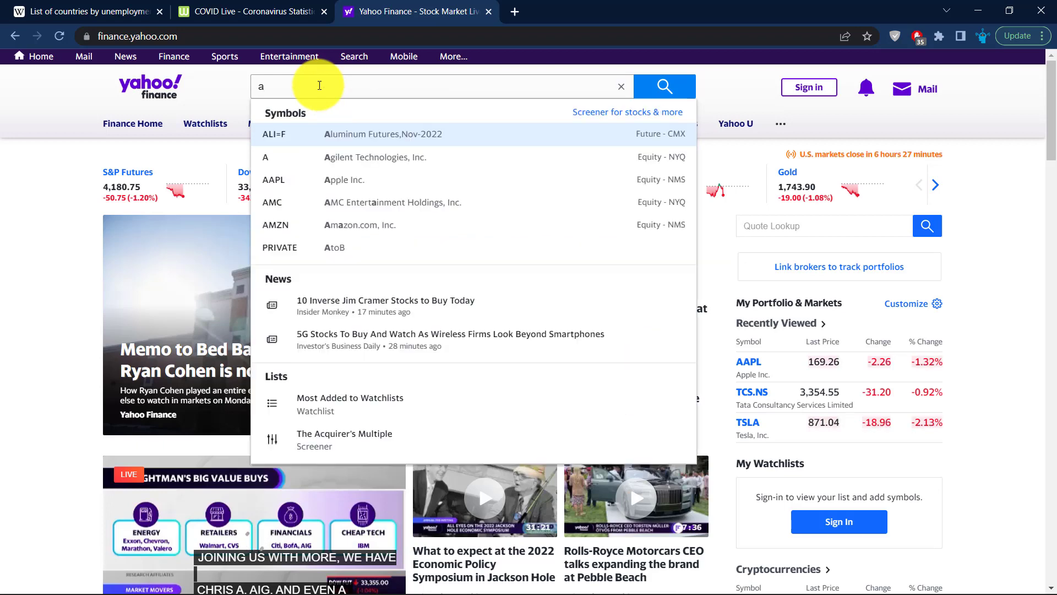
{"action": "type", "text": "pple"}
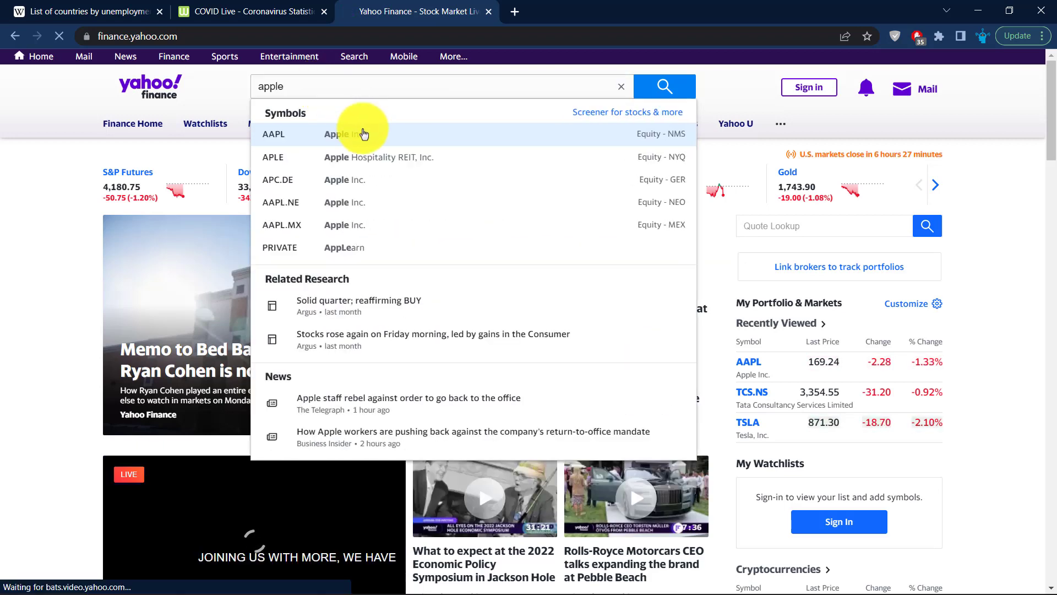
{"action": "left_click", "coordinate": [274, 133]}
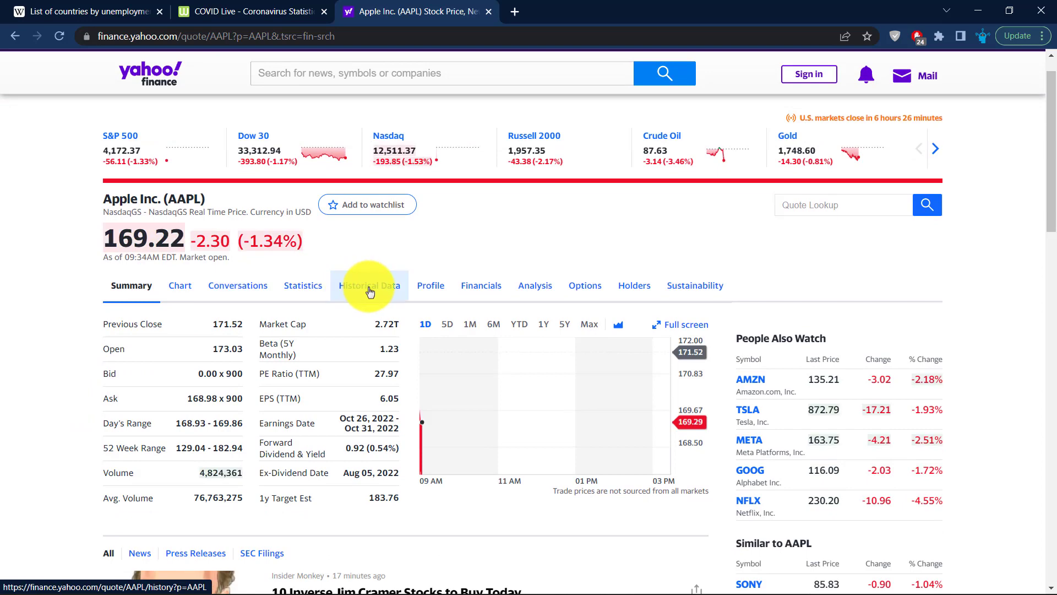
{"action": "left_click", "coordinate": [370, 285]}
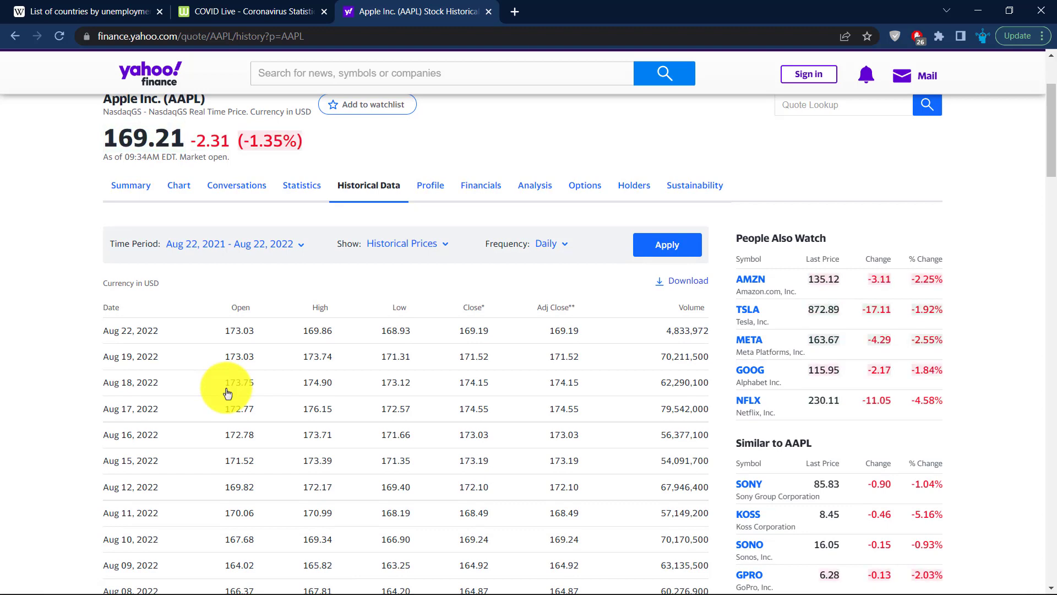
{"action": "mouse_move", "coordinate": [387, 297]}
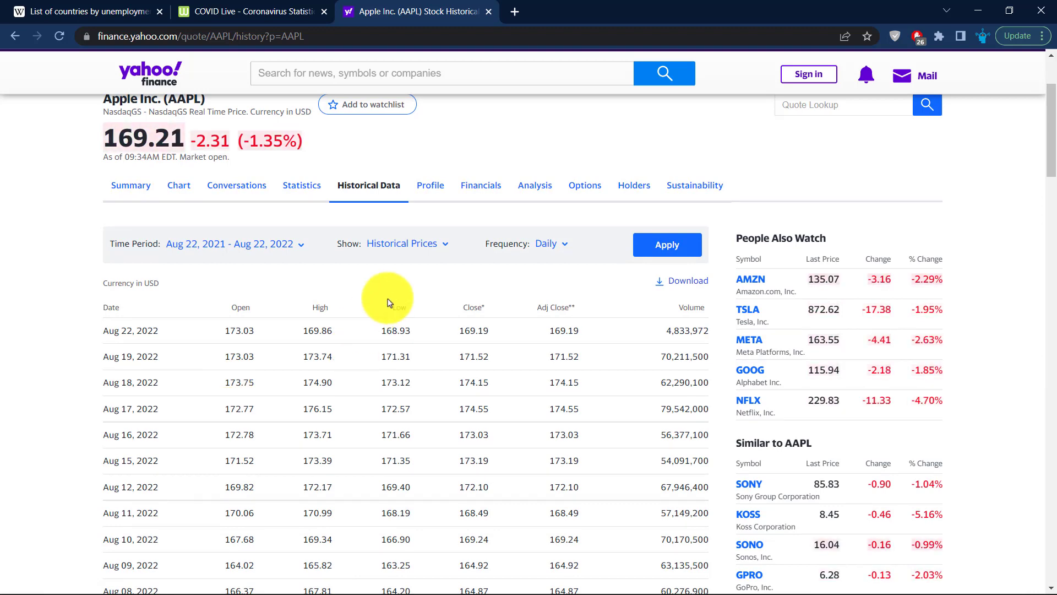